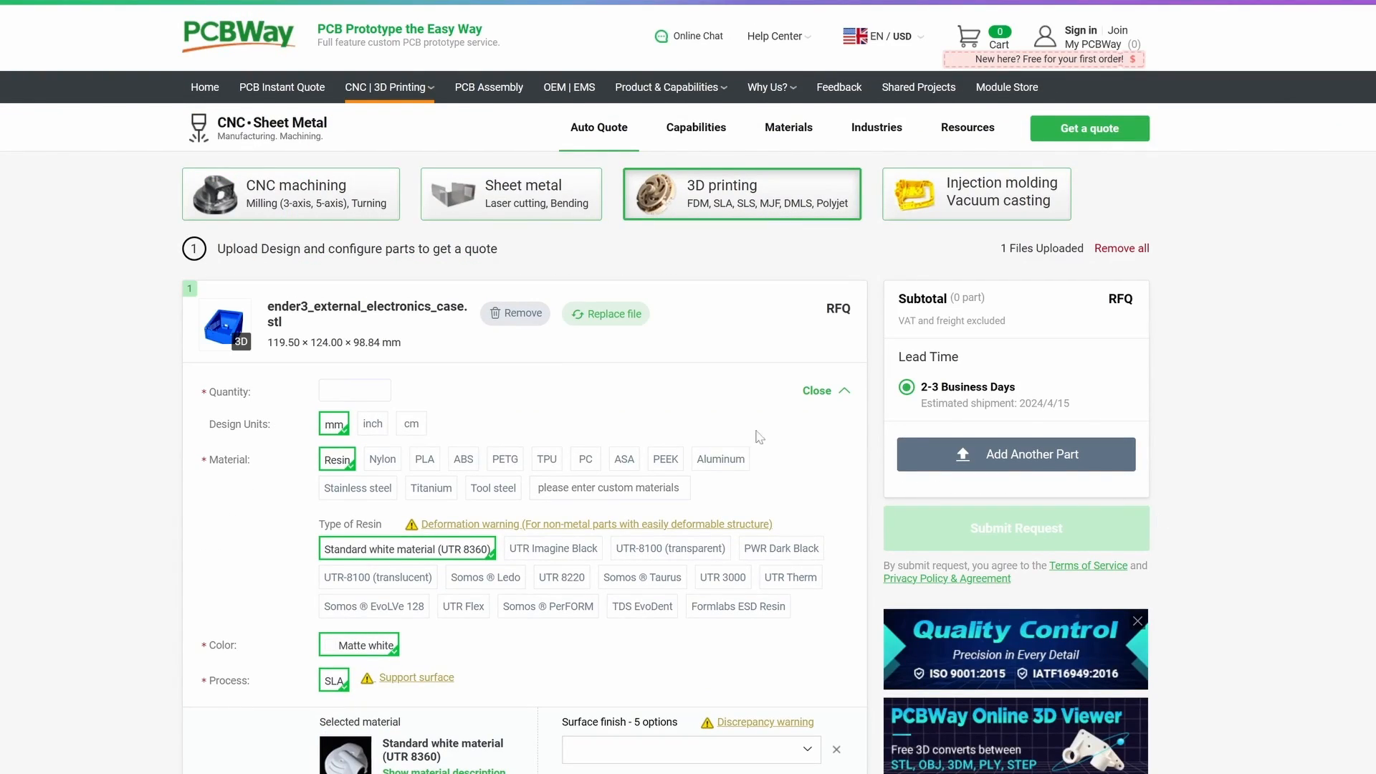
# Open the 3D preview of ender3_external_electronics_case.stl and orbit it to inspect its sides
pyautogui.click(225, 325)
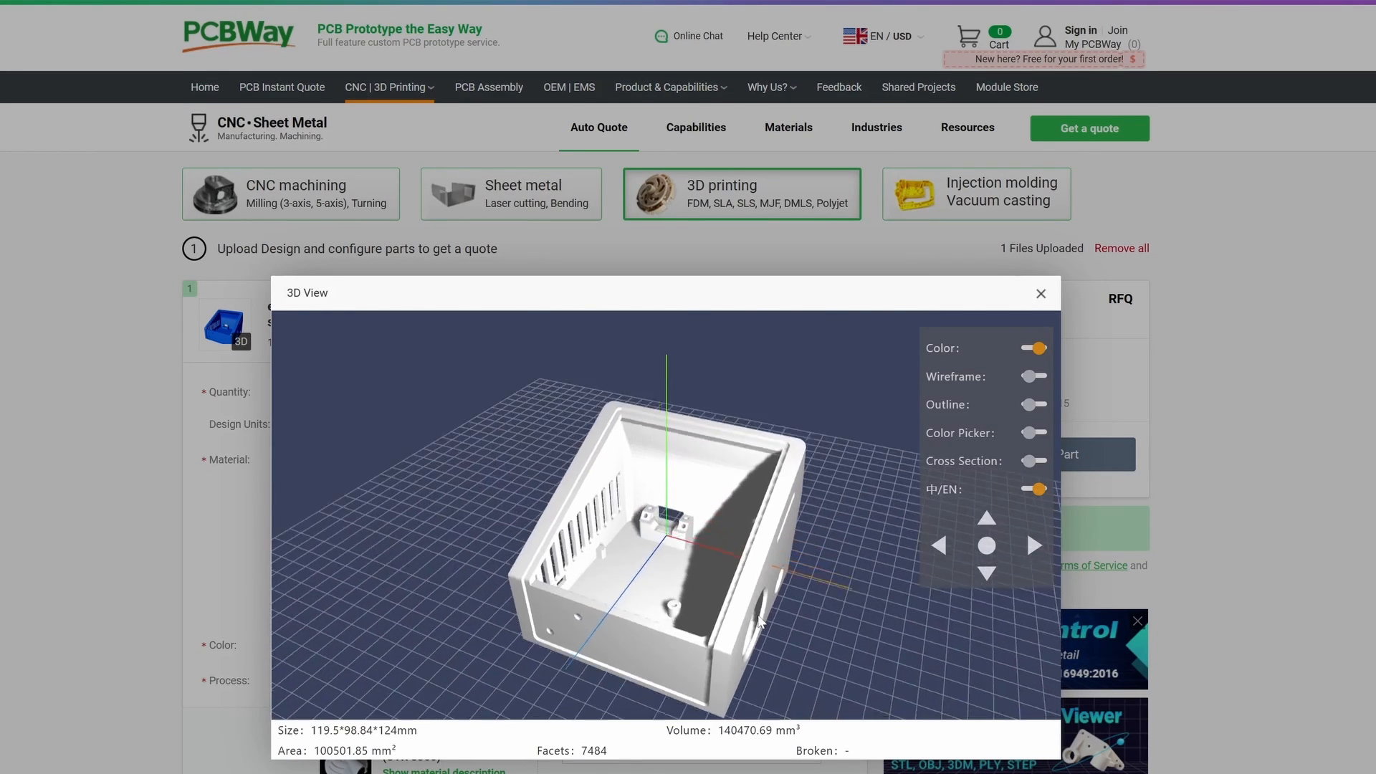
pyautogui.moveTo(754, 614); pyautogui.dragTo(579, 579)
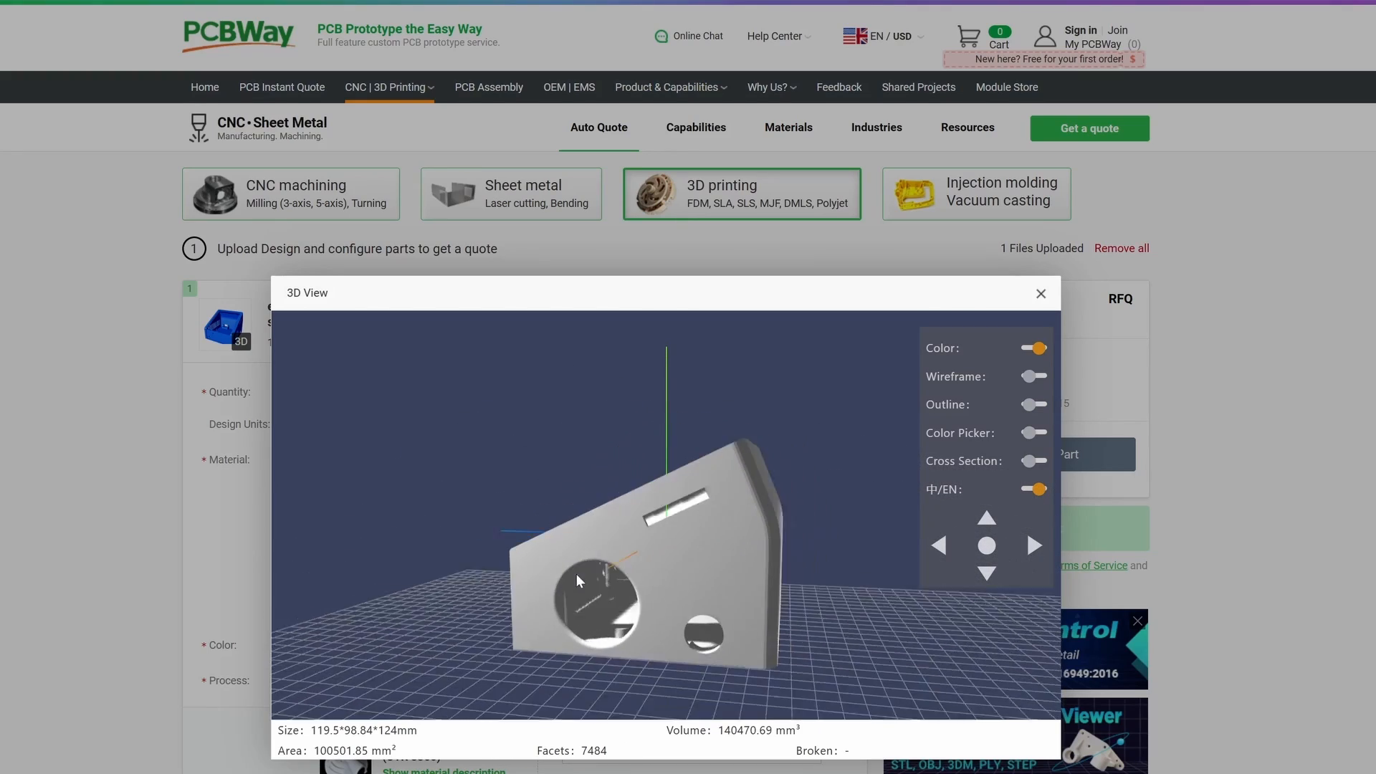
pyautogui.moveTo(578, 581); pyautogui.dragTo(756, 610)
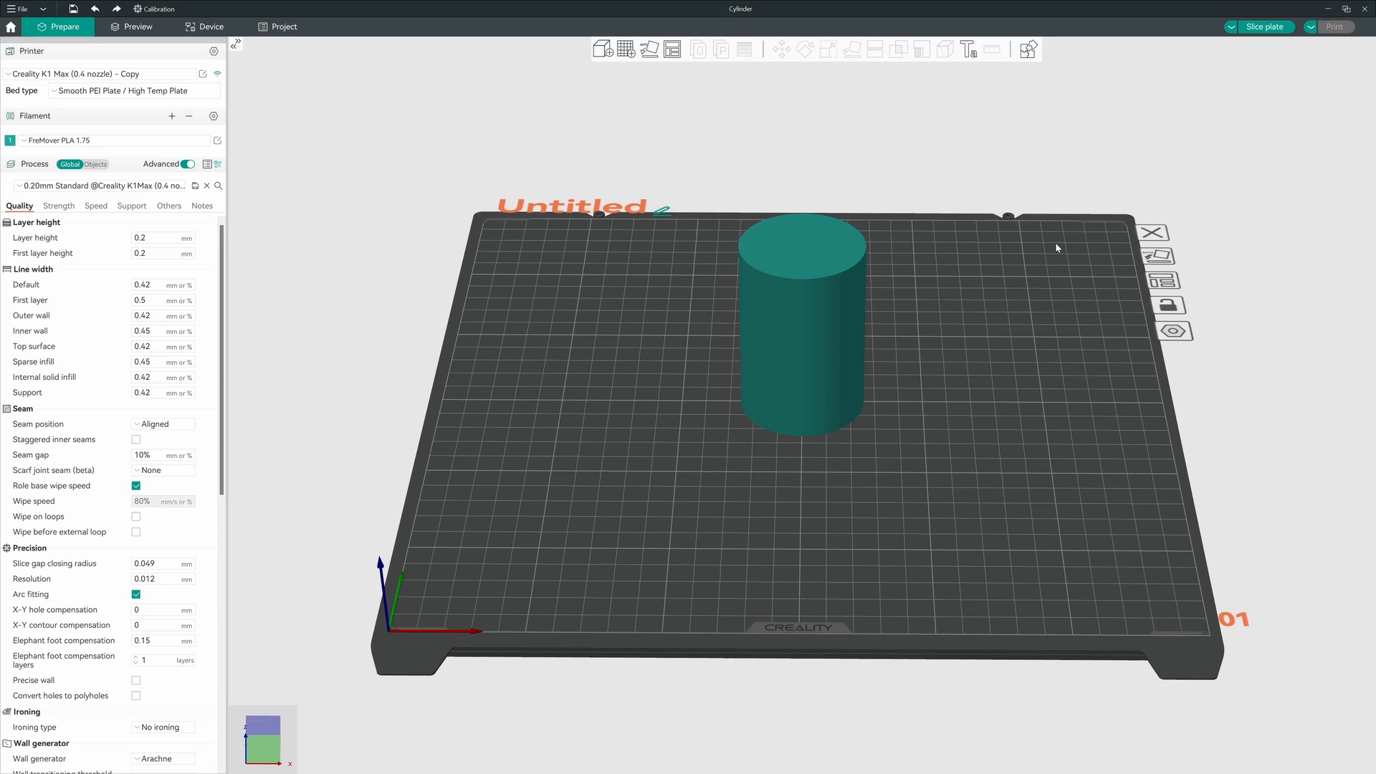
pyautogui.moveTo(473, 230)
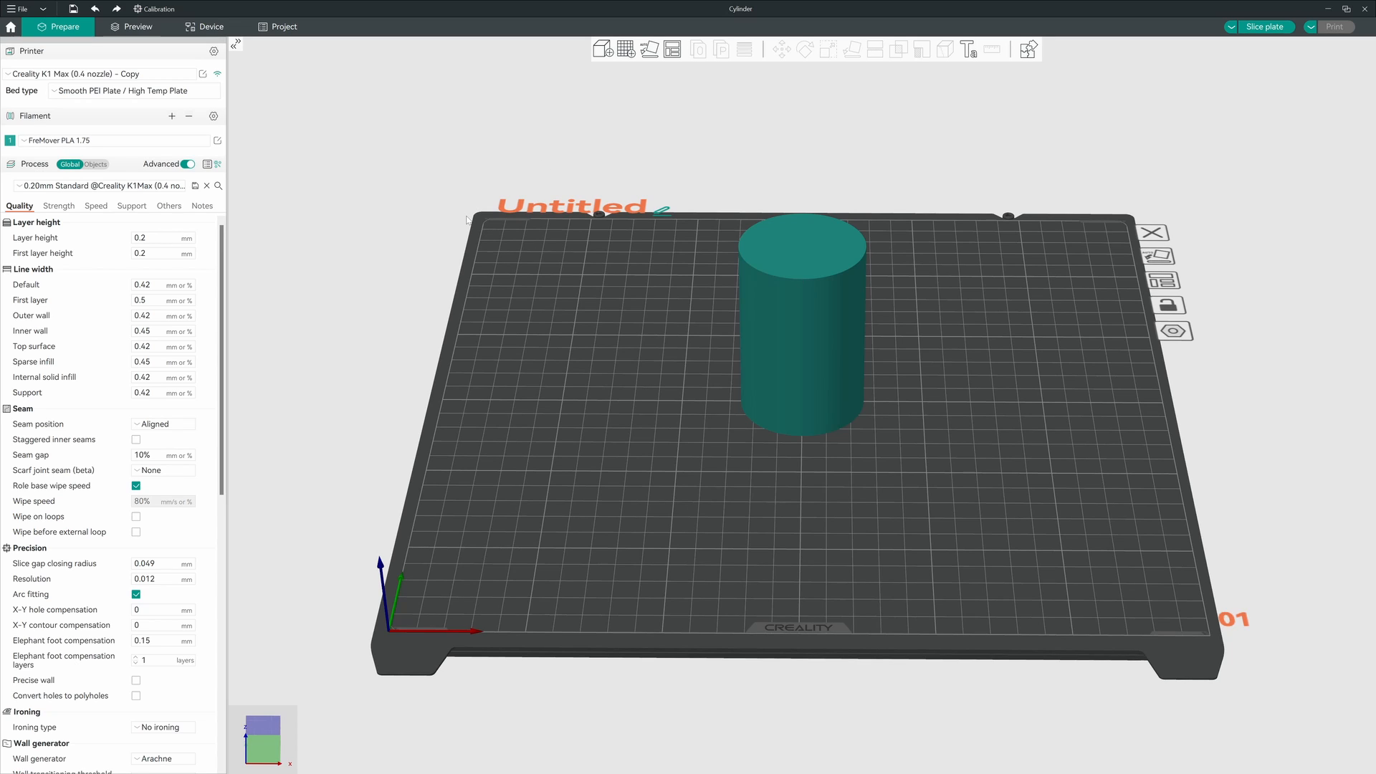
pyautogui.moveTo(274, 152)
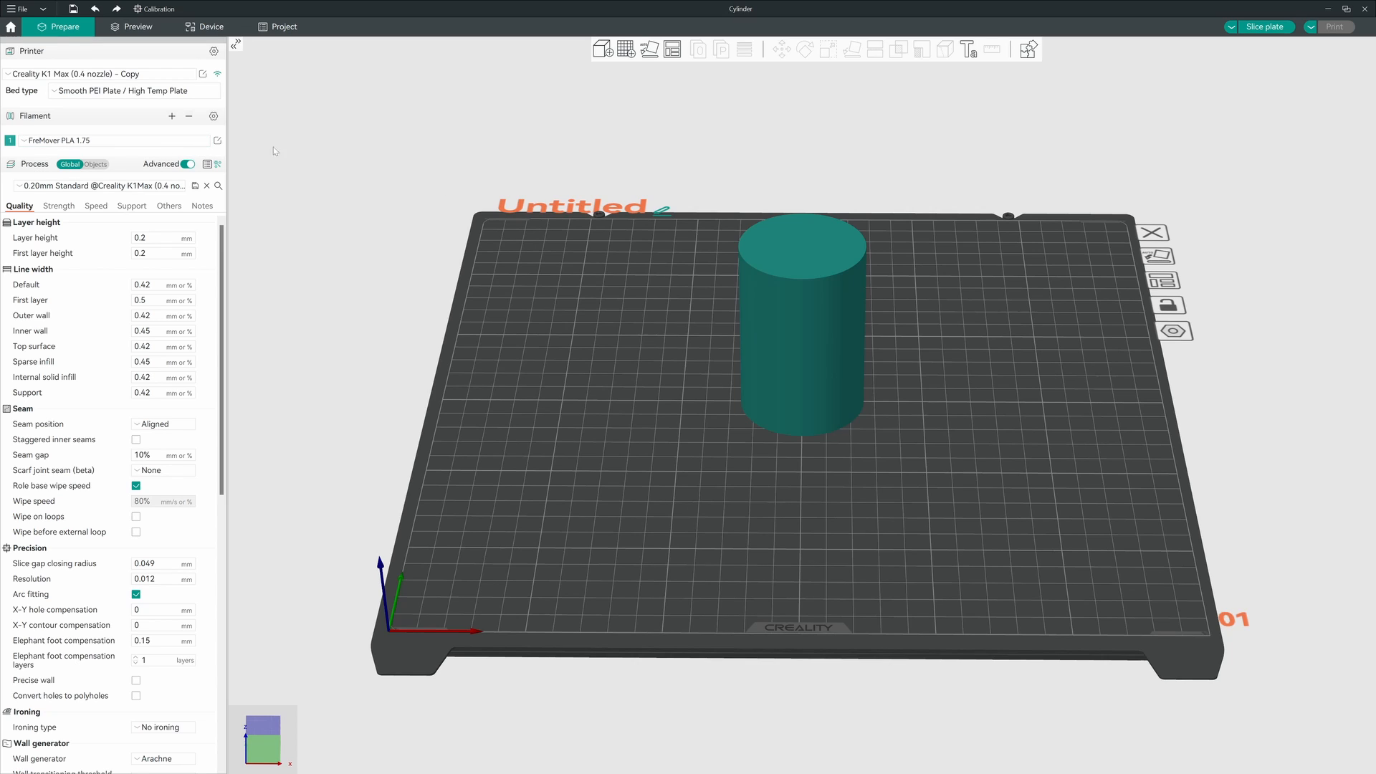
pyautogui.moveTo(165, 200)
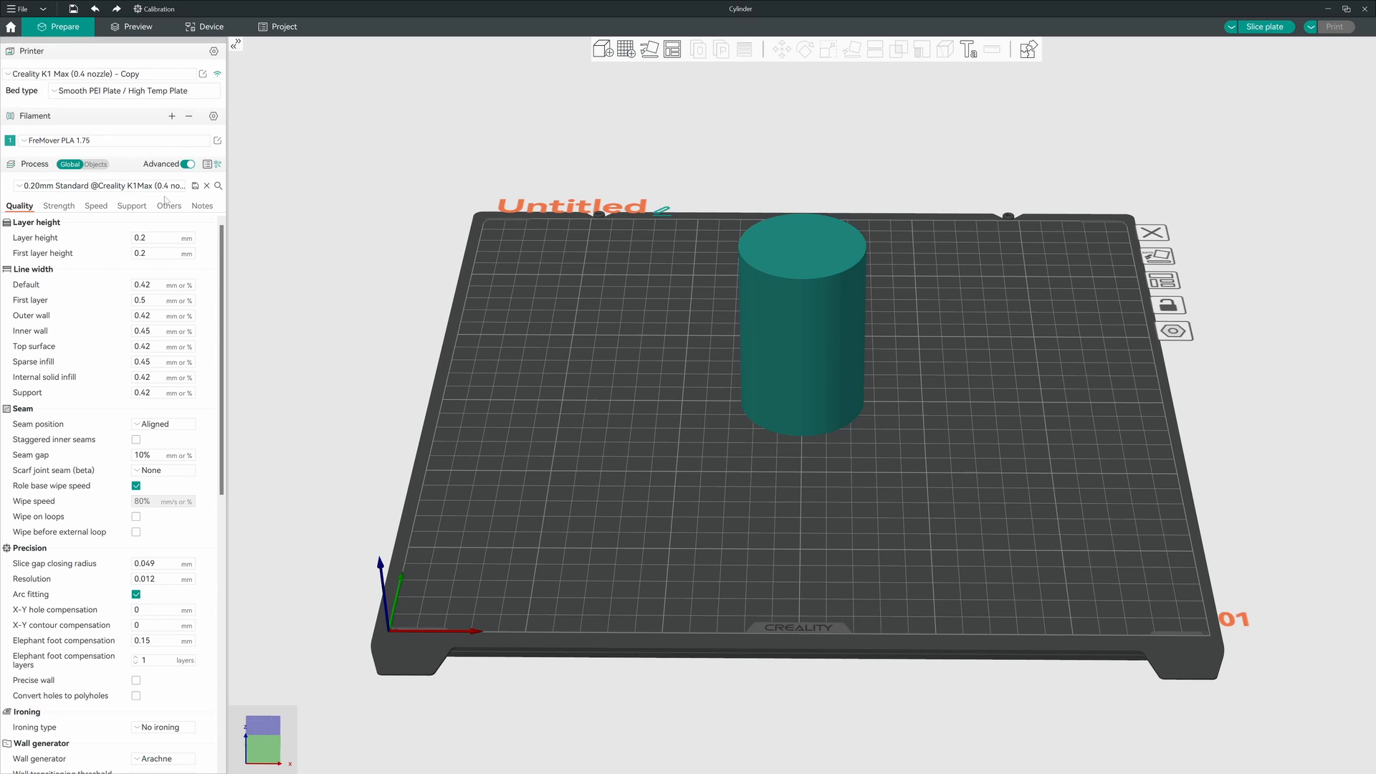
pyautogui.moveTo(398, 226)
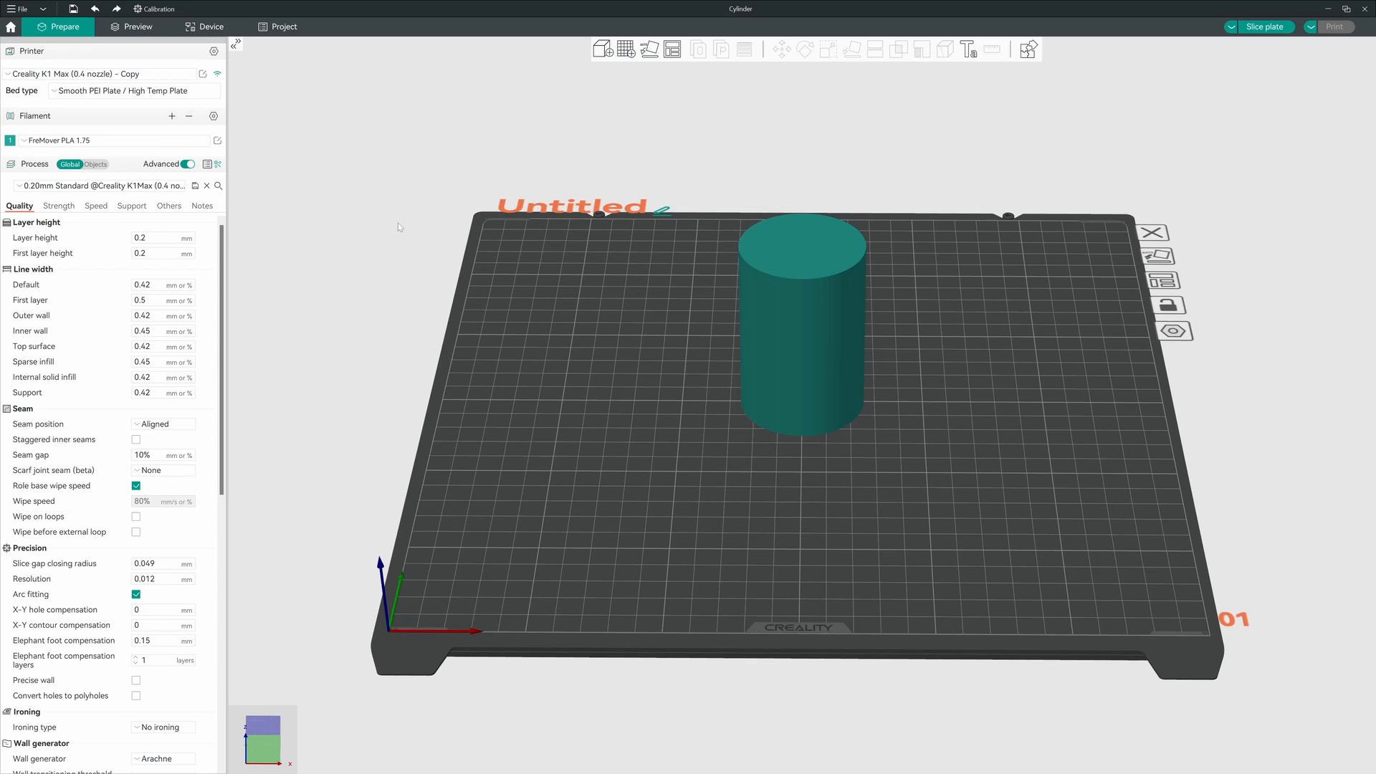
pyautogui.moveTo(1035, 554)
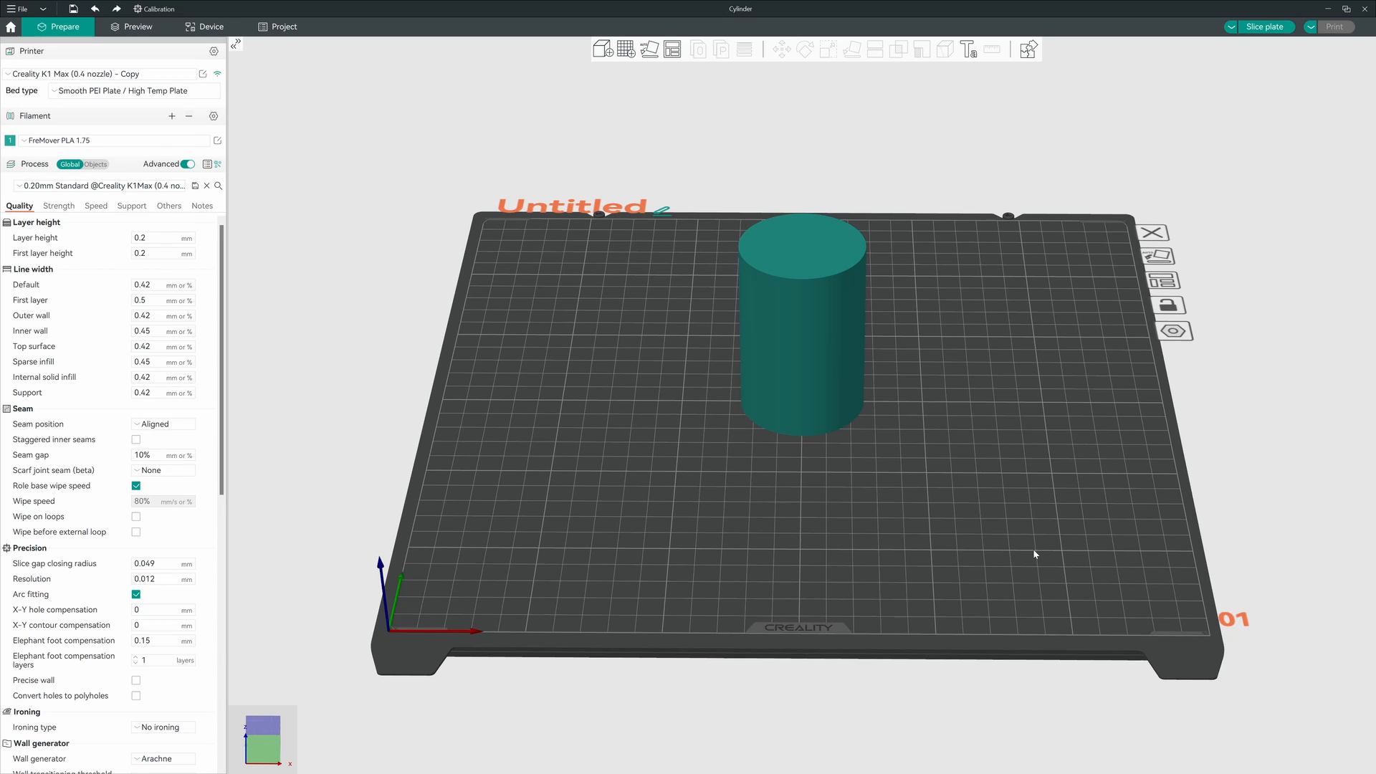
pyautogui.moveTo(1044, 533)
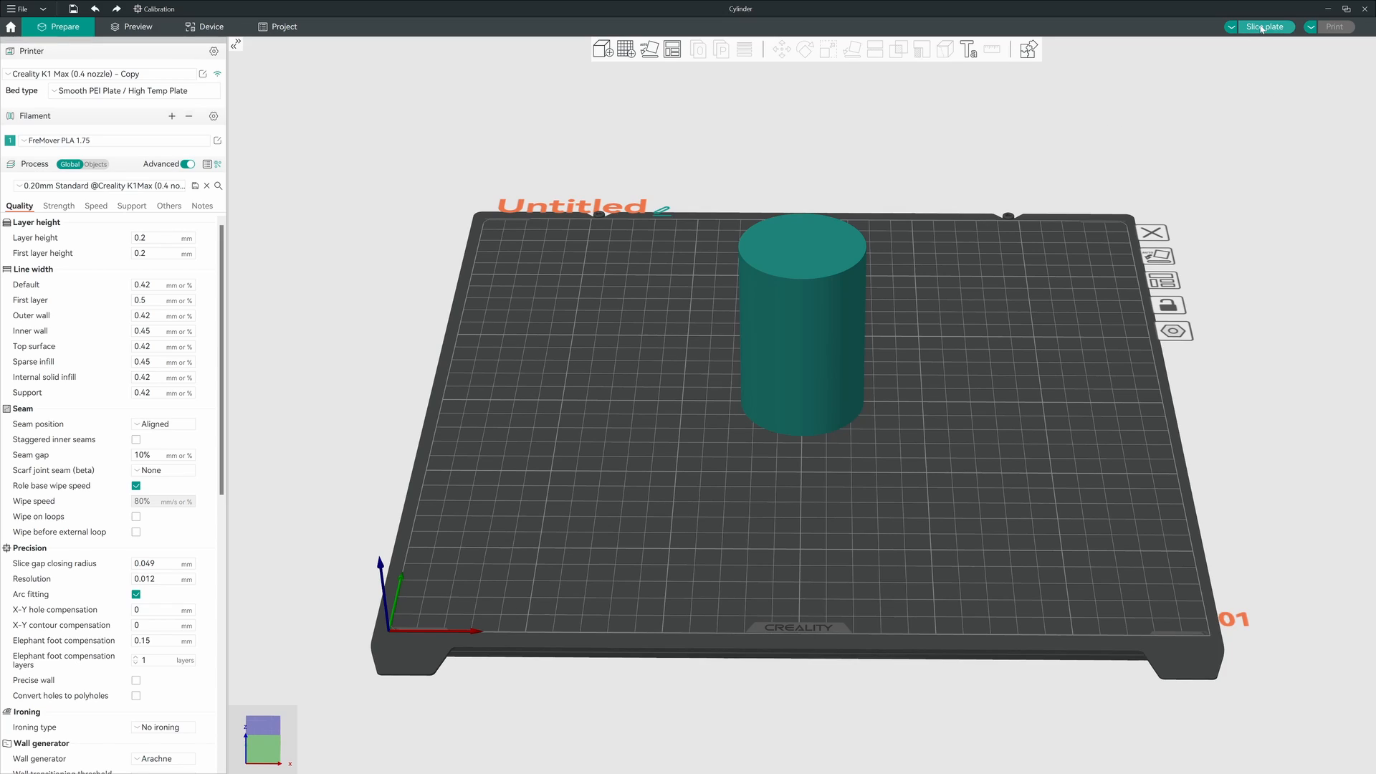
# Slice the cylinder plate to get the line-type preview and print-time estimate
pyautogui.click(1262, 27)
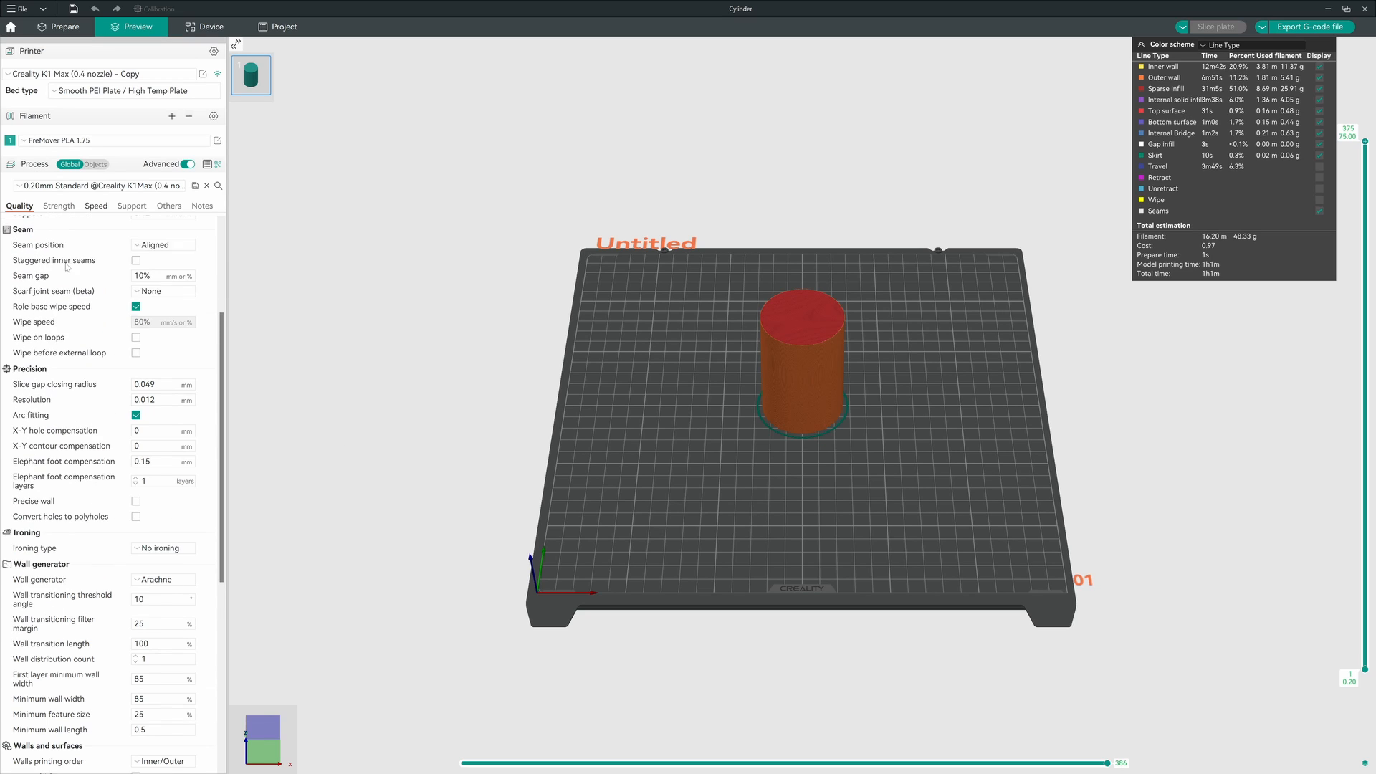
# Set Scarf joint seam to Contour and hole in the Seam section
pyautogui.scroll(-3)
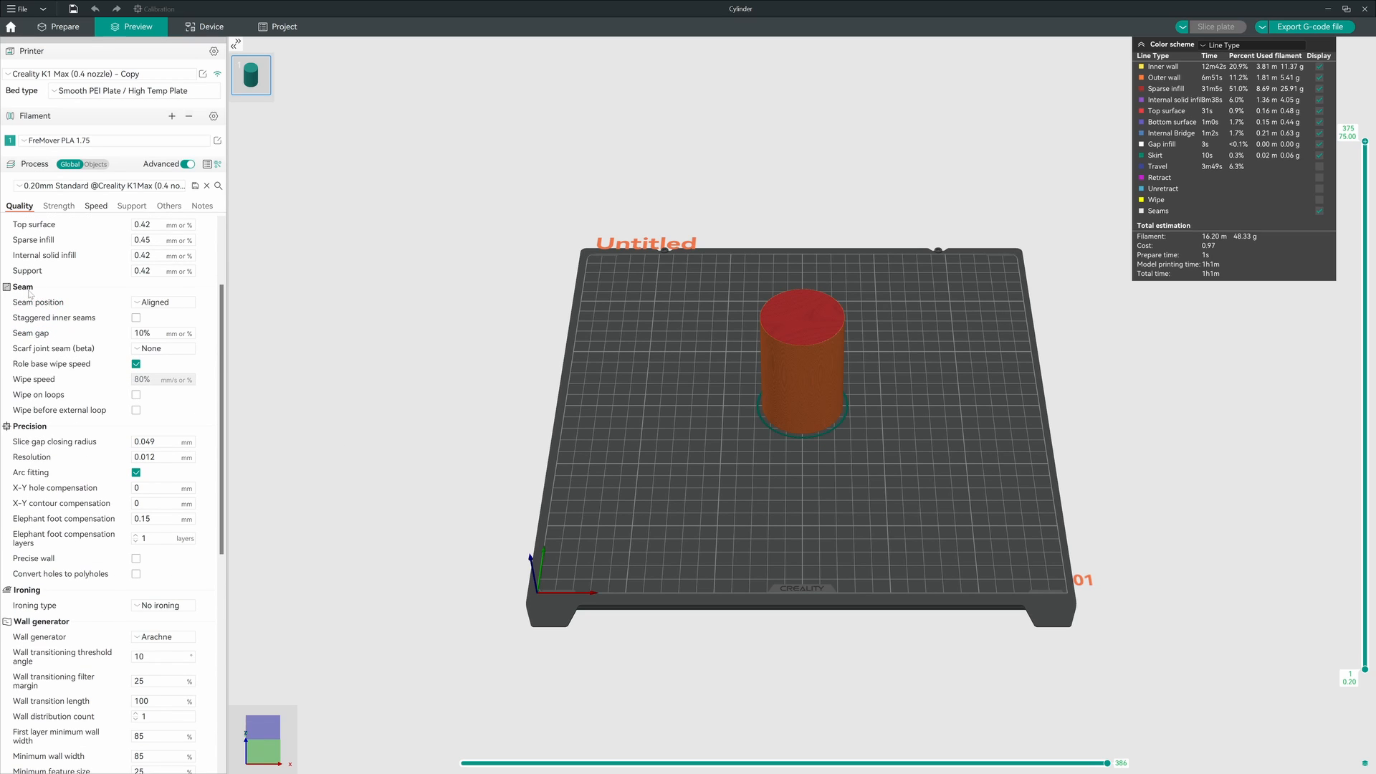
pyautogui.moveTo(55, 348)
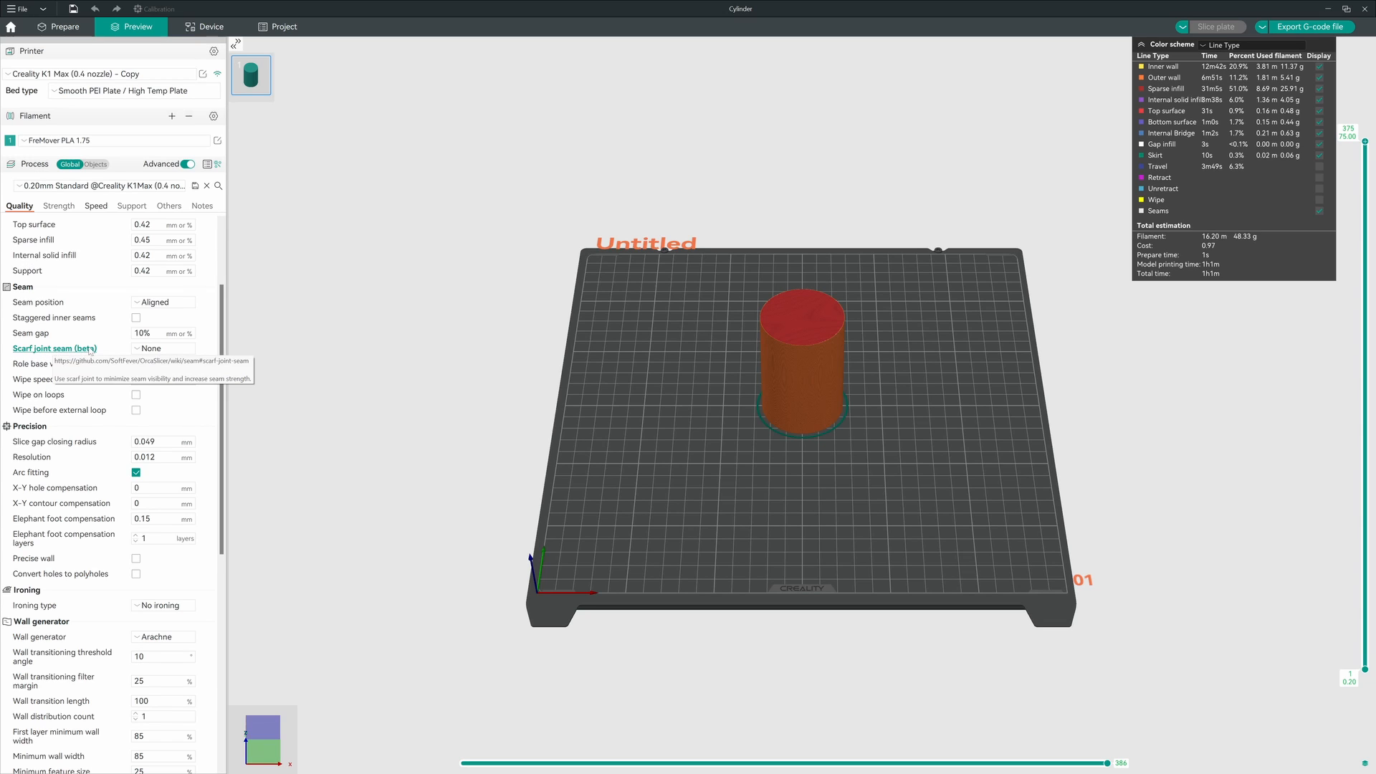
pyautogui.click(162, 348)
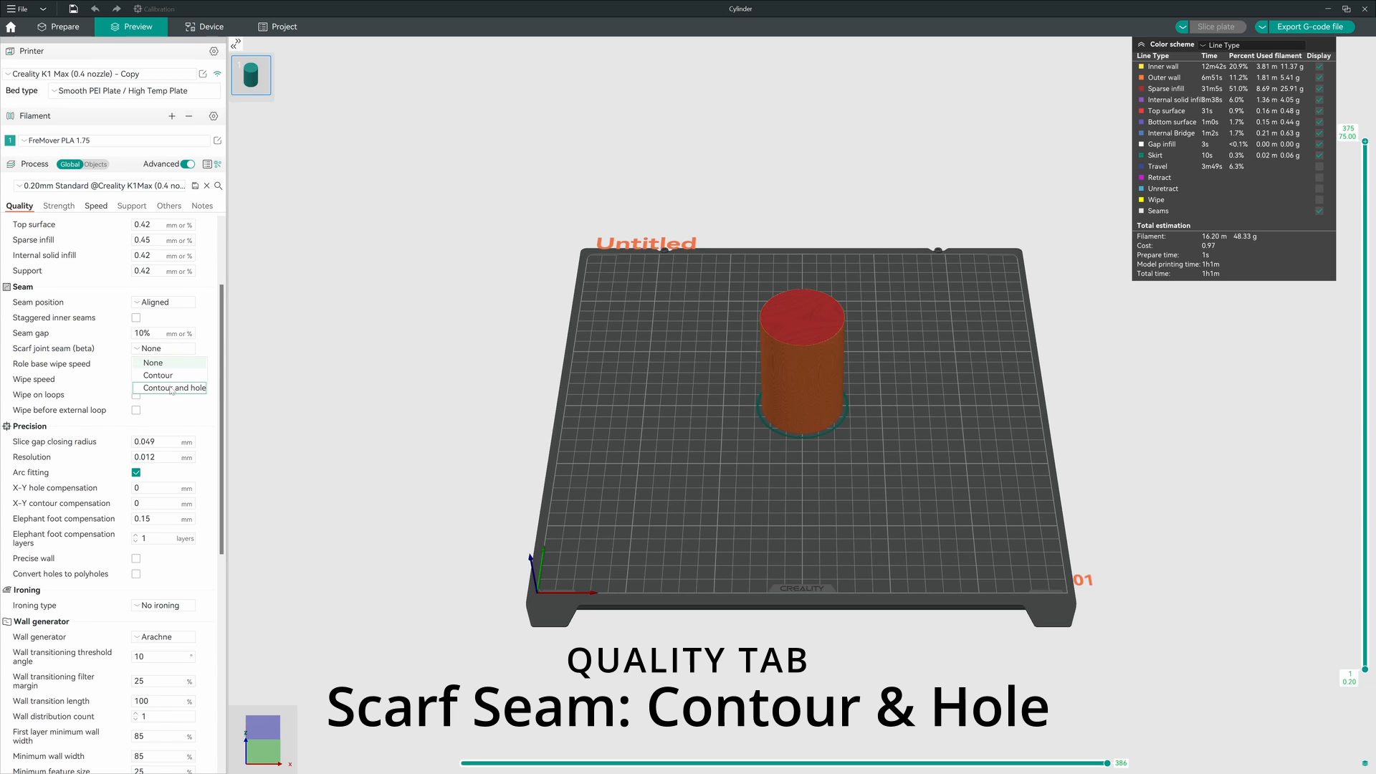
pyautogui.click(177, 388)
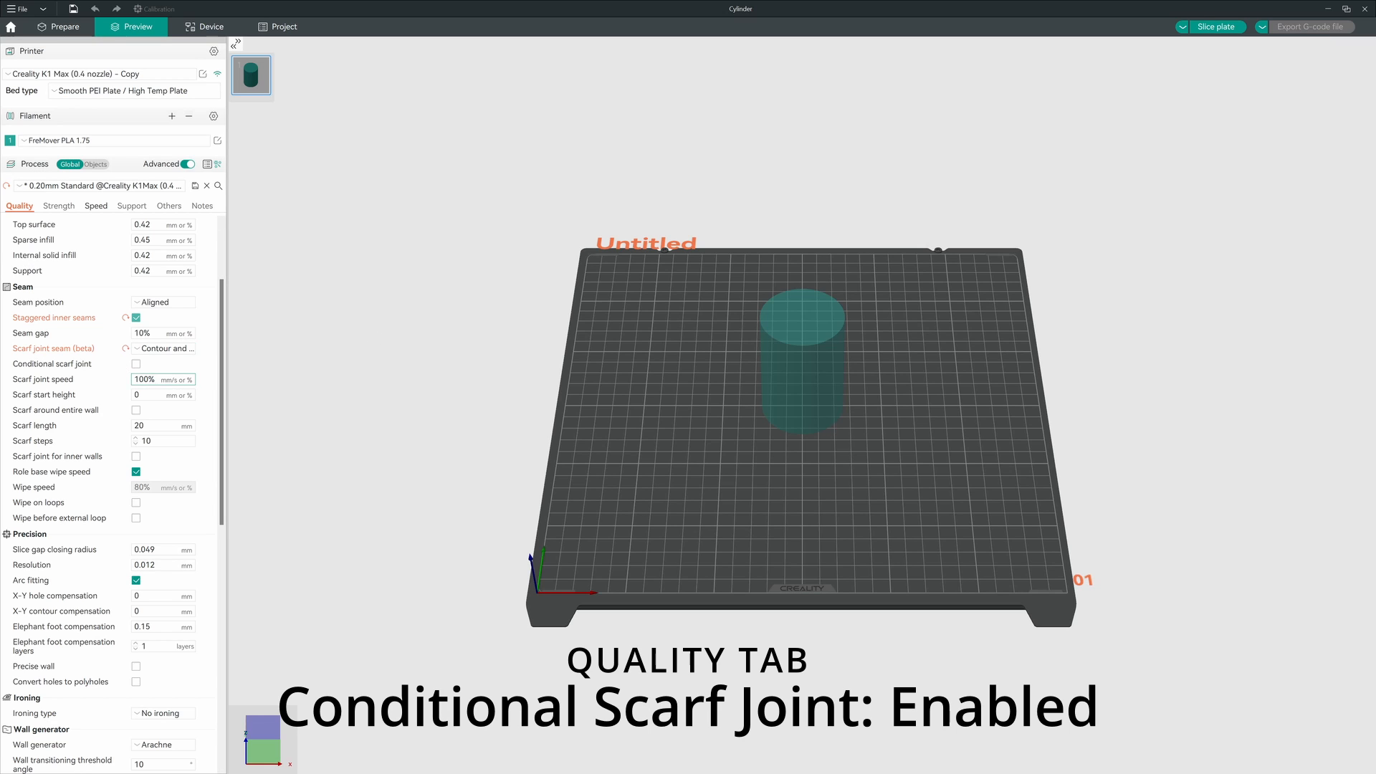
# Tick Conditional scarf joint and set Scarf joint speed to 100
pyautogui.click(136, 363)
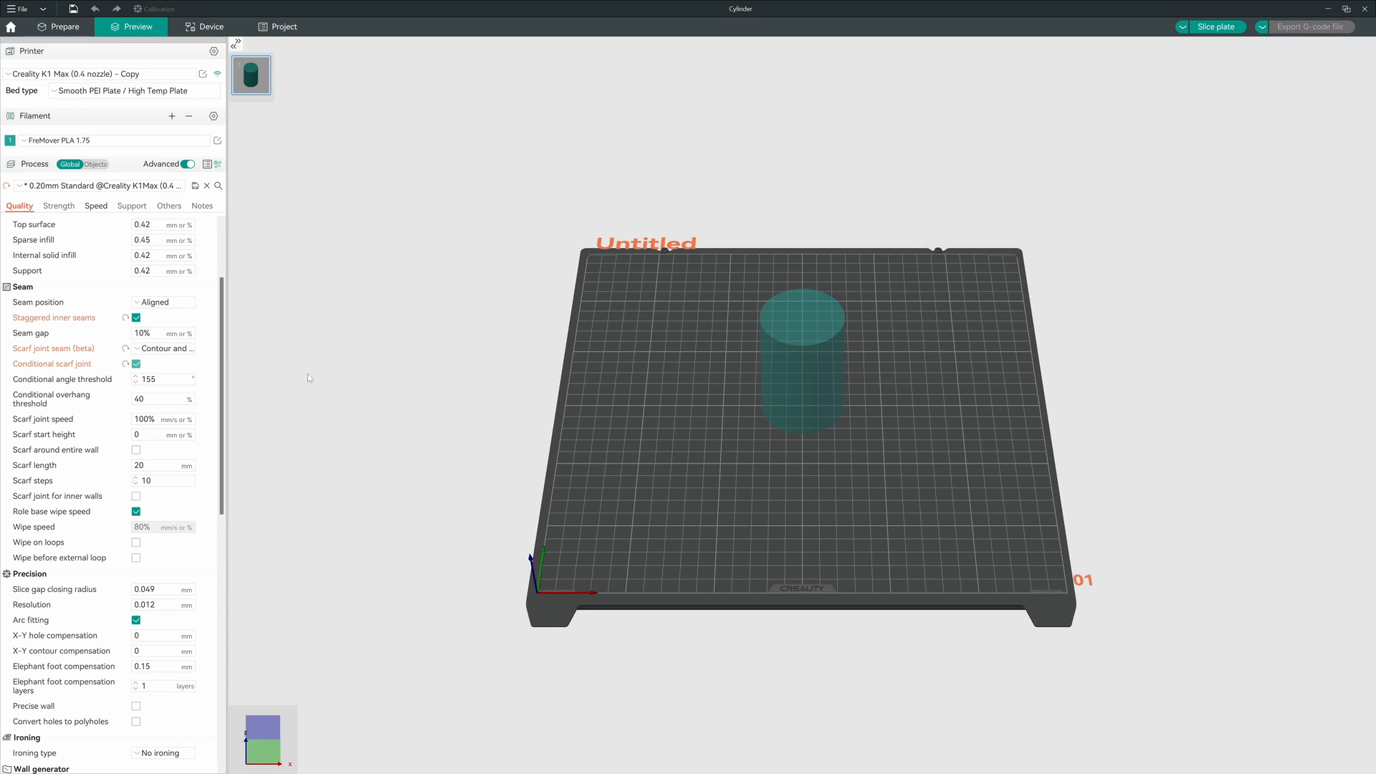
pyautogui.moveTo(399, 511)
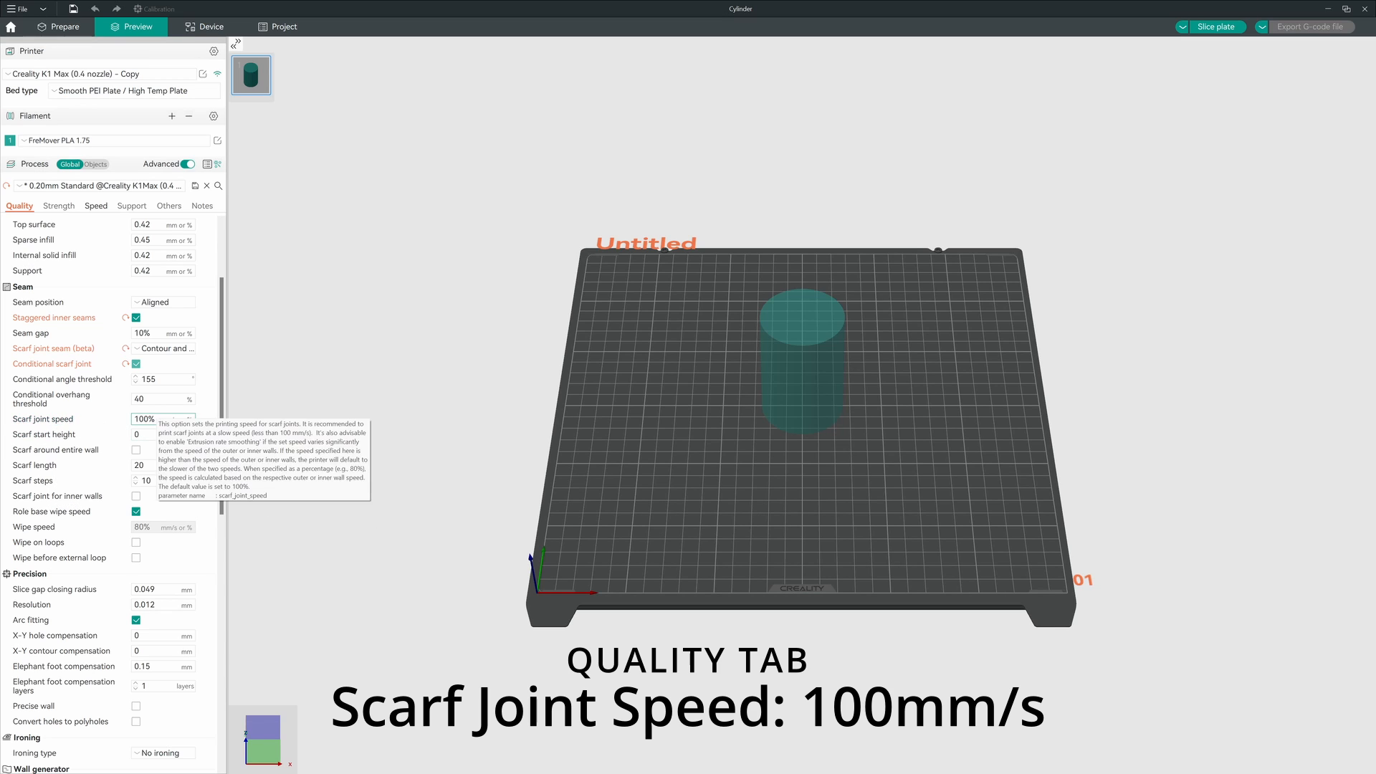
pyautogui.write('10')
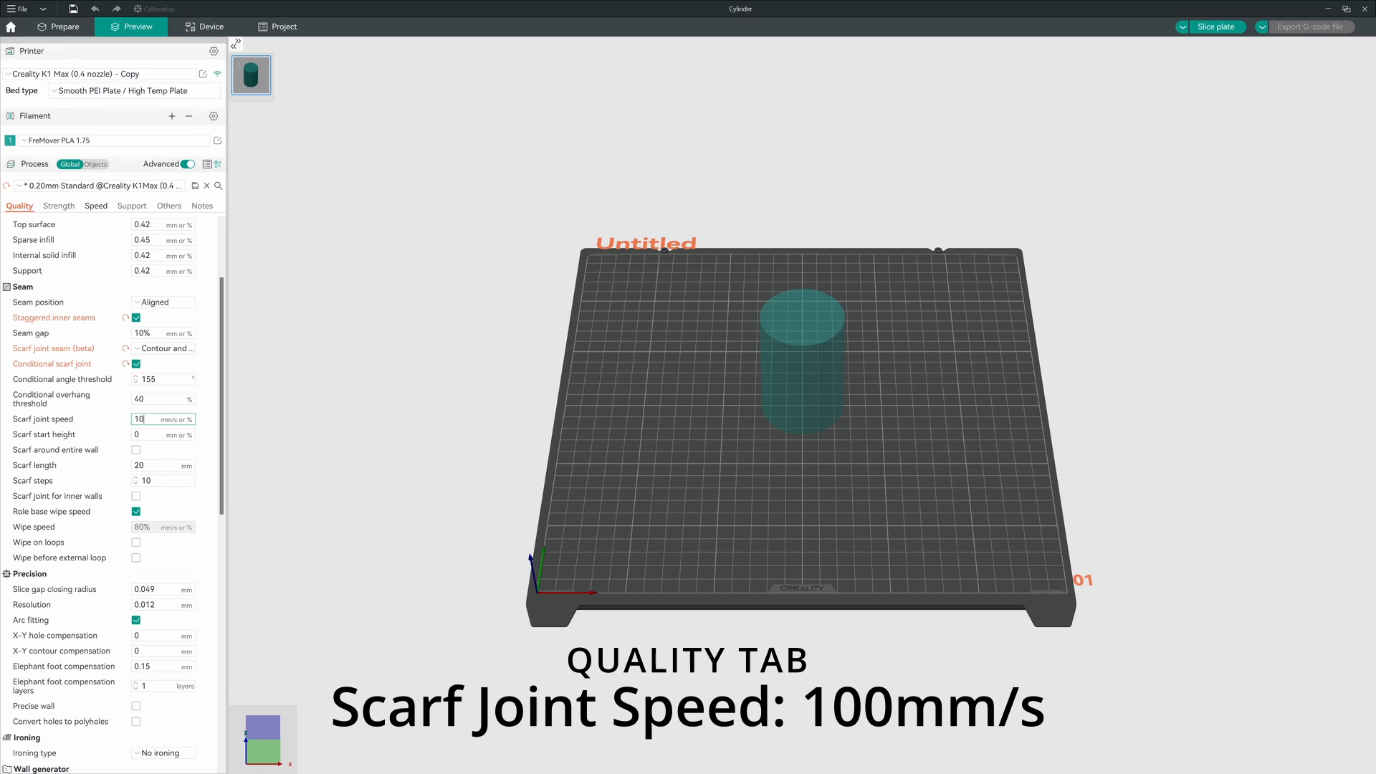
pyautogui.write('100')
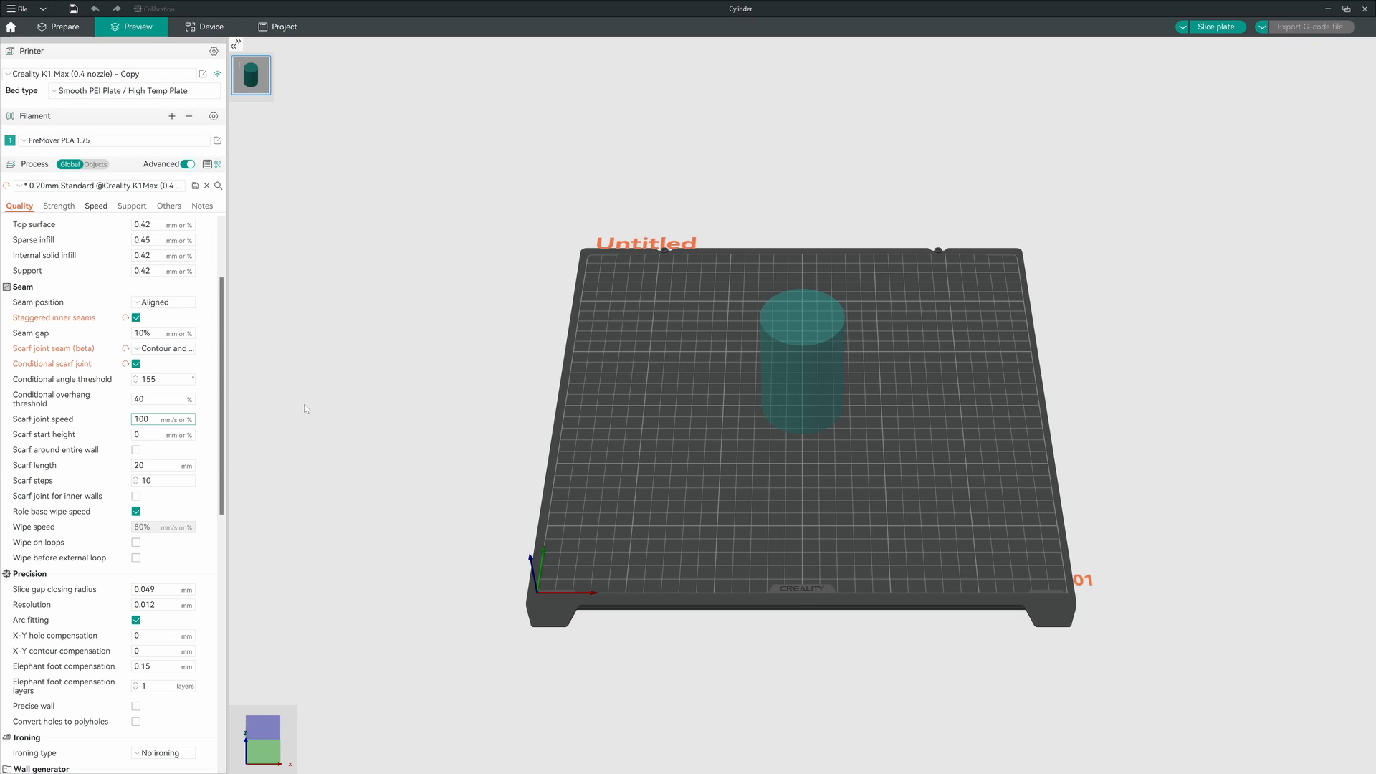
pyautogui.click(163, 418)
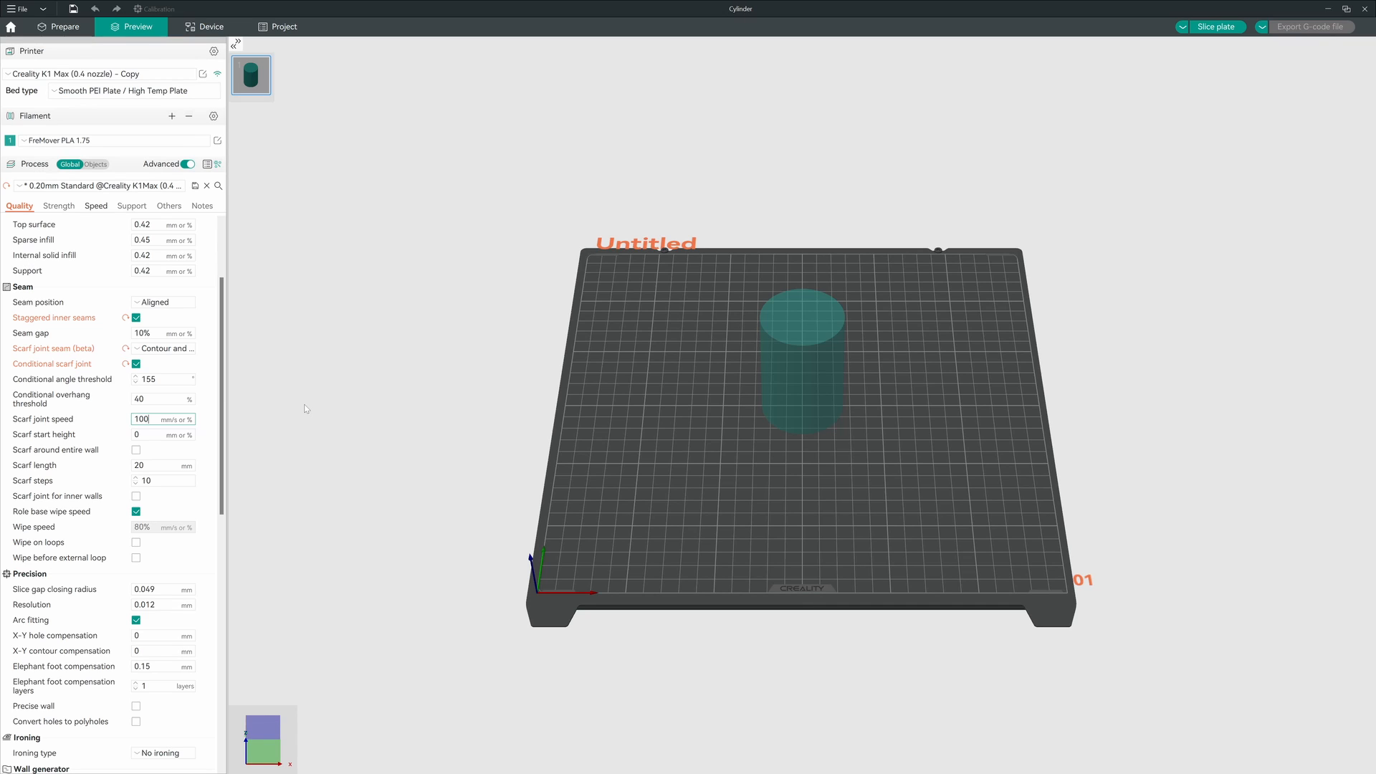
pyautogui.moveTo(300, 414)
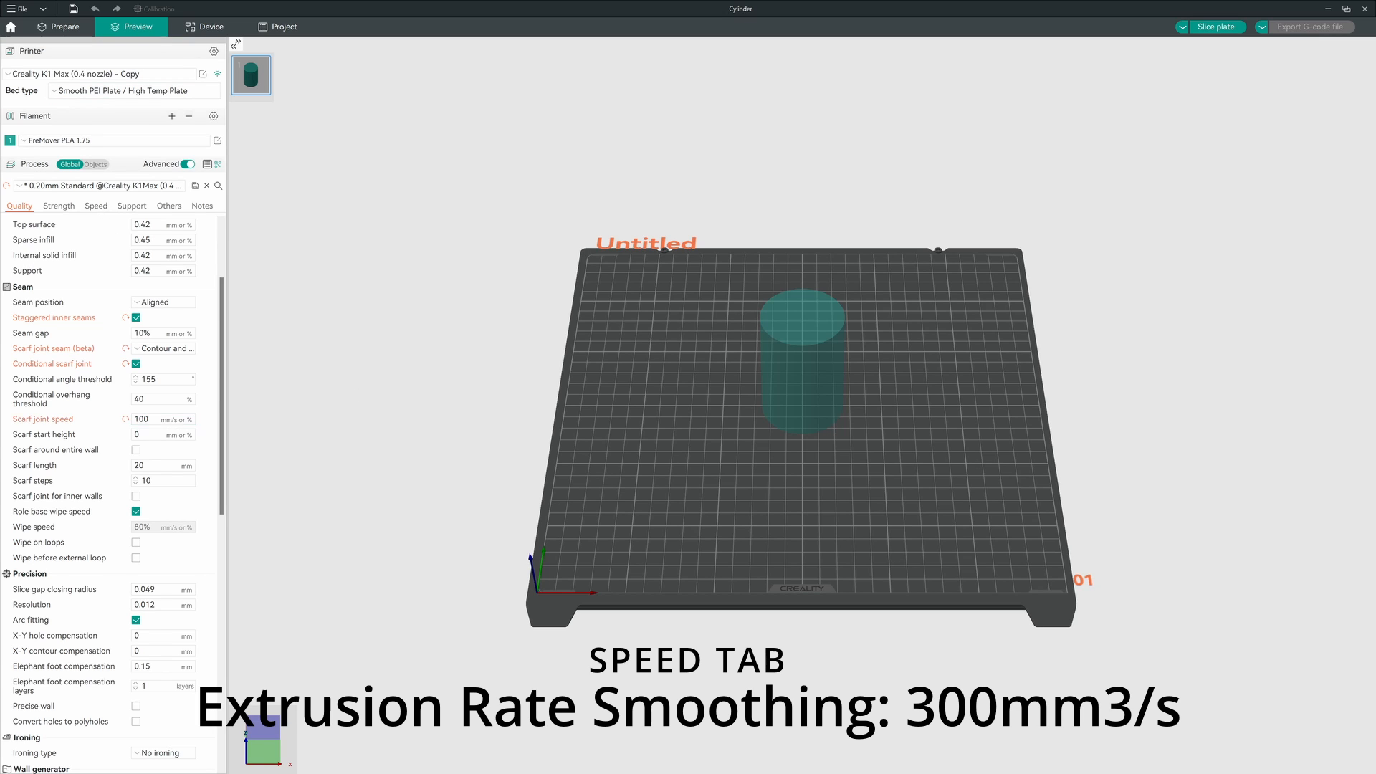
# Enter 300 for Extrusion rate smoothing under the Speed tab's Advanced section
pyautogui.click(94, 206)
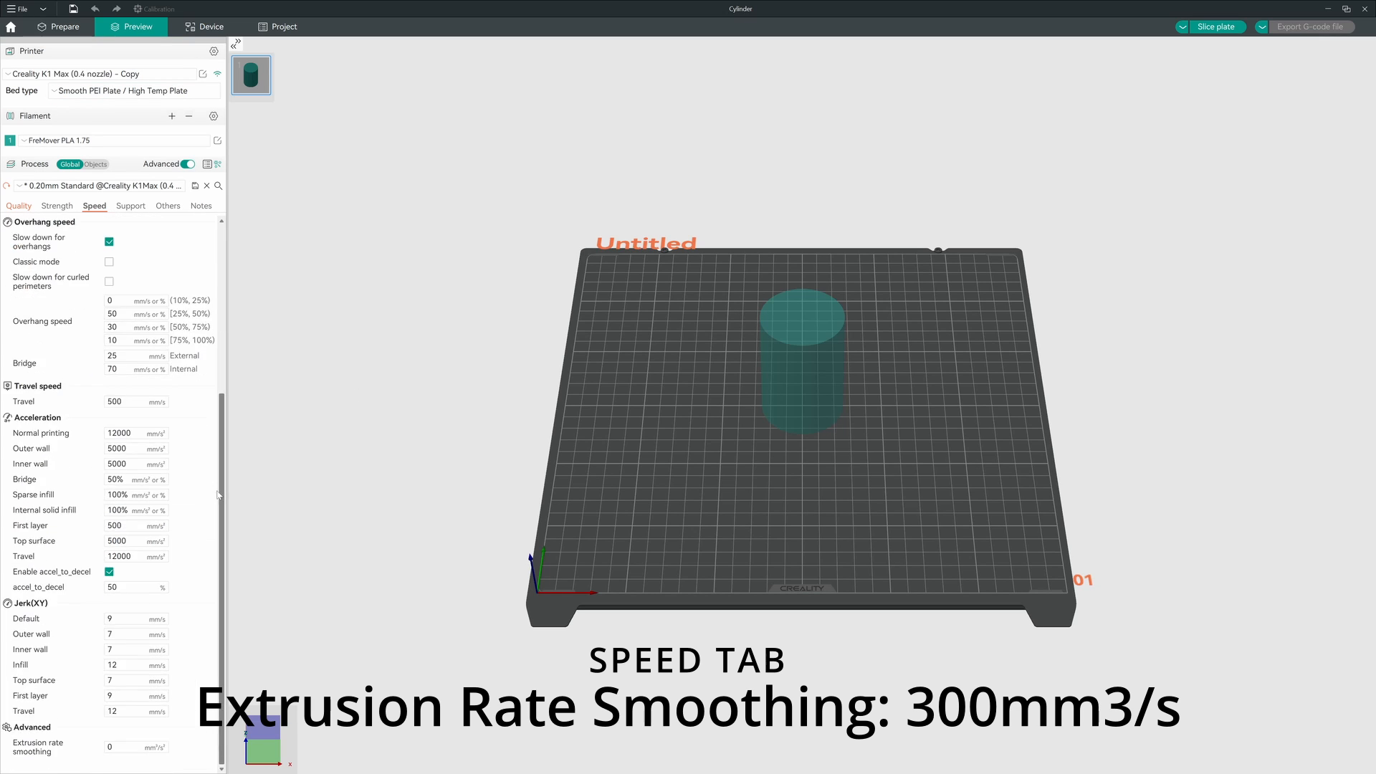
pyautogui.click(136, 747)
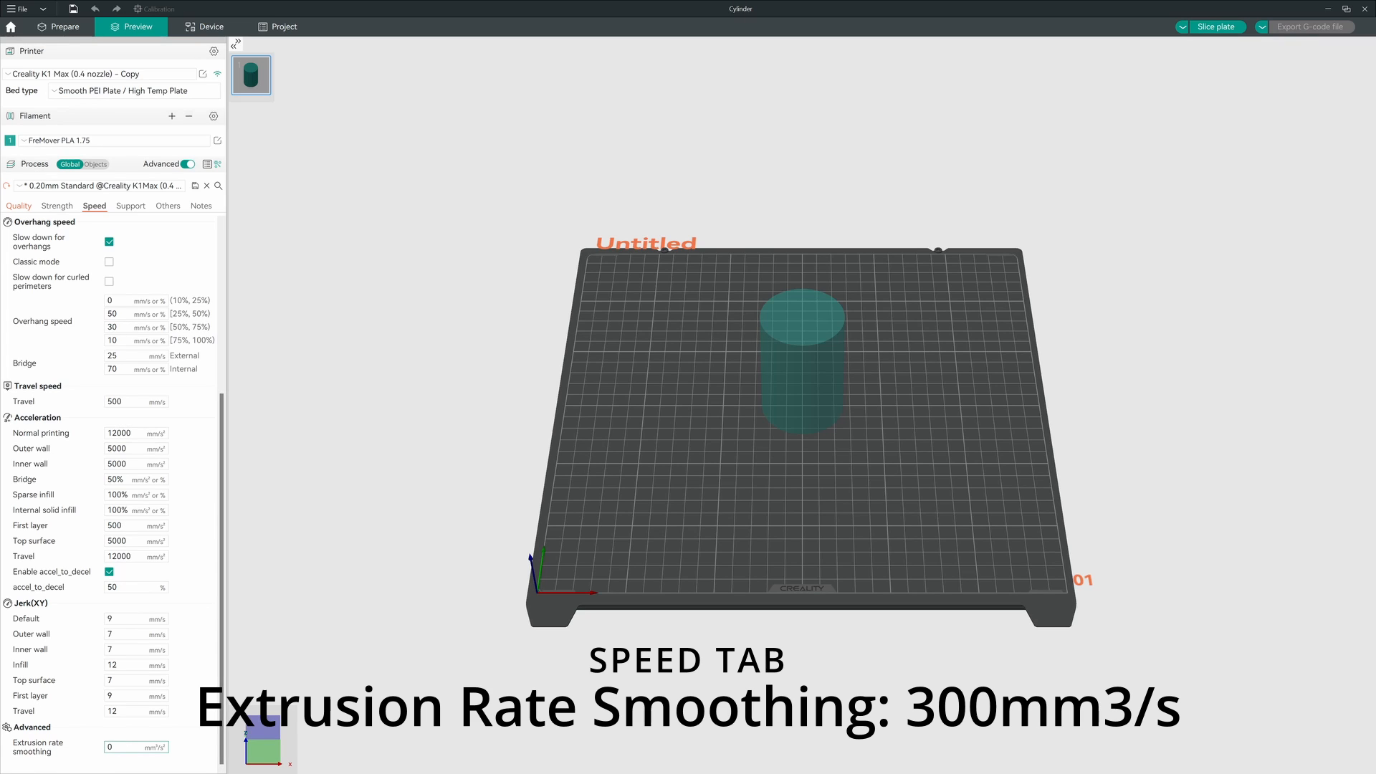
pyautogui.write('300')
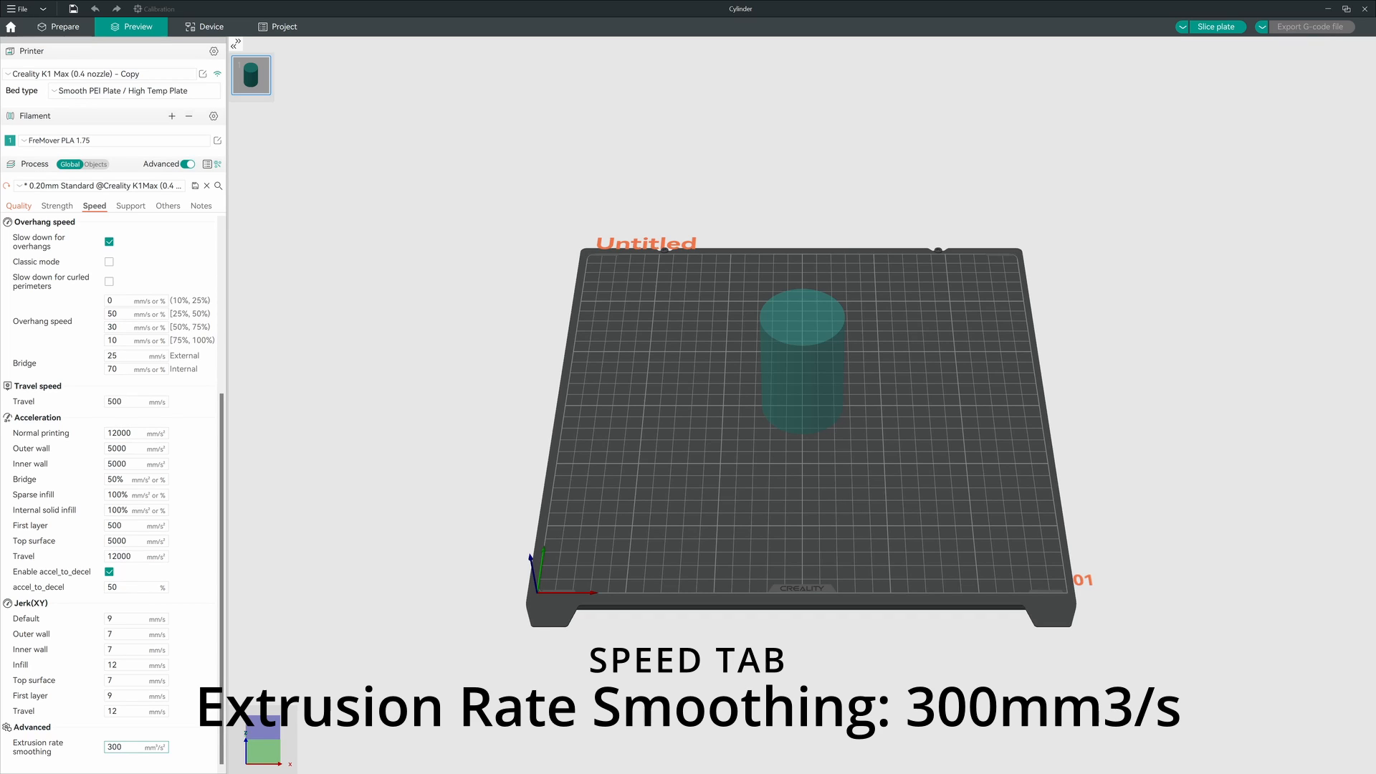
pyautogui.click(132, 747)
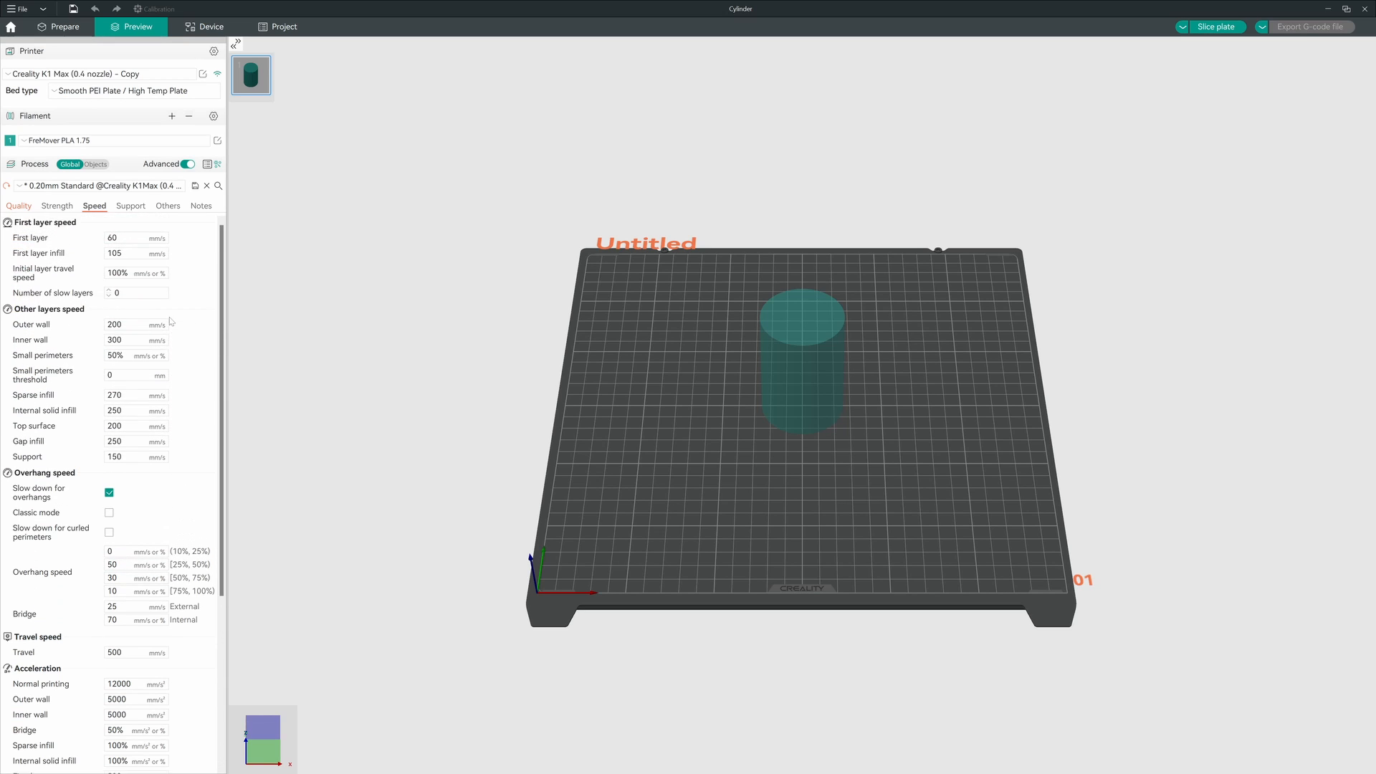
# Change the Outer wall speed under Other layers speed from 200 to 80 mm/s
pyautogui.click(136, 324)
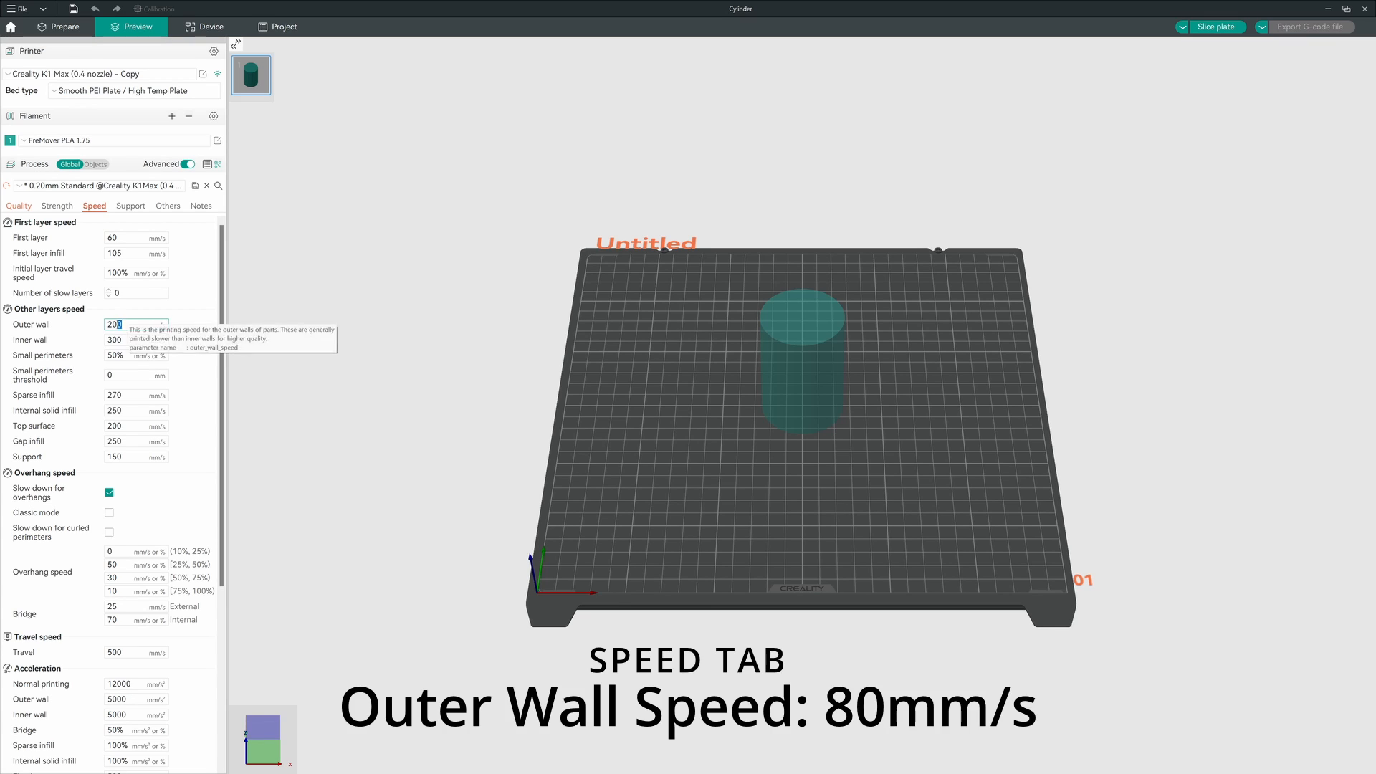
pyautogui.write('80')
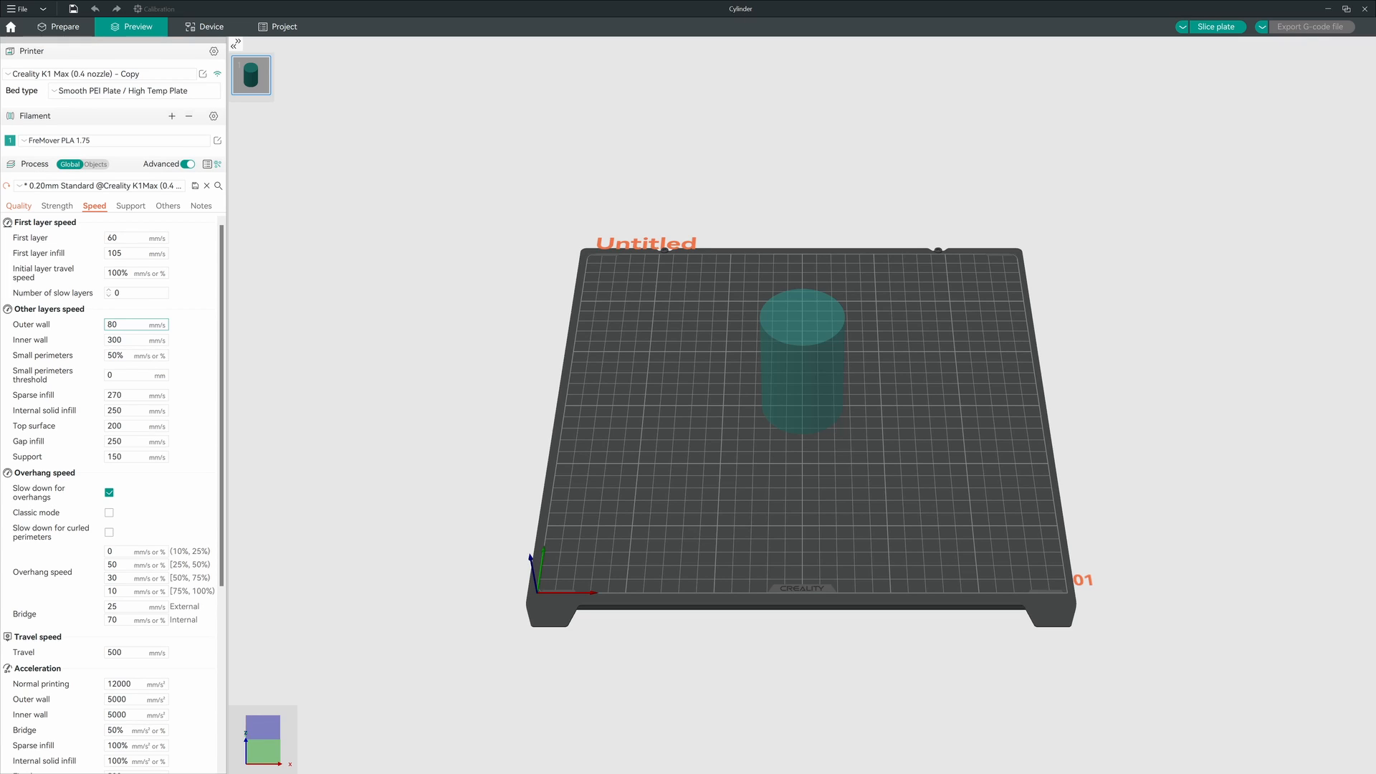
pyautogui.moveTo(279, 360)
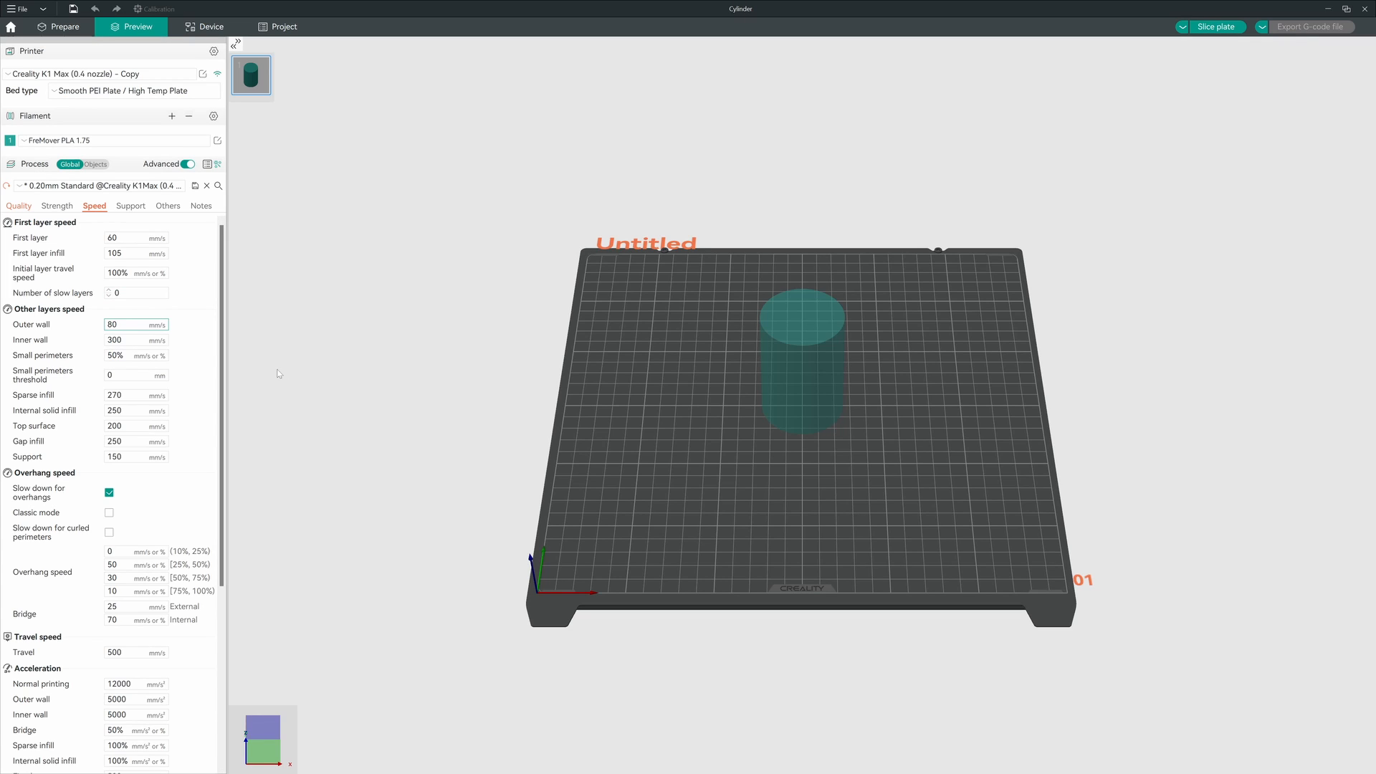
pyautogui.click(136, 324)
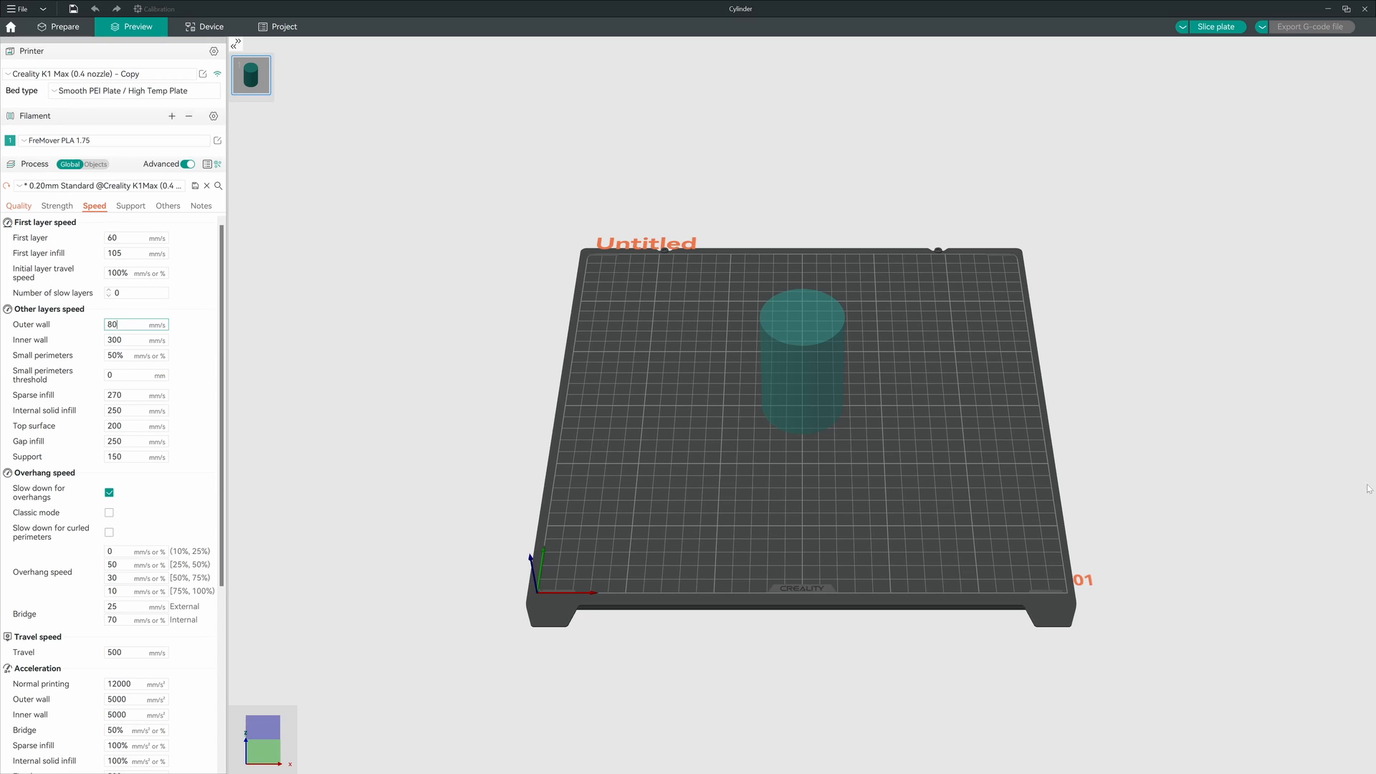
pyautogui.moveTo(51, 15)
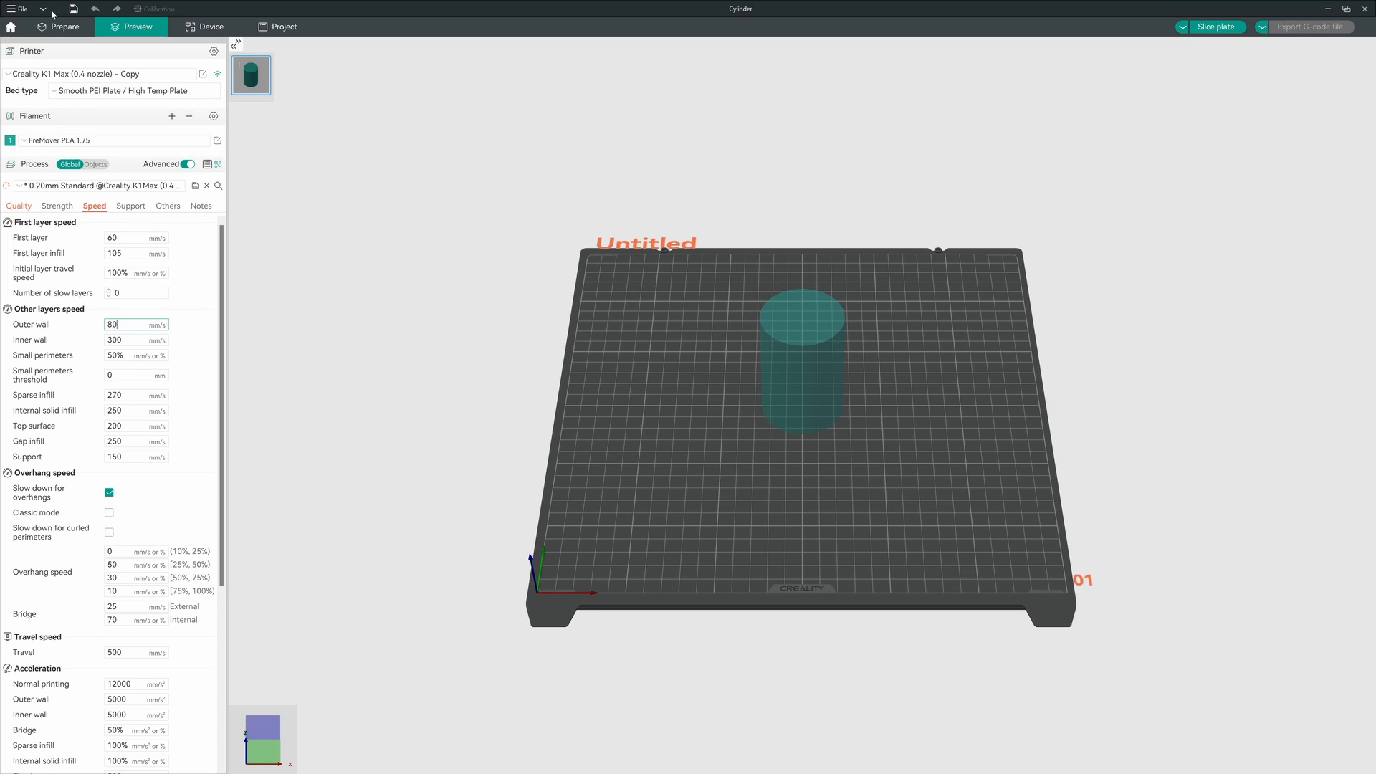
# Choose Inner/Outer/Inner as the Walls printing order in Quality settings, keeping Arachne walls
pyautogui.click(18, 206)
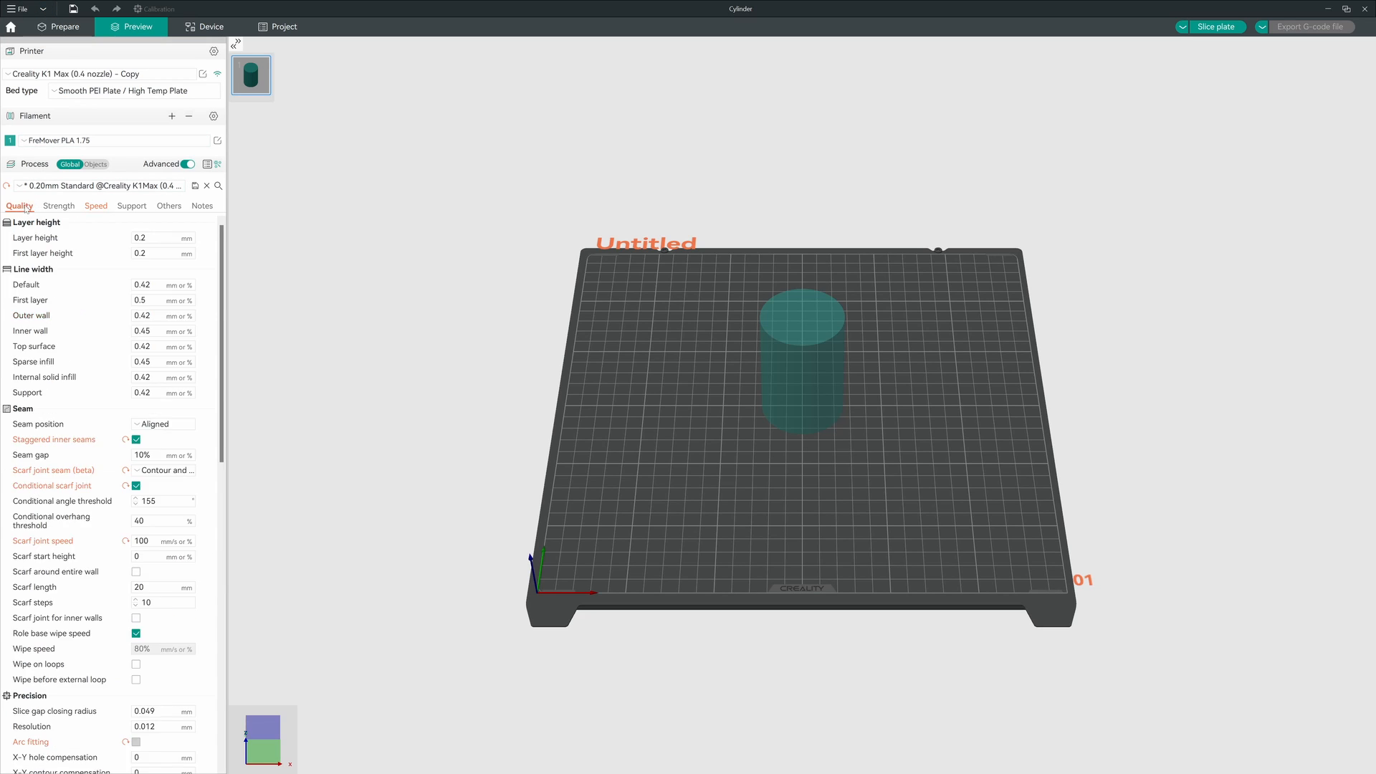
pyautogui.moveTo(500, 360)
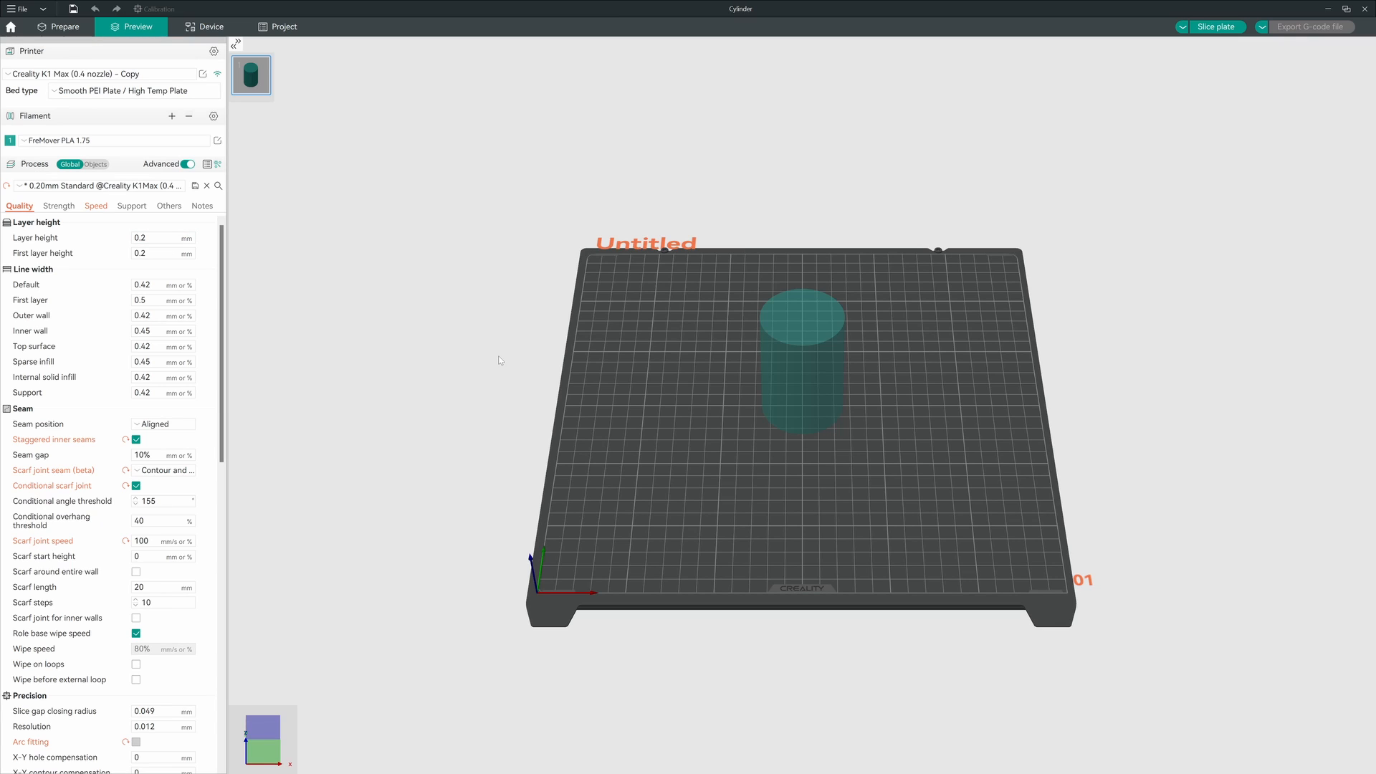
pyautogui.moveTo(483, 388)
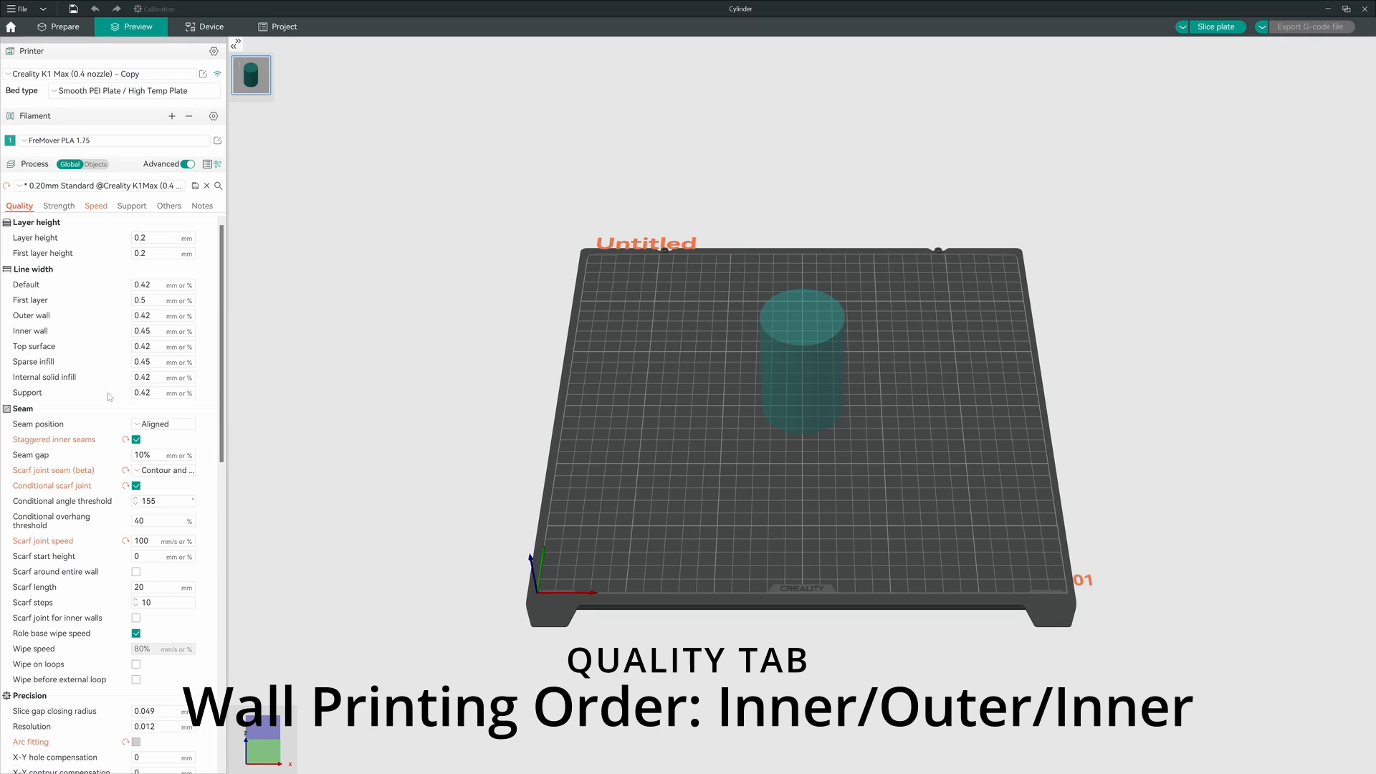
pyautogui.scroll(-3)
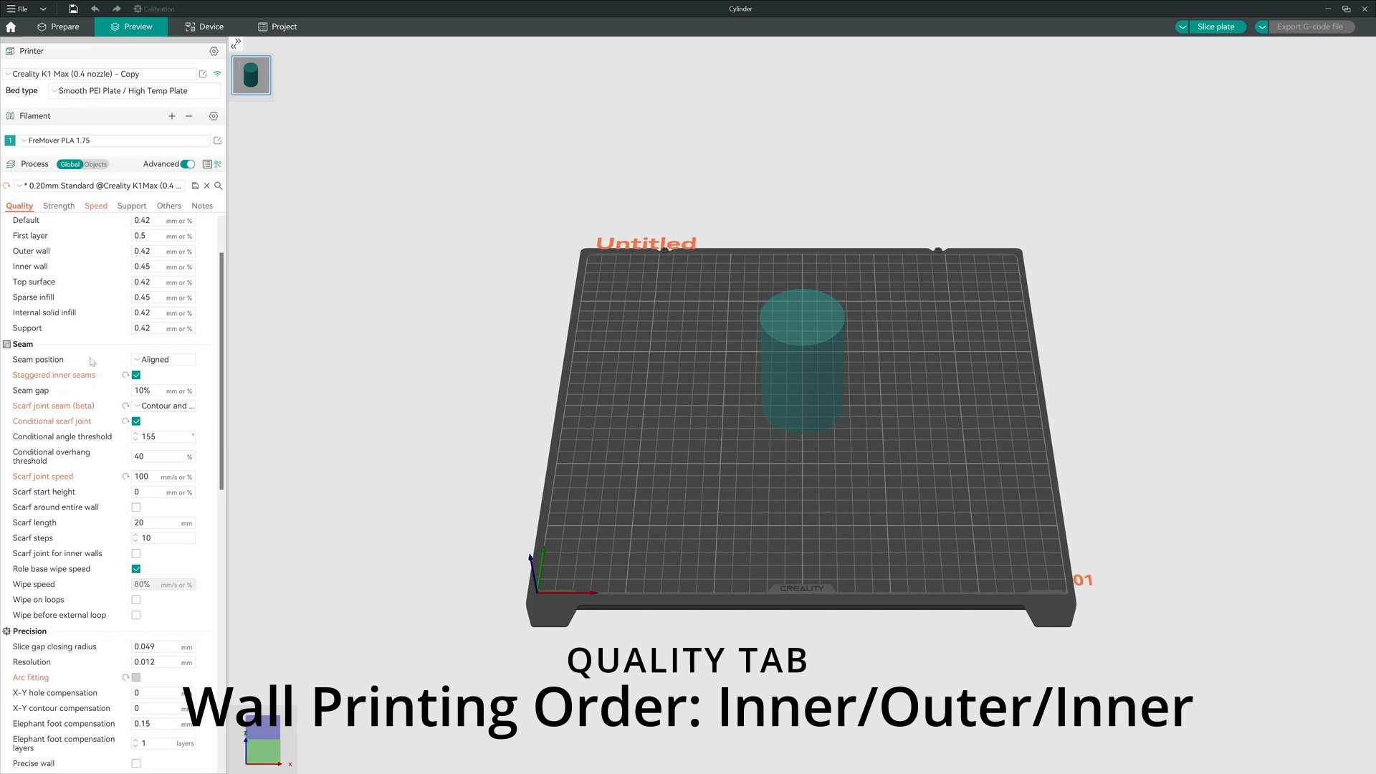
pyautogui.scroll(-3)
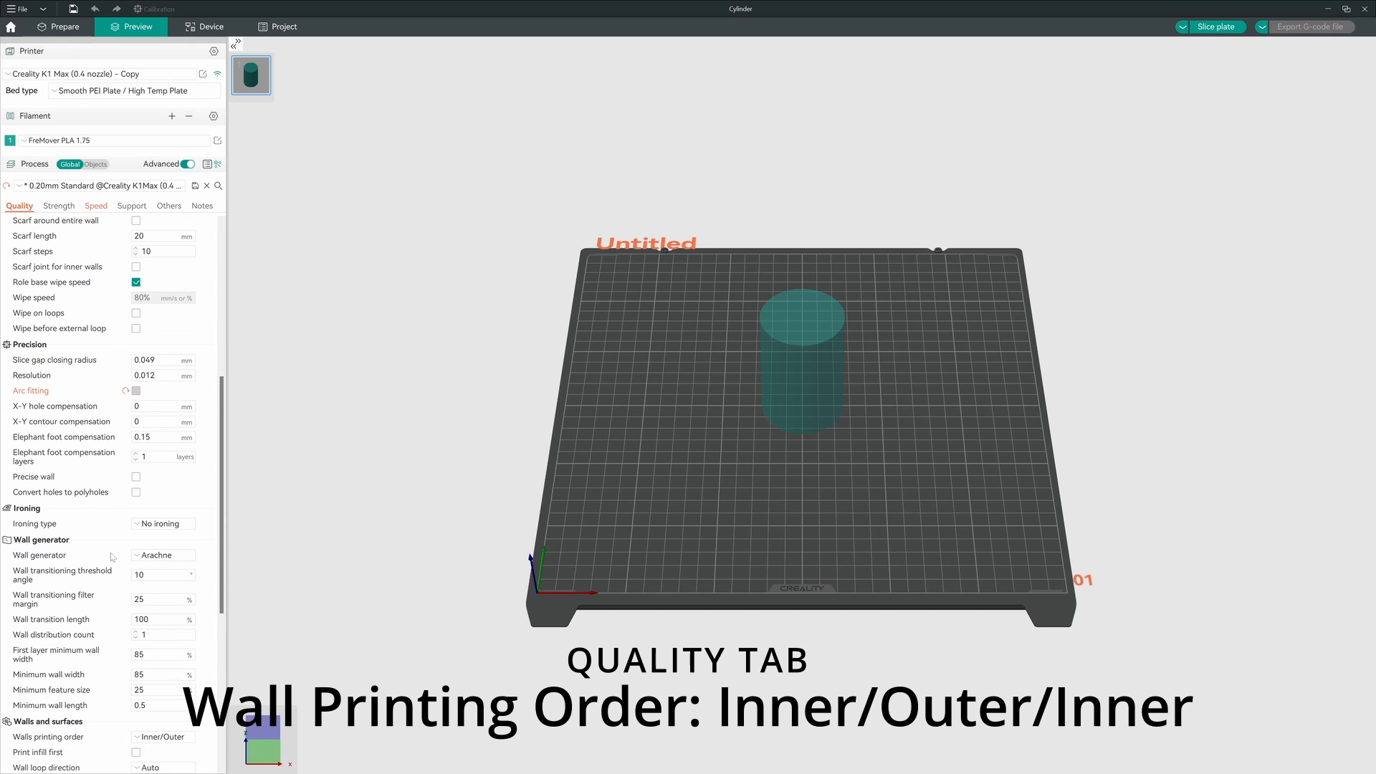
pyautogui.scroll(-3)
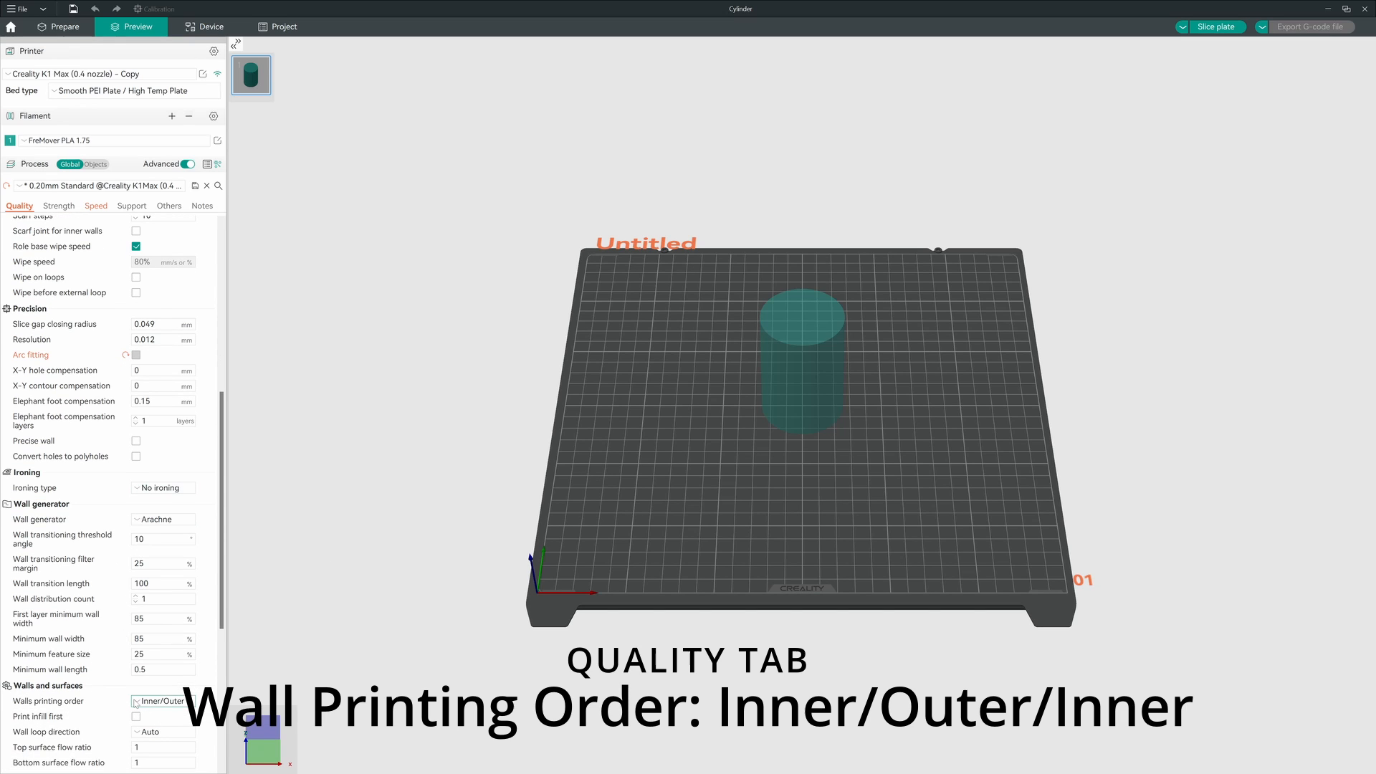
pyautogui.click(162, 701)
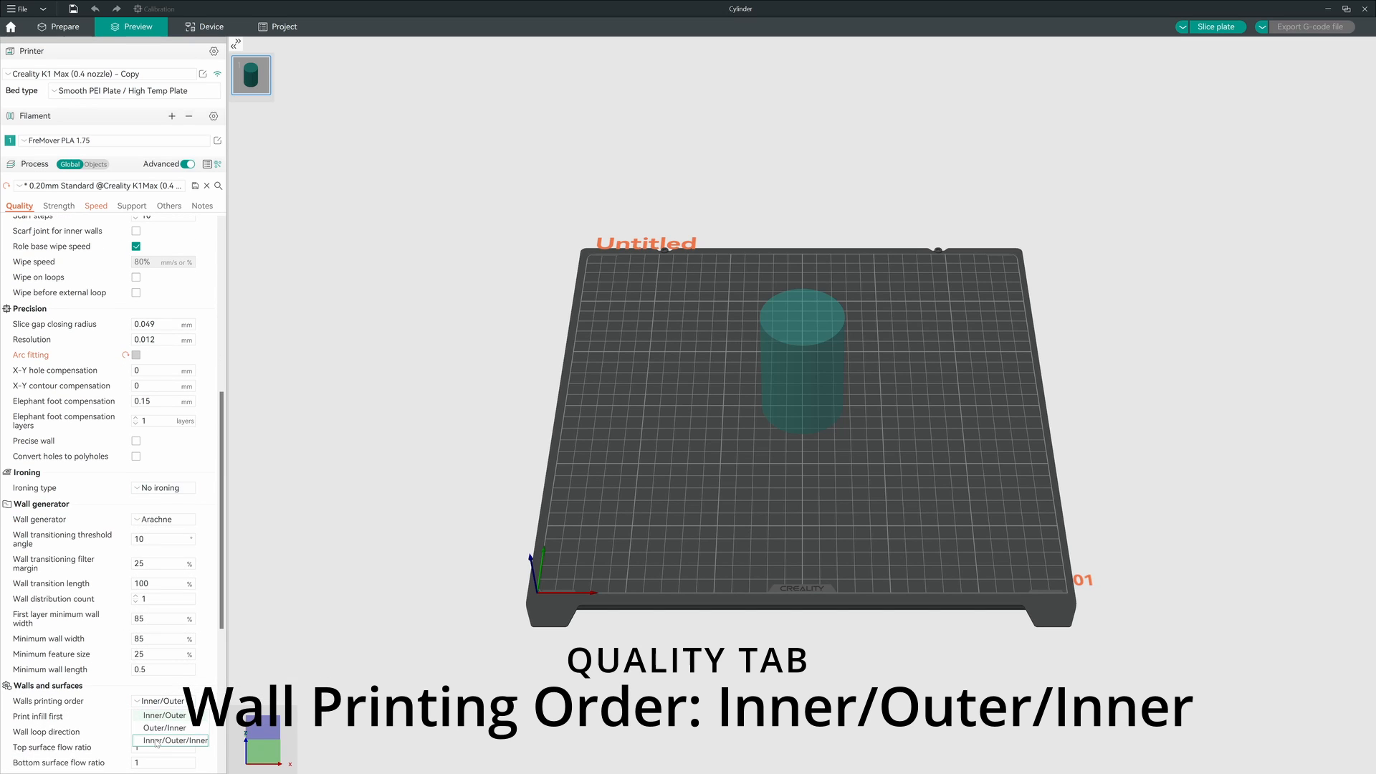
pyautogui.click(172, 740)
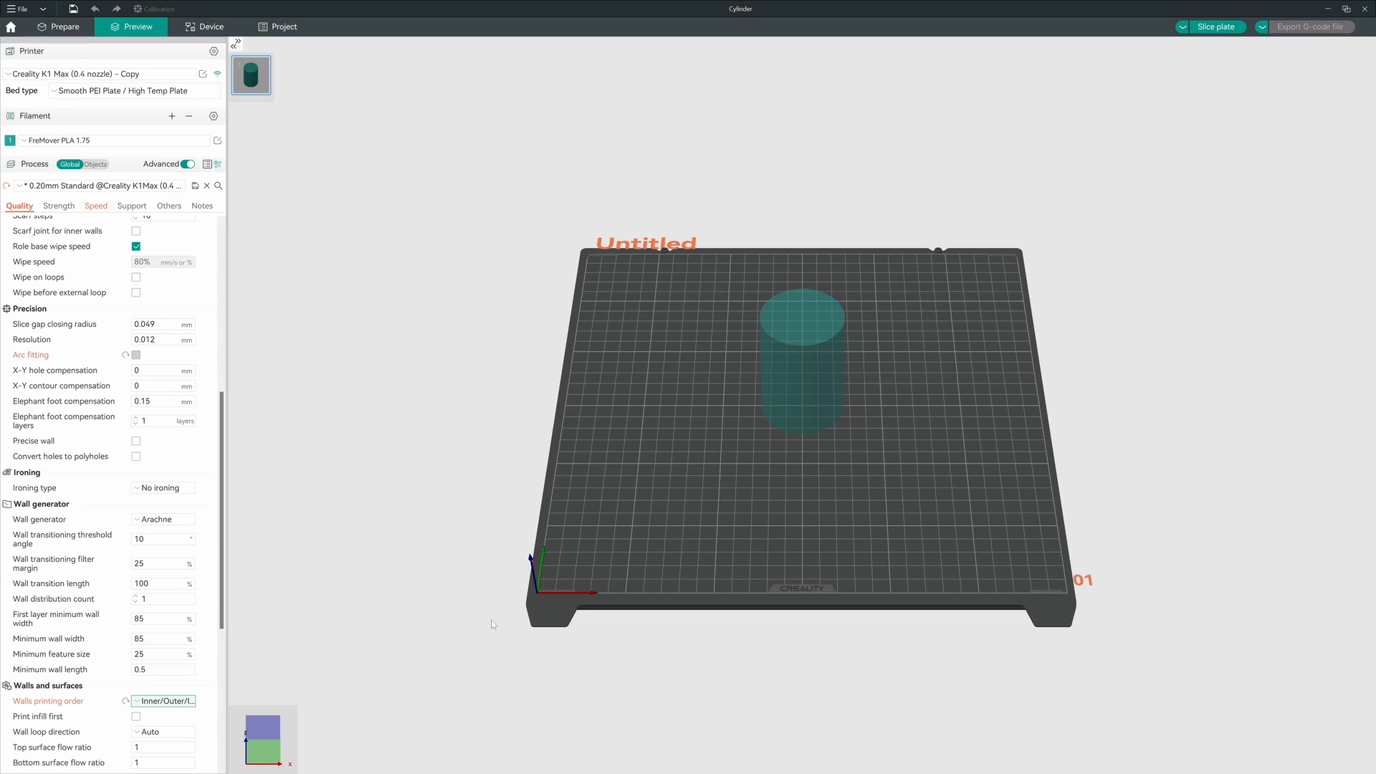
pyautogui.moveTo(501, 606)
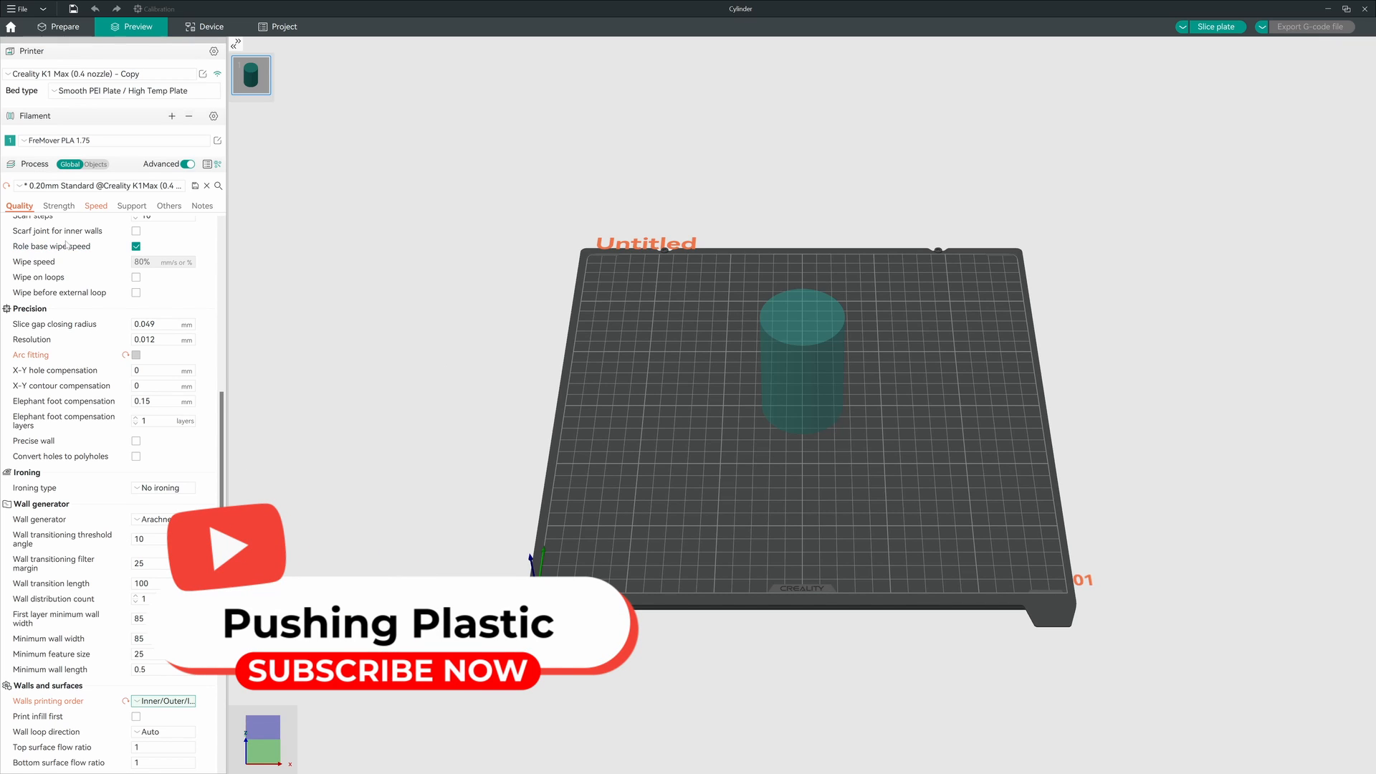
pyautogui.scroll(-3)
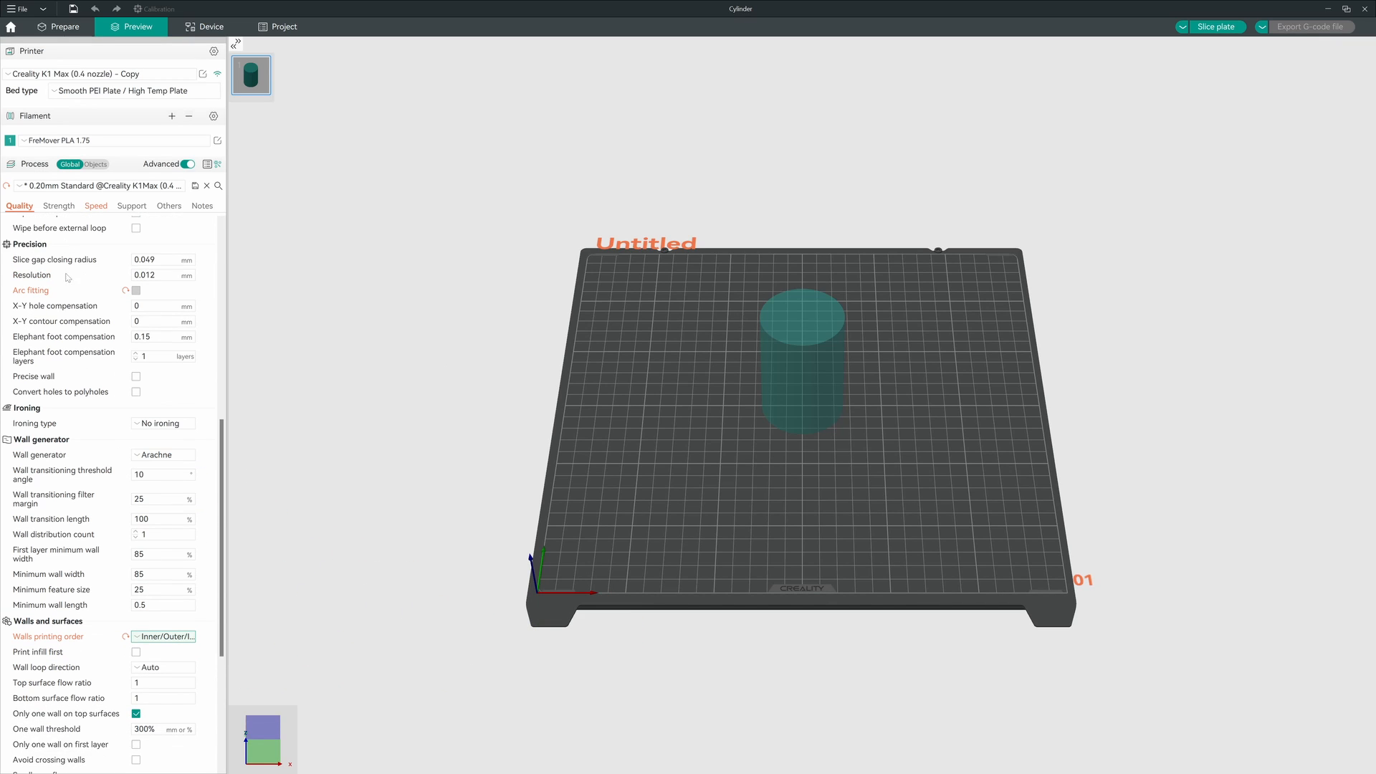
pyautogui.scroll(-3)
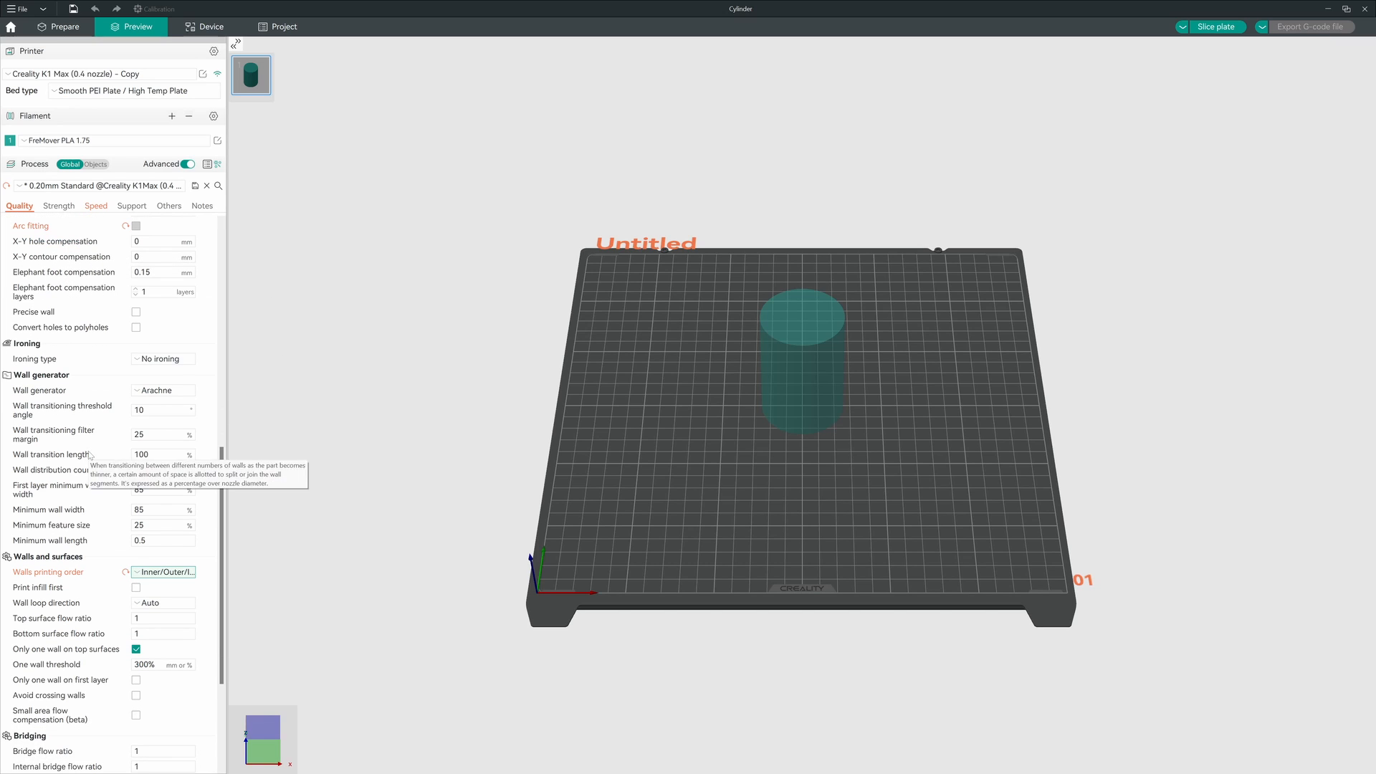
pyautogui.moveTo(120, 400)
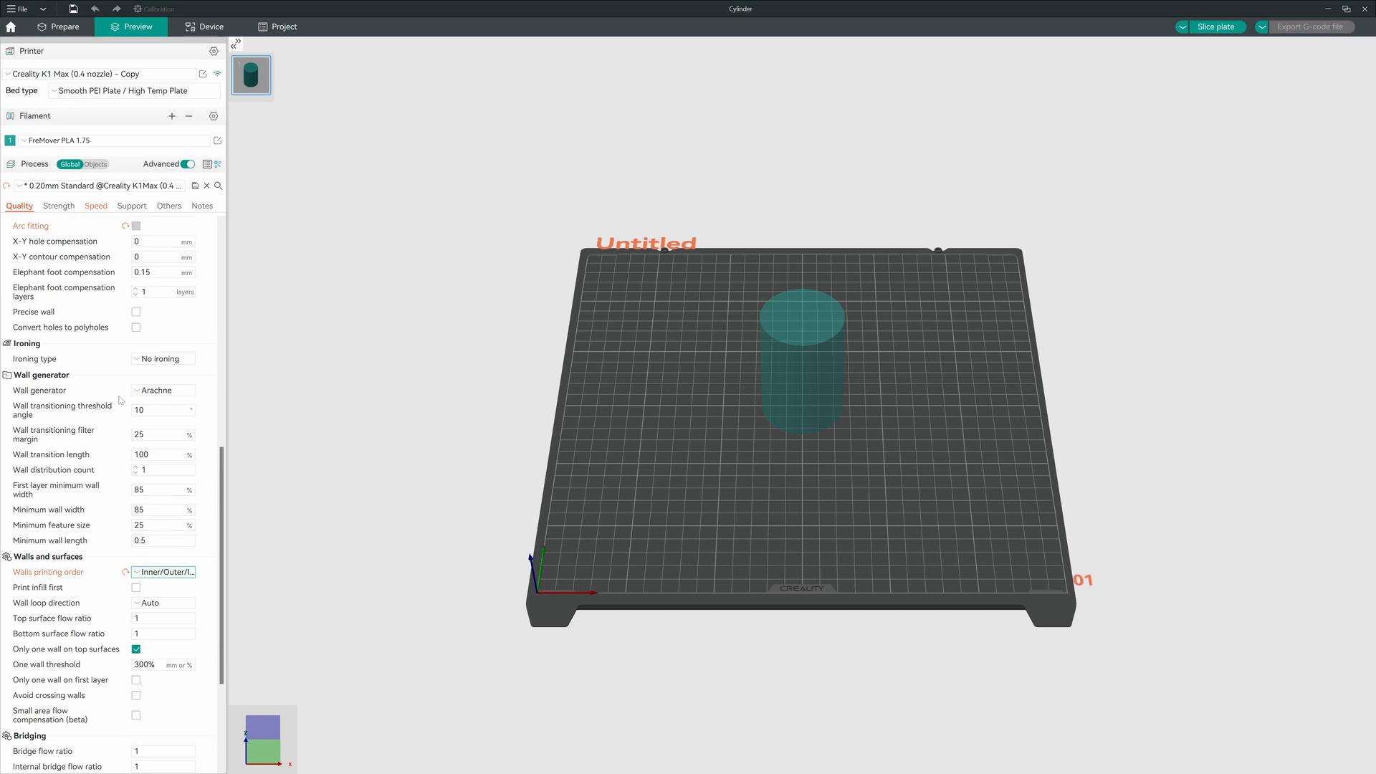
pyautogui.moveTo(108, 399)
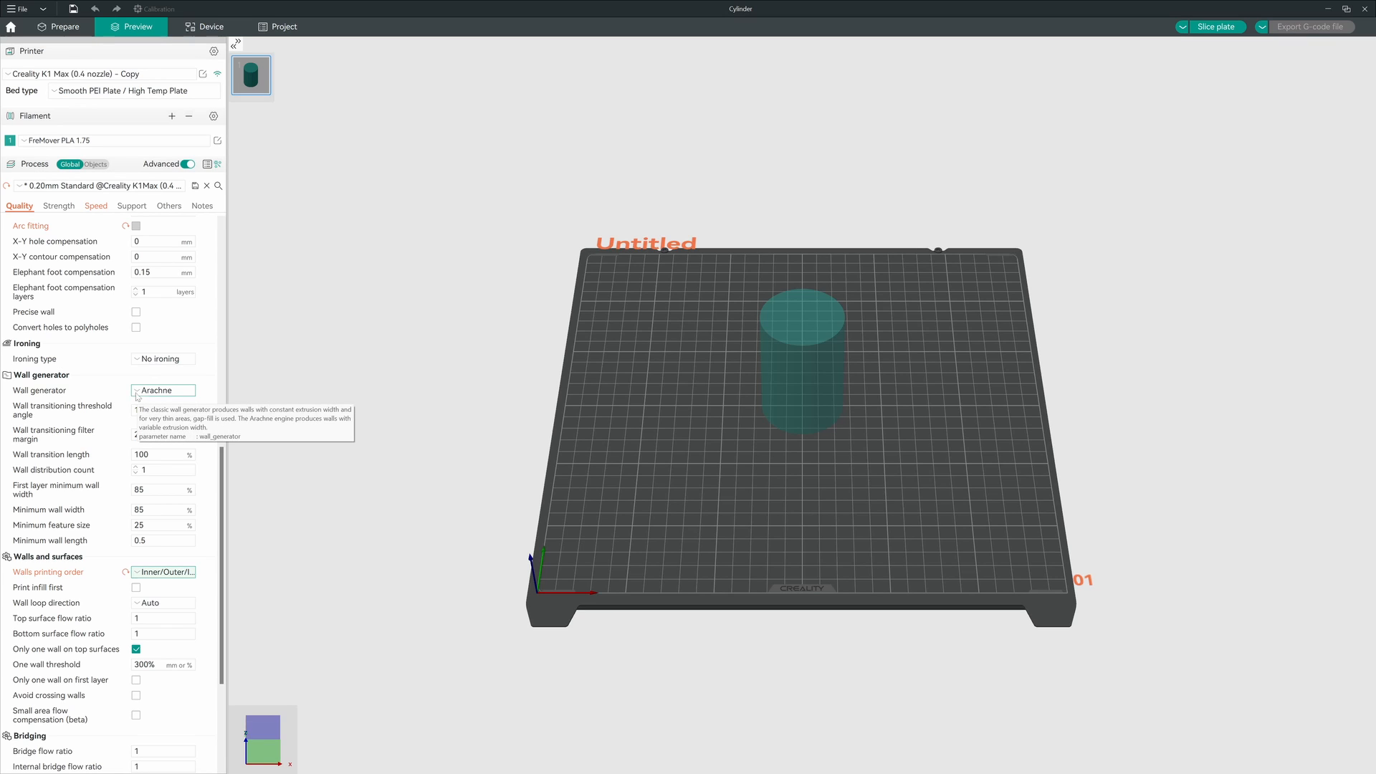
pyautogui.click(163, 390)
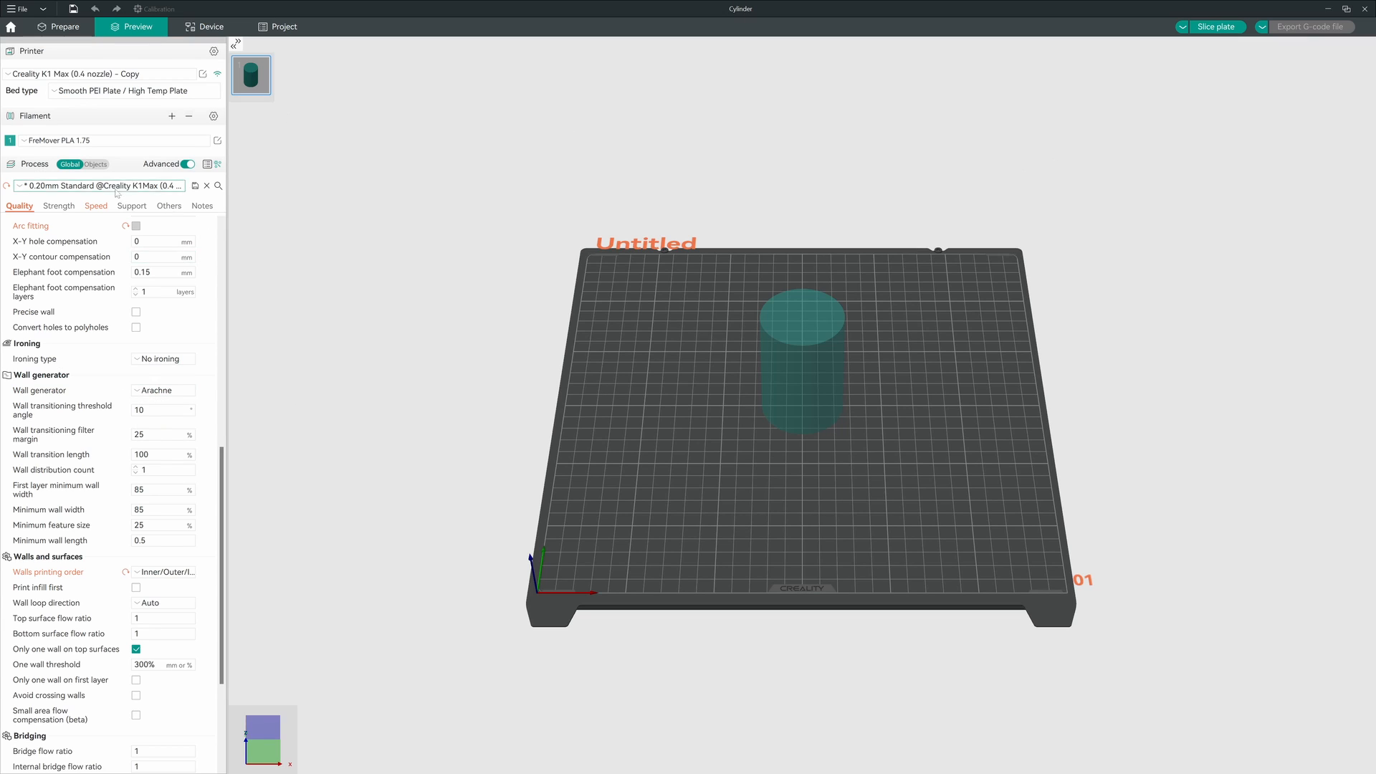
pyautogui.moveTo(195, 185)
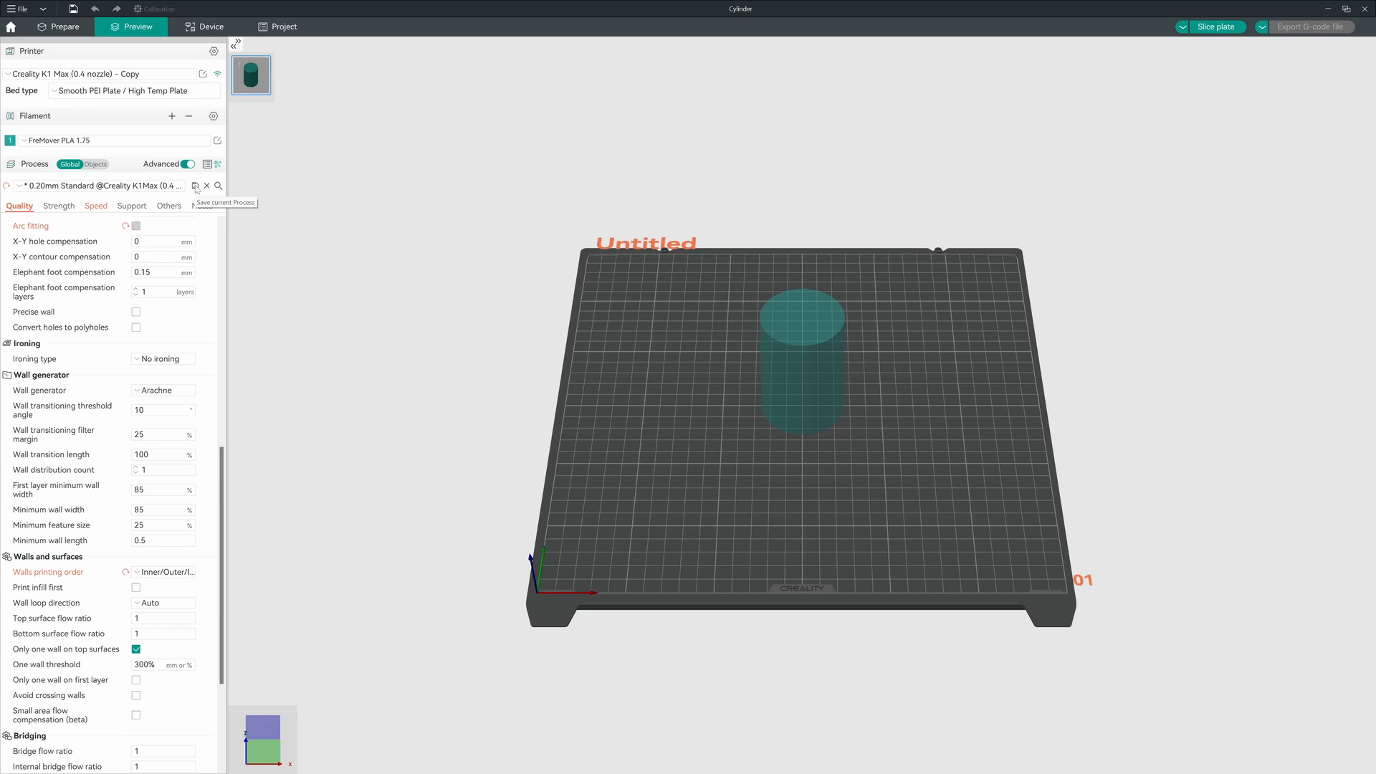
# Save the process as user preset '0.20mm K1Max Scarf Seam'
pyautogui.click(195, 185)
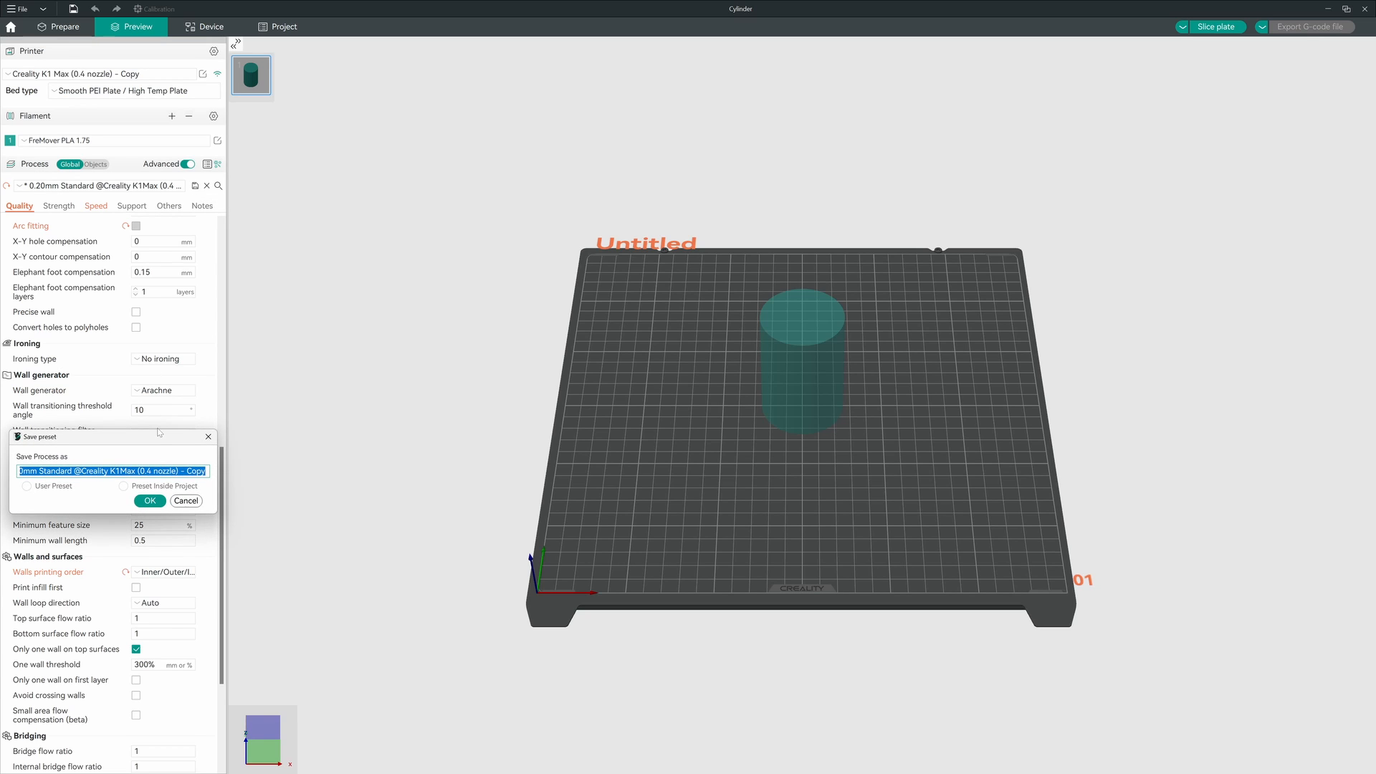
pyautogui.click(28, 486)
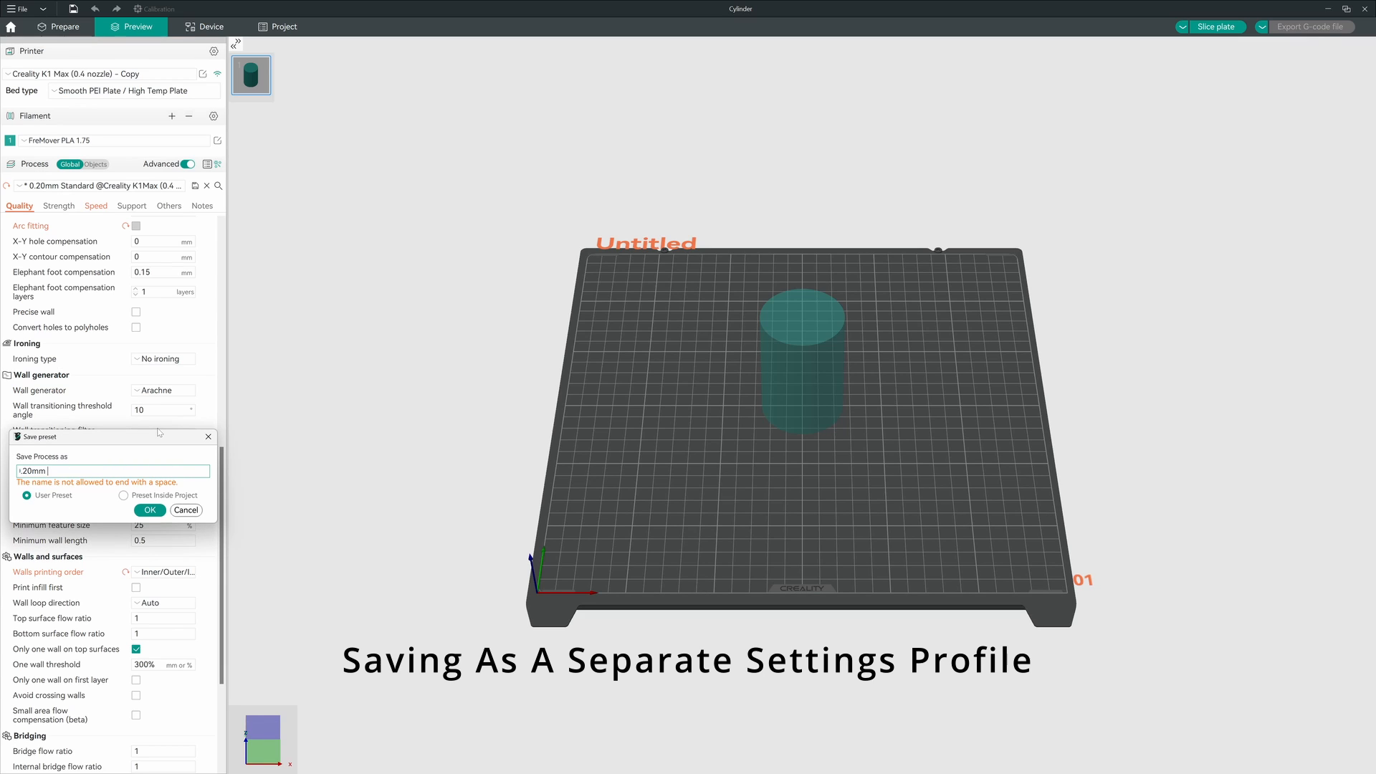
pyautogui.write('K1Max S')
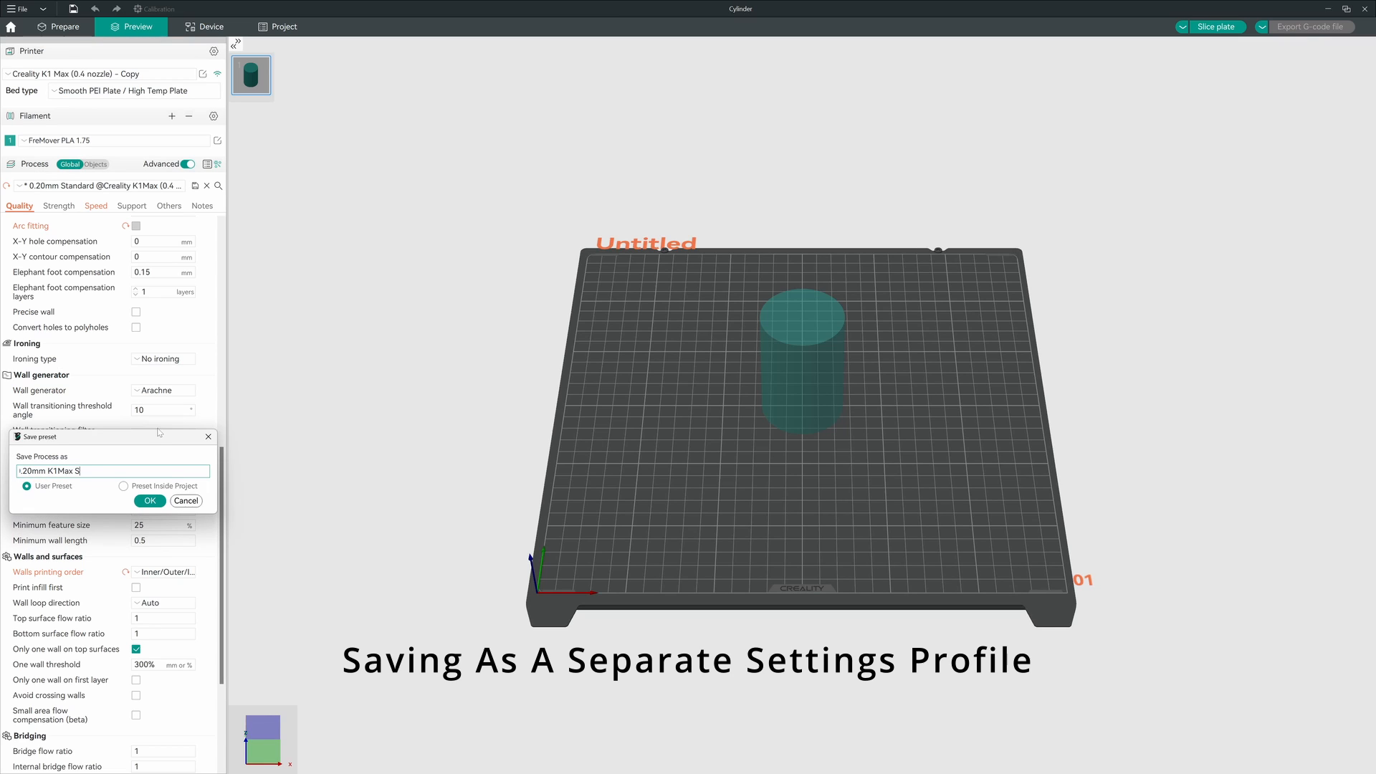
pyautogui.write('carf Seam')
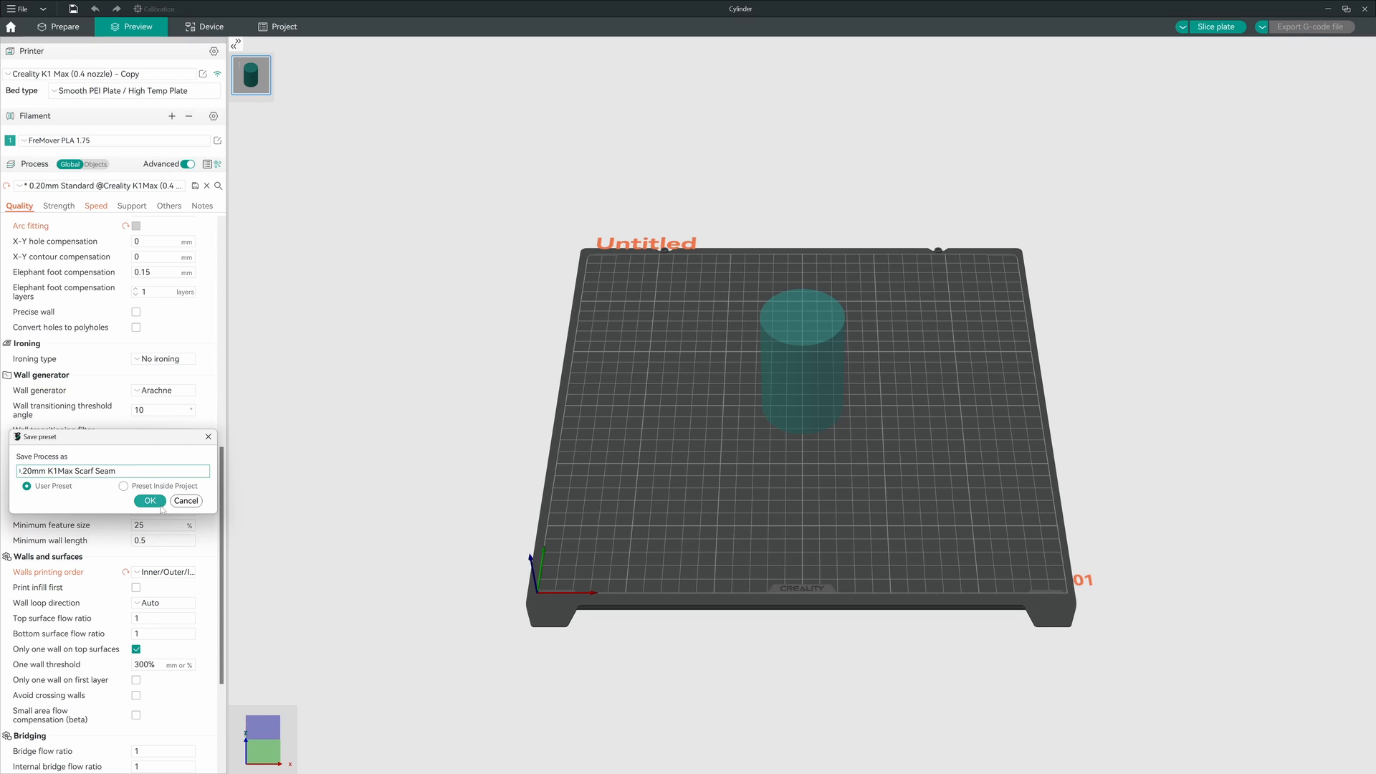
pyautogui.click(149, 501)
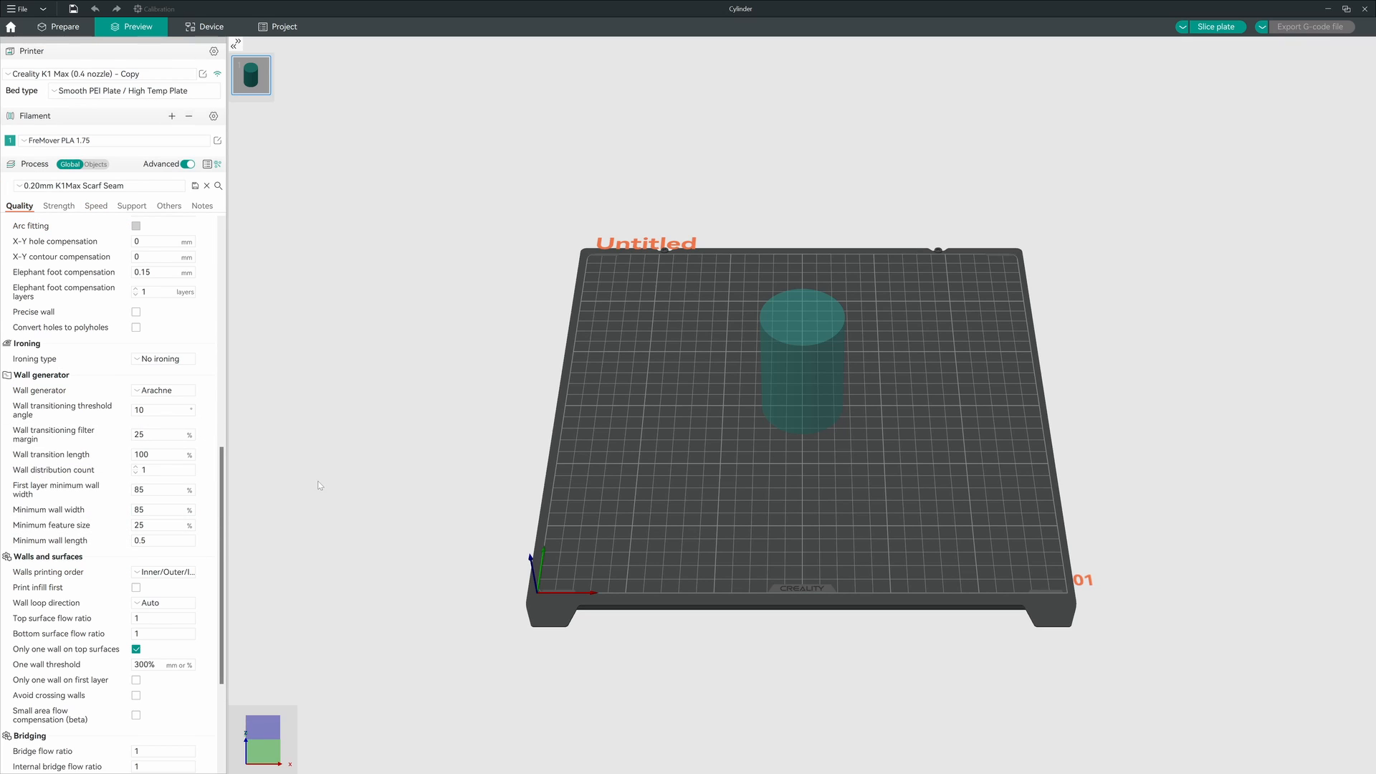
pyautogui.moveTo(1216, 27)
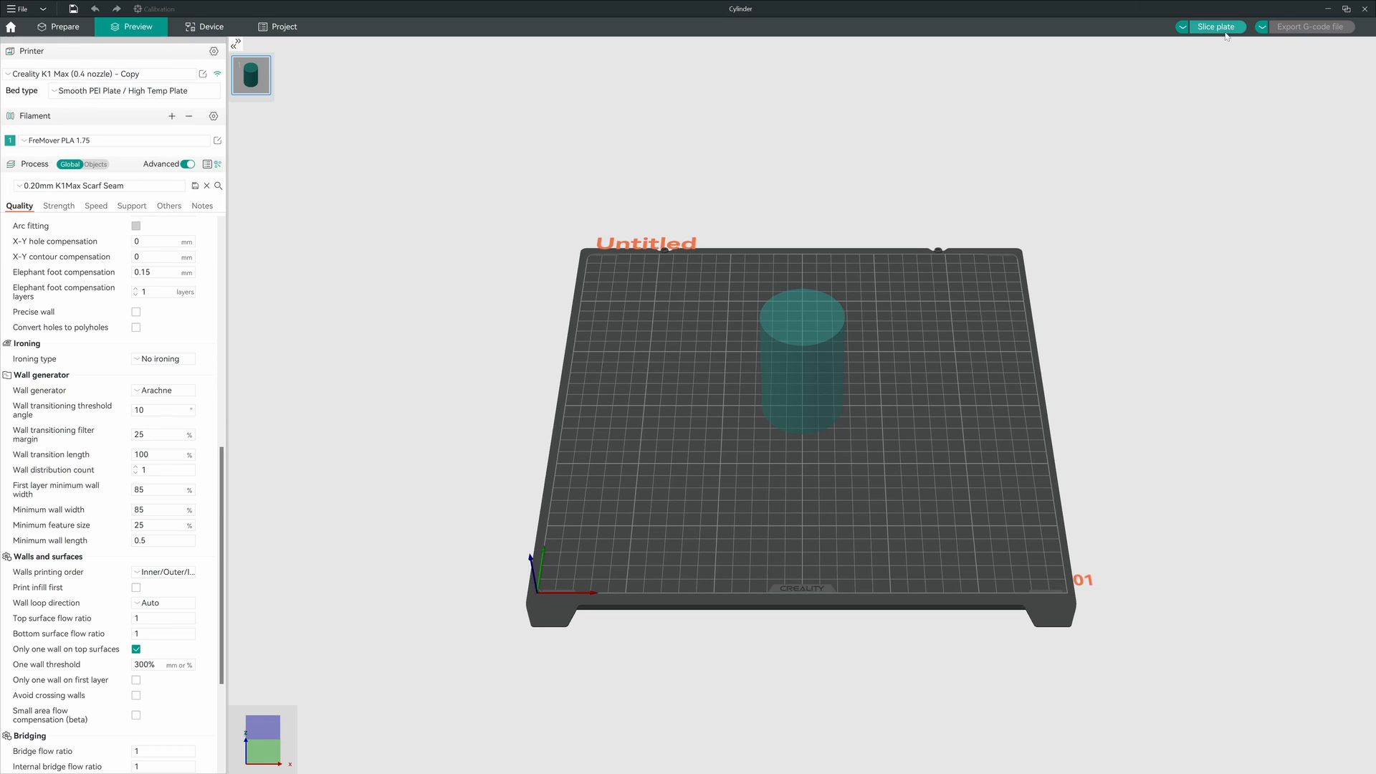
# Re-slice the cylinder with the scarf-seam preset, estimating about 1h2m and 48.33 g
pyautogui.click(1216, 26)
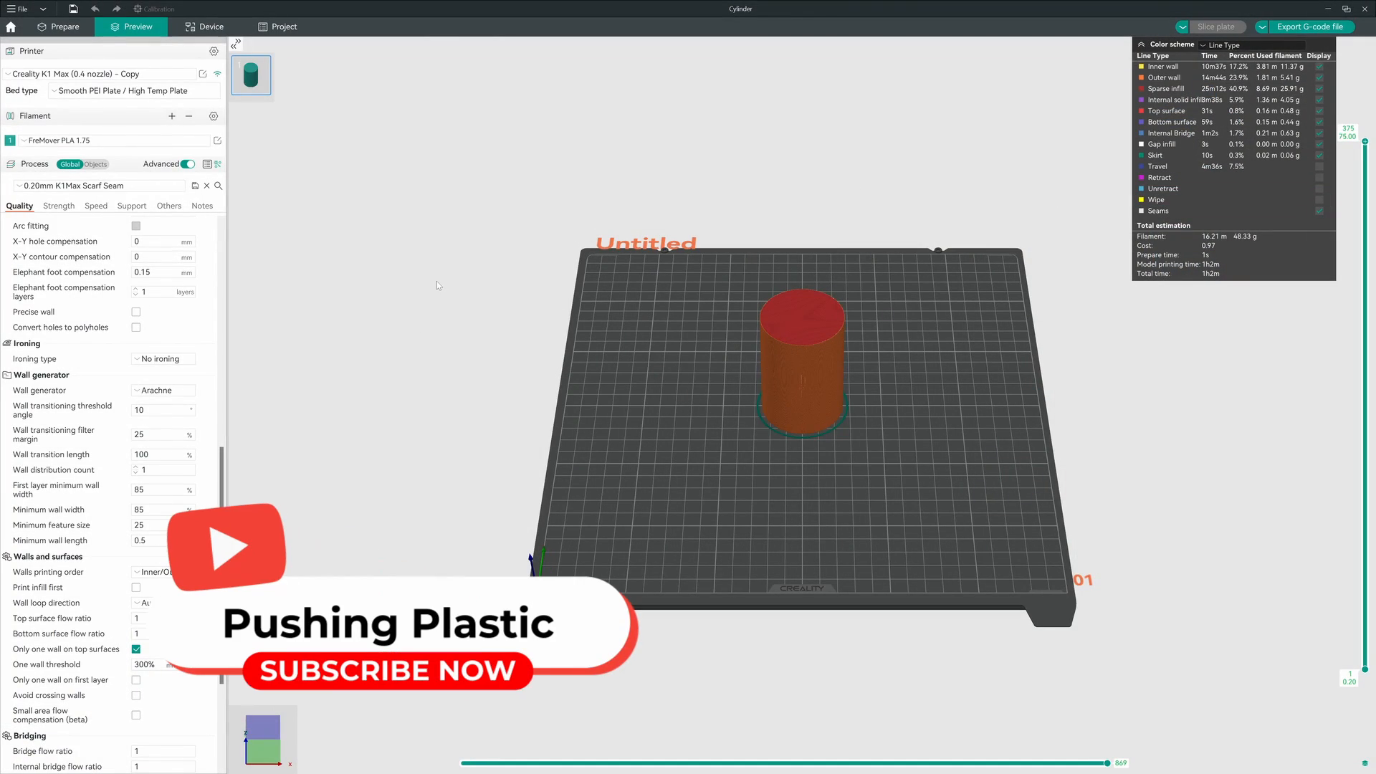
pyautogui.moveTo(563, 329)
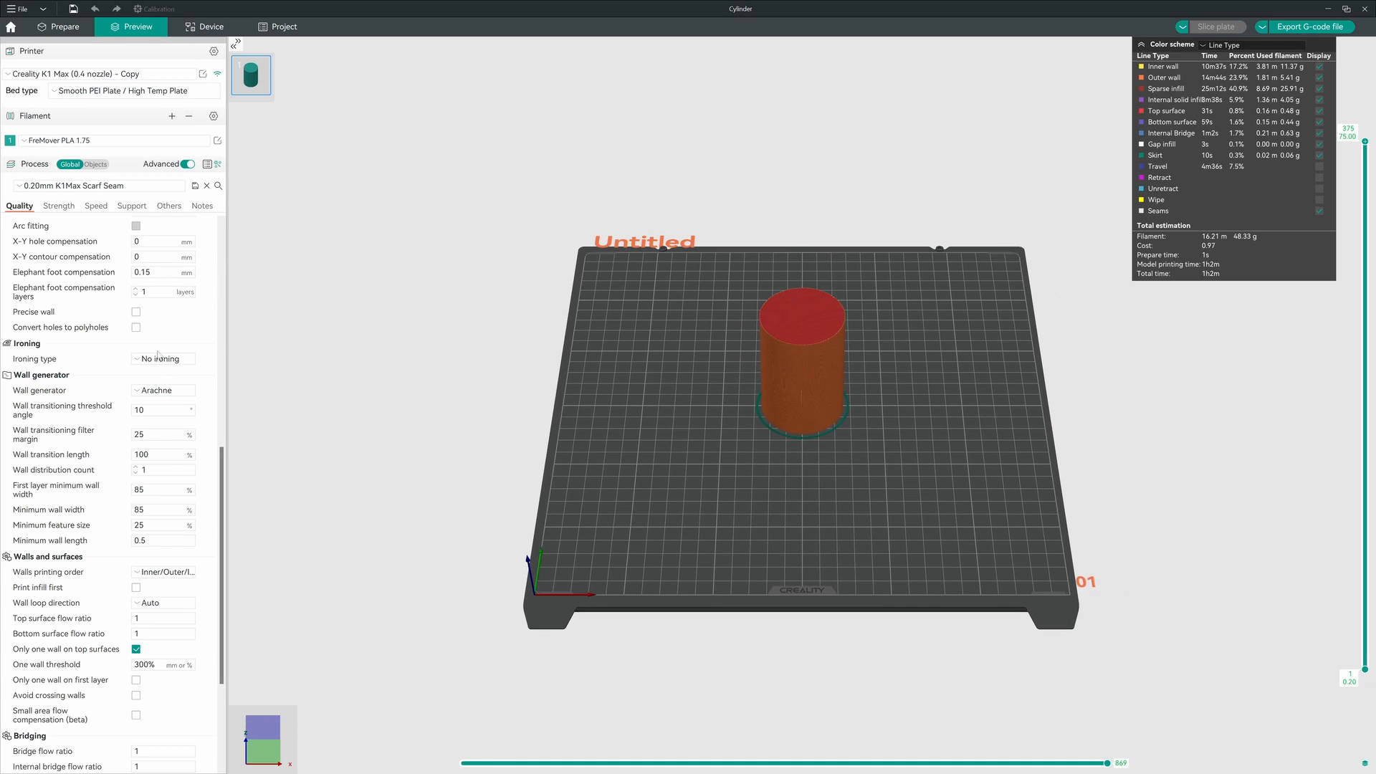
# On the Strength tab, set Top shell layers to 0 and Sparse infill density to 0%
pyautogui.click(98, 185)
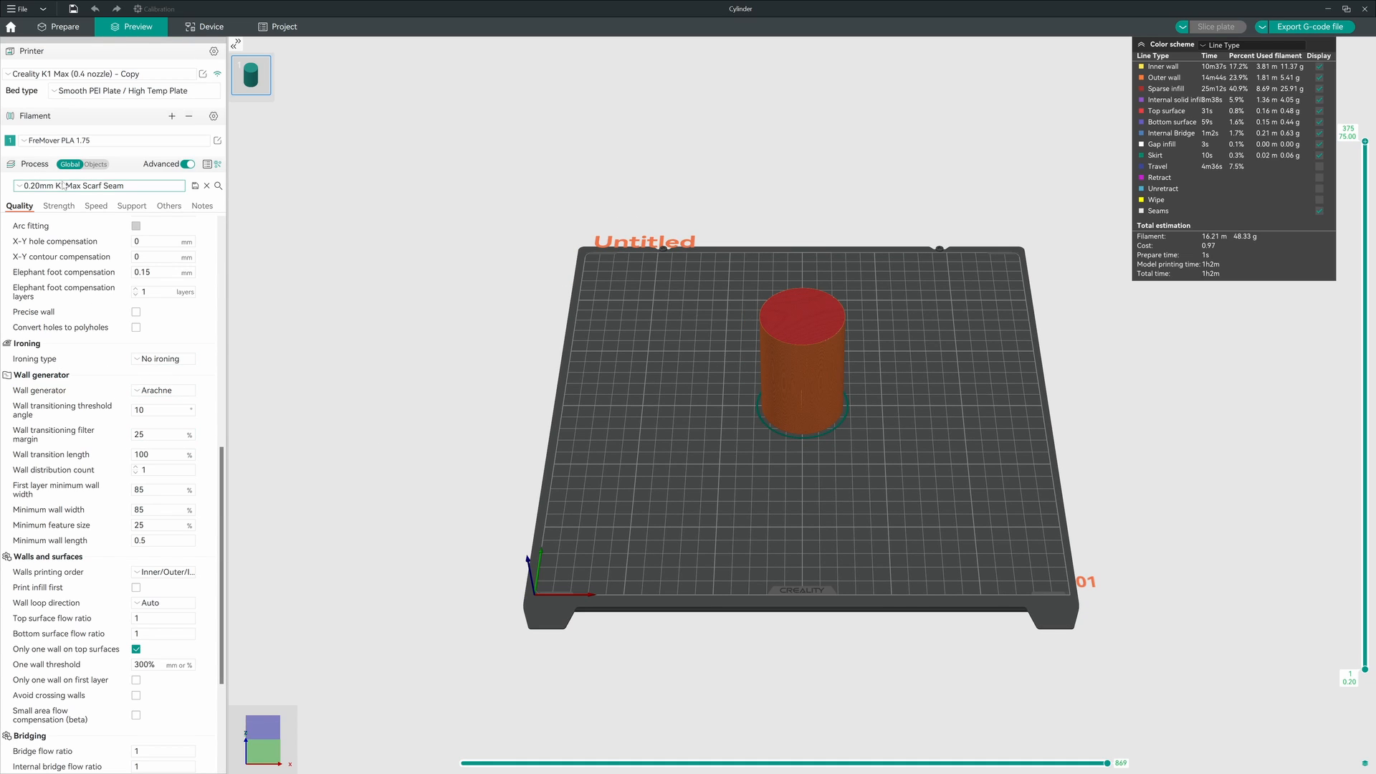
pyautogui.click(58, 206)
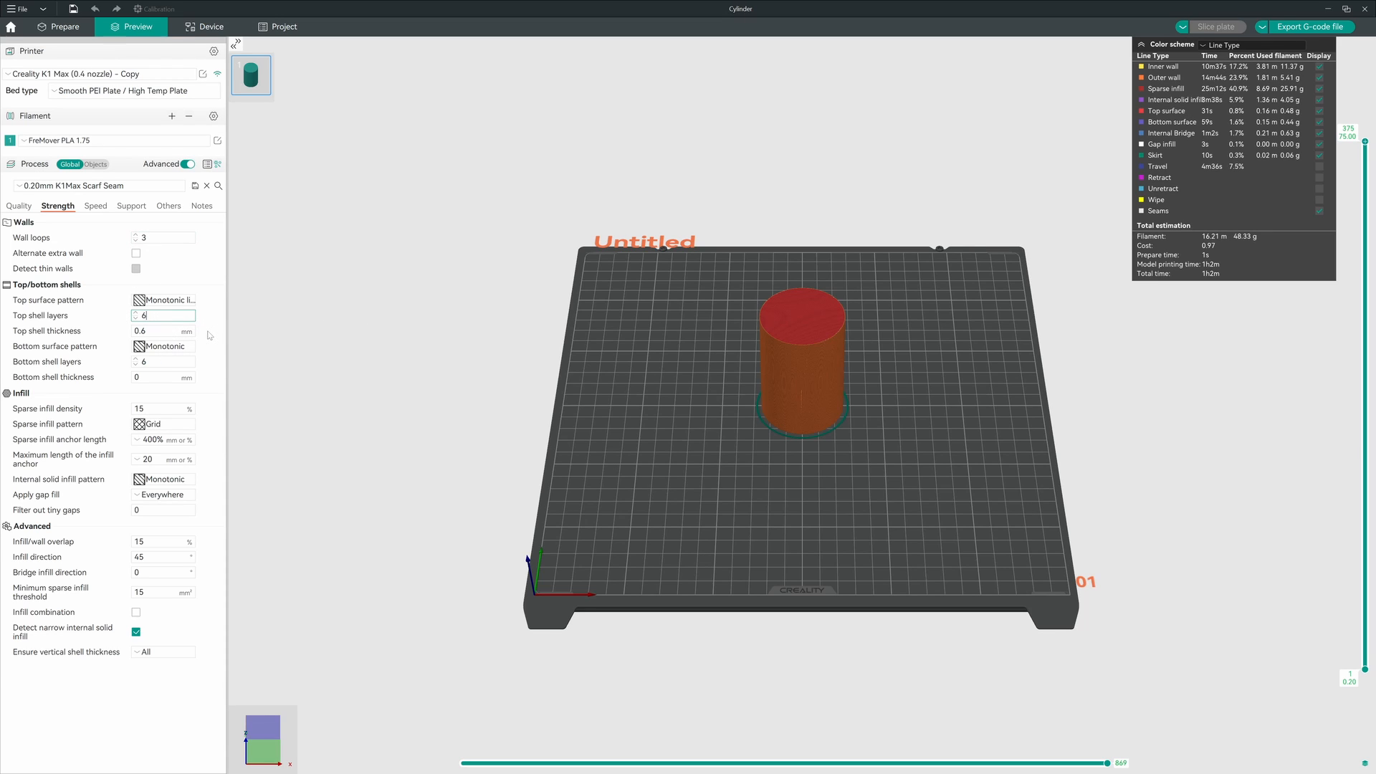
pyautogui.write('0')
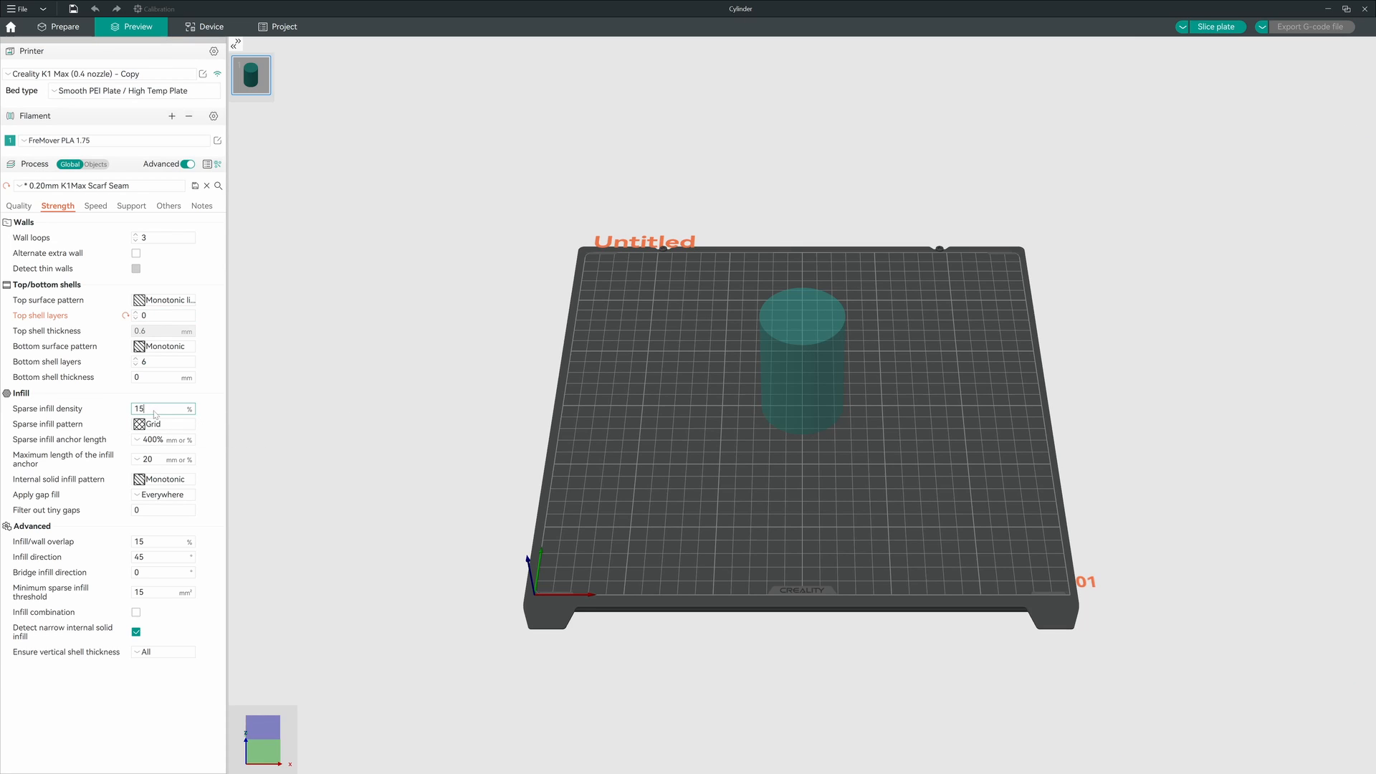
pyautogui.write('0')
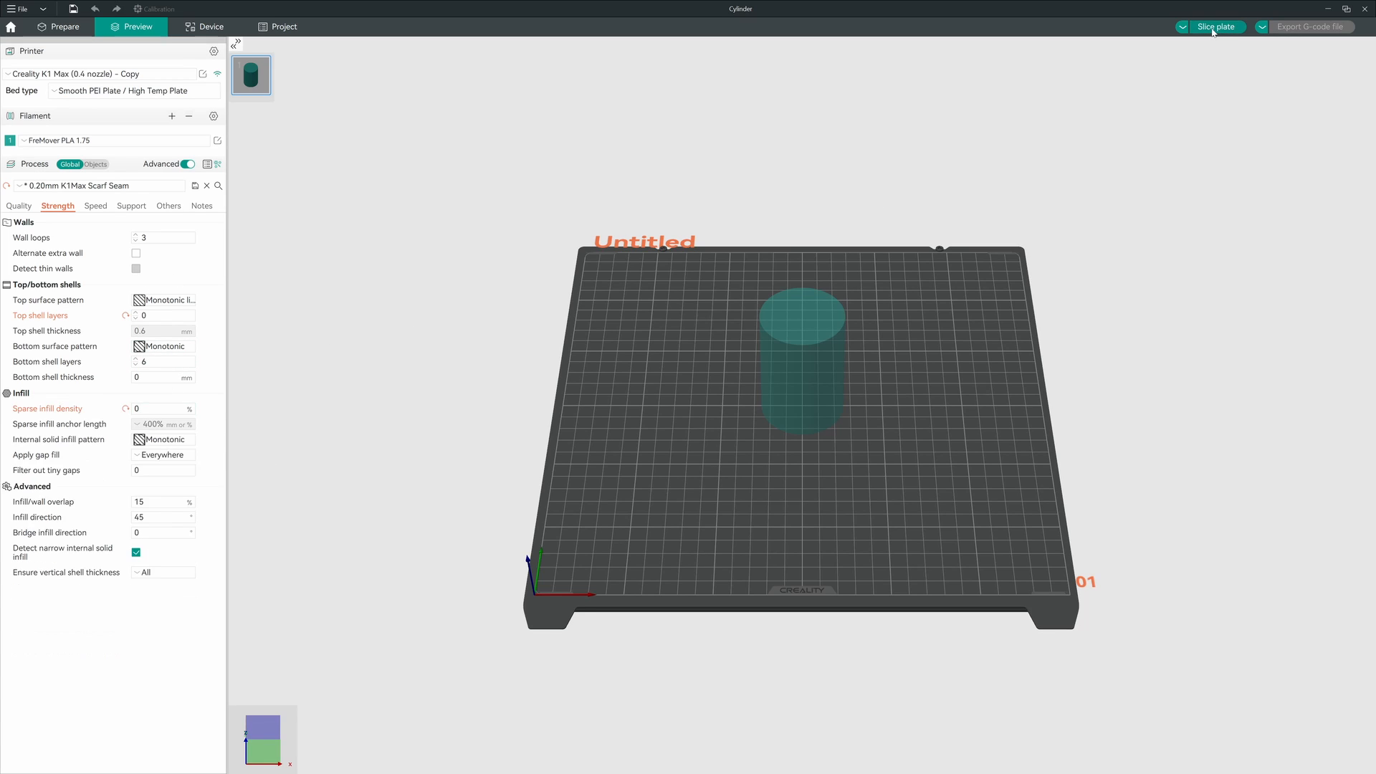
# Slice the open-topped cylinder, zoom in on its scarf-seamed walls, and bring up quality settings
pyautogui.click(1215, 27)
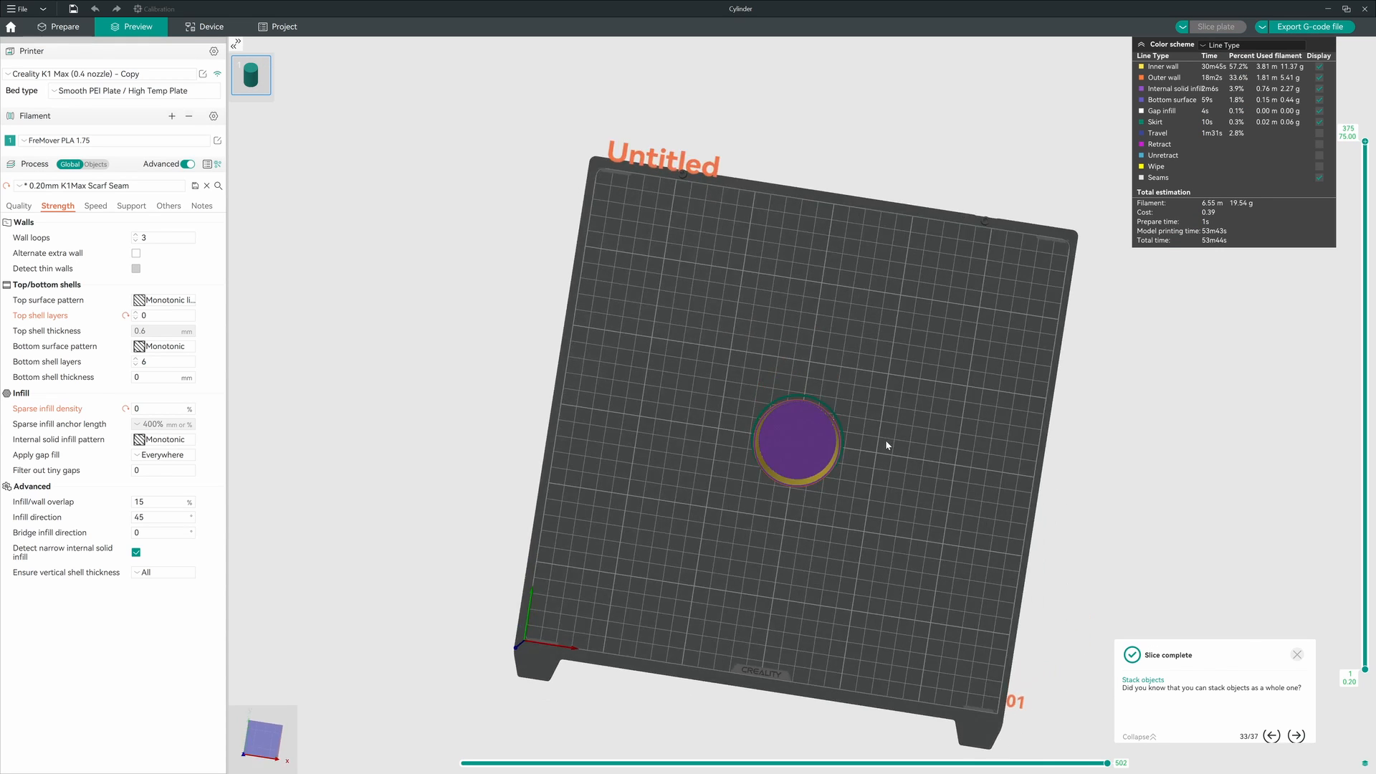
pyautogui.moveTo(887, 445); pyautogui.dragTo(998, 517)
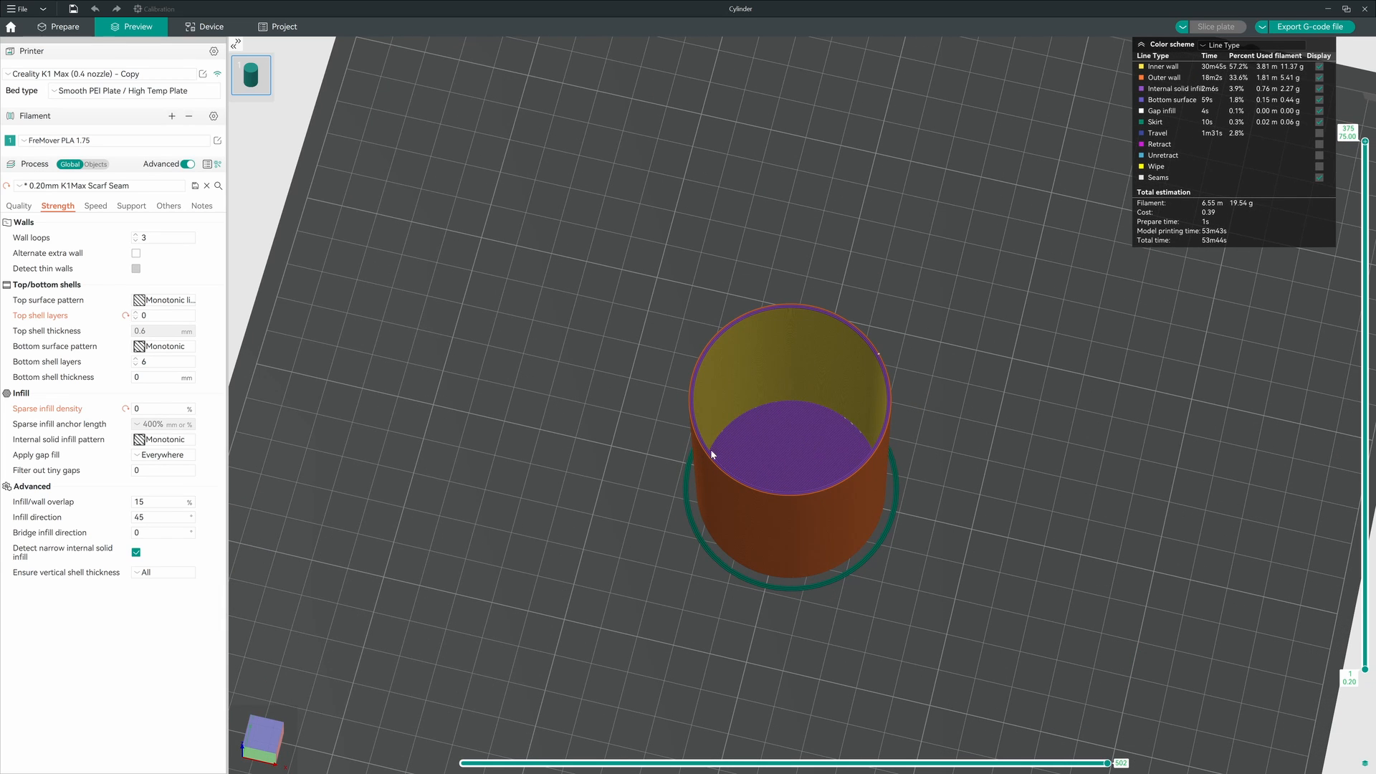
pyautogui.moveTo(938, 510)
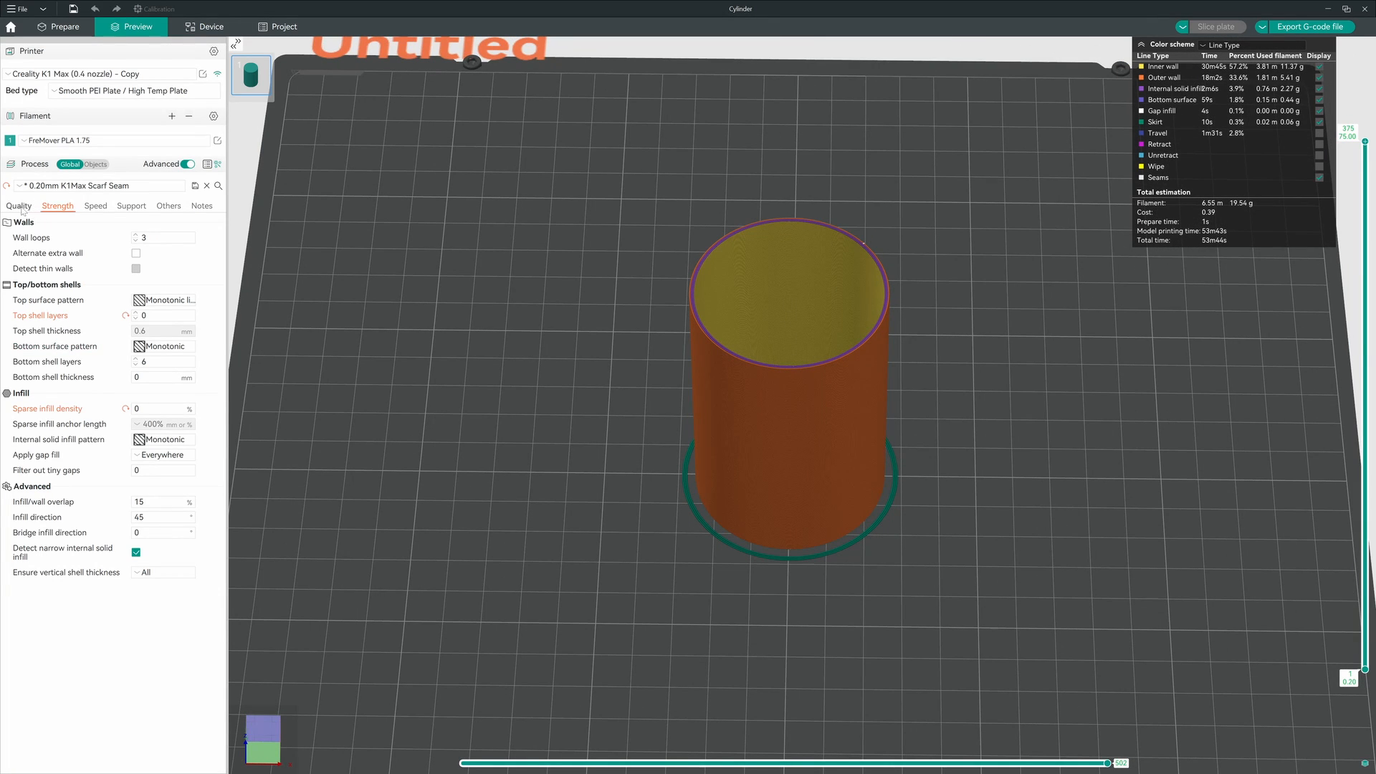
pyautogui.click(17, 206)
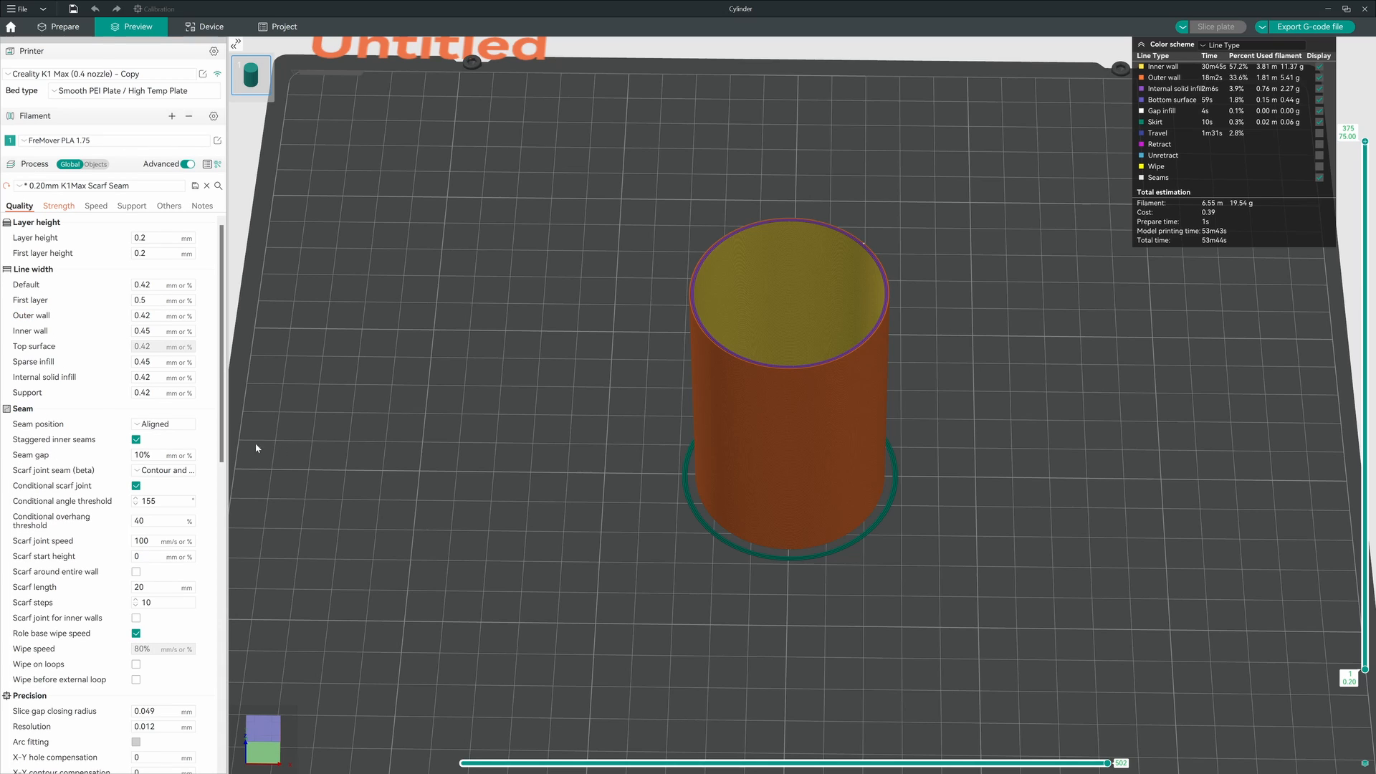
pyautogui.moveTo(54, 470)
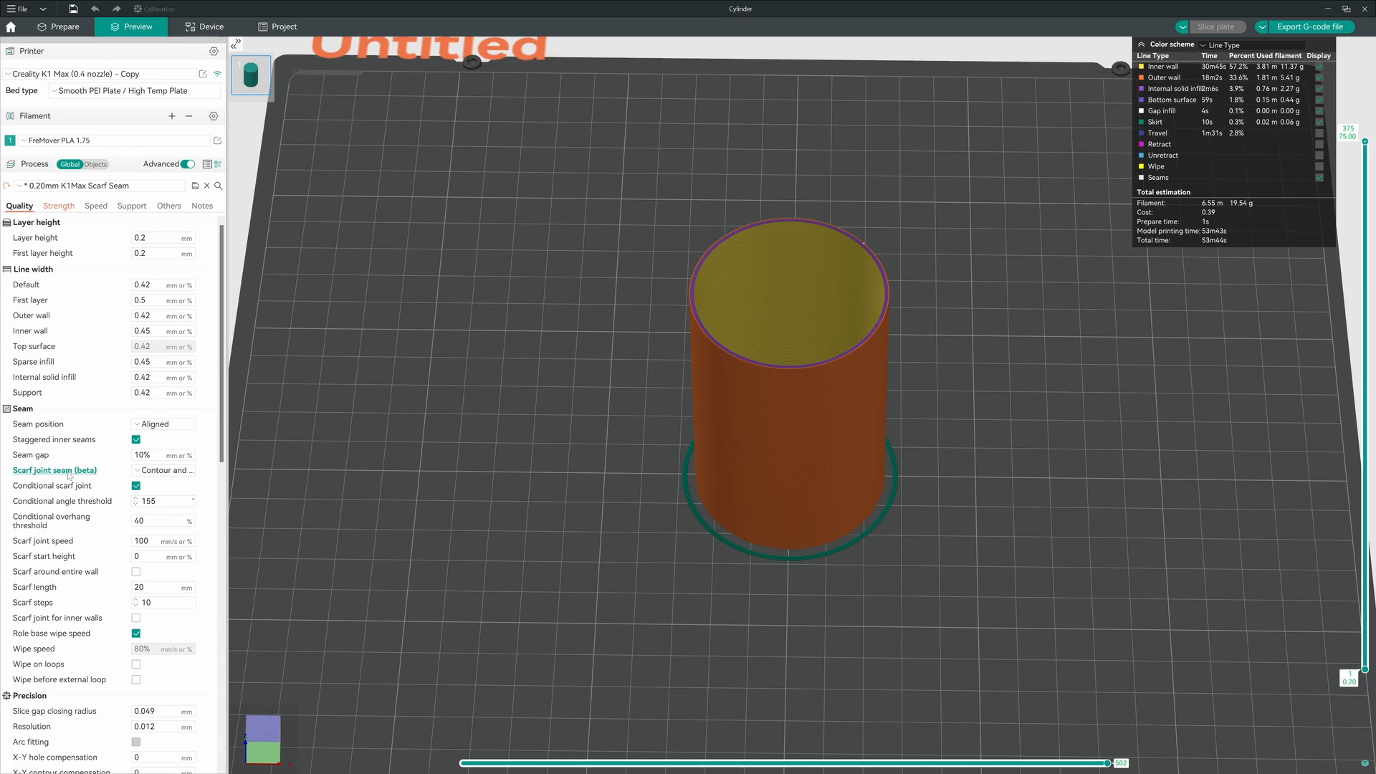
pyautogui.moveTo(471, 456)
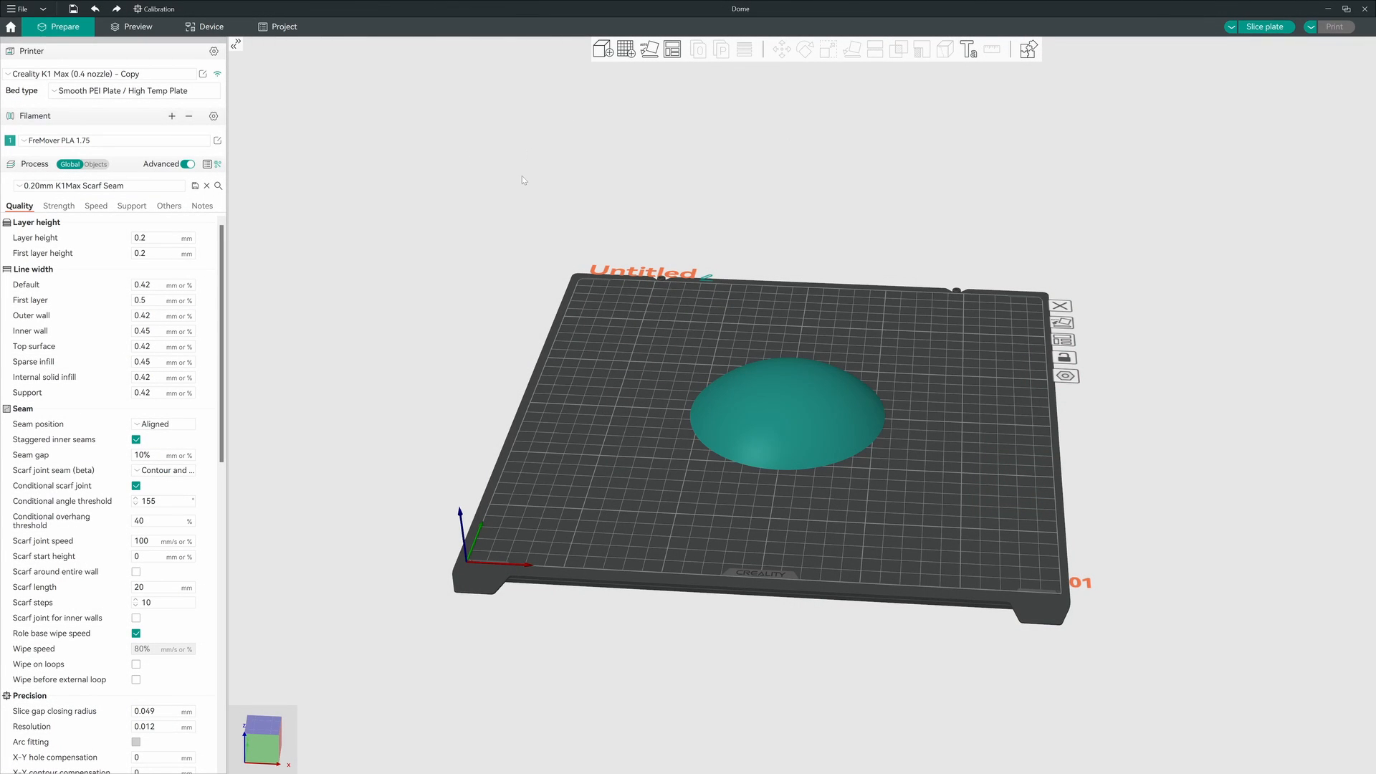
pyautogui.moveTo(825, 423)
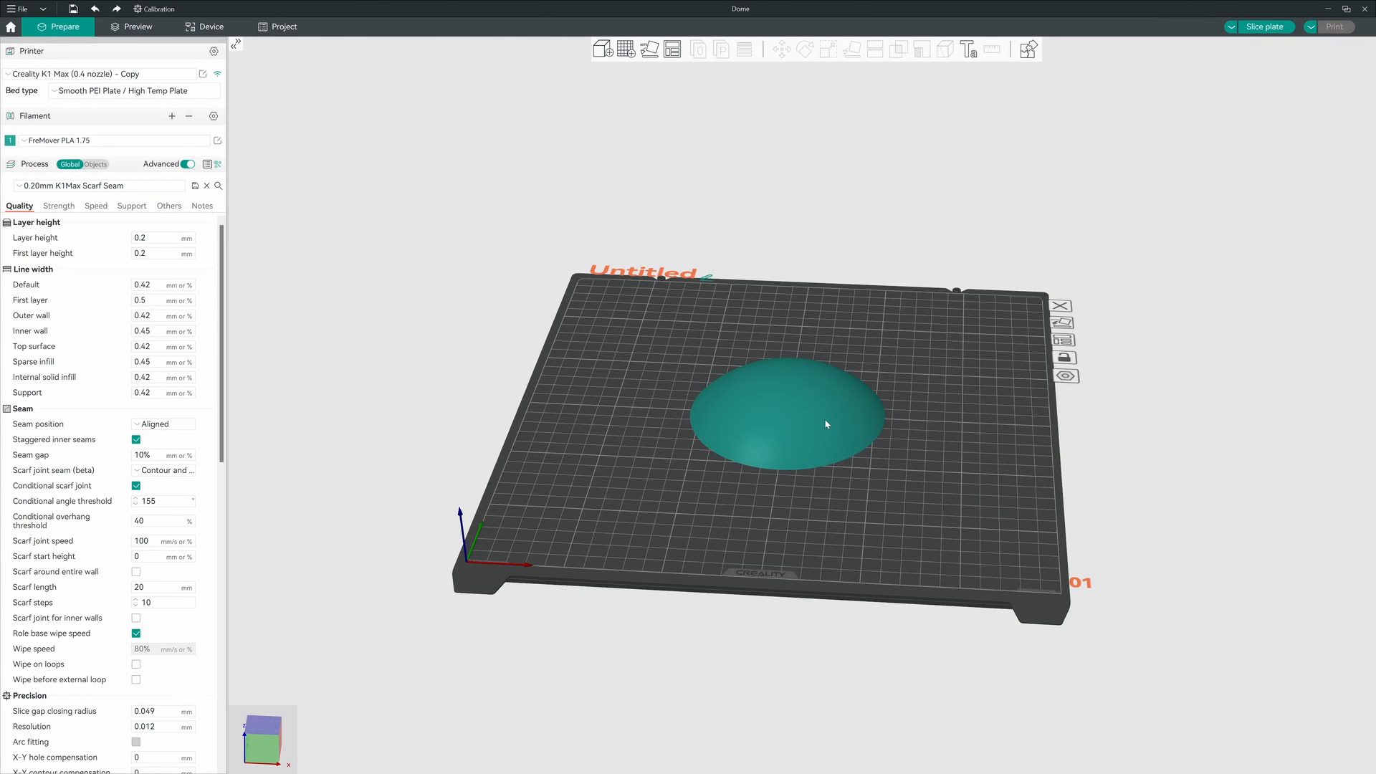
# Select the dome and apply adaptive variable layer heights with the quality/speed balance at 0.17
pyautogui.click(786, 413)
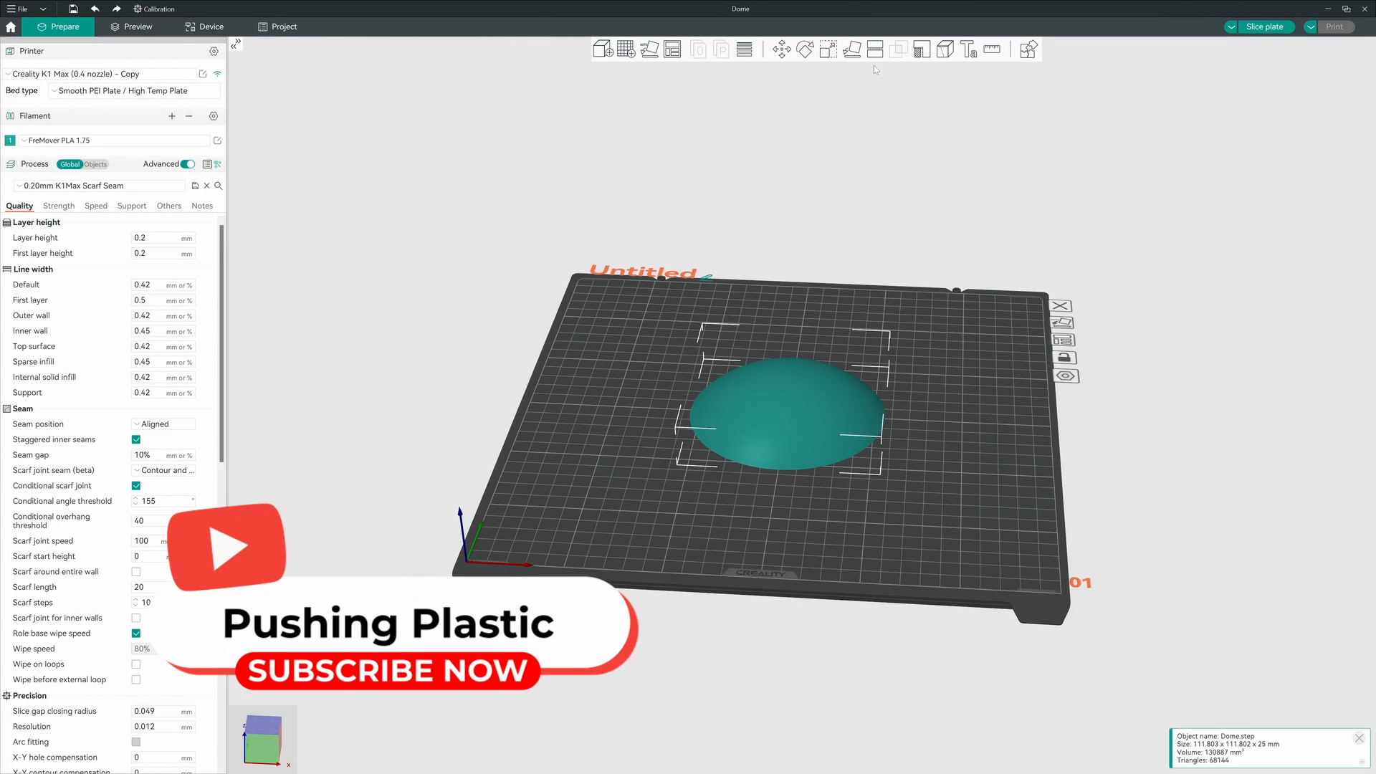
pyautogui.moveTo(732, 153)
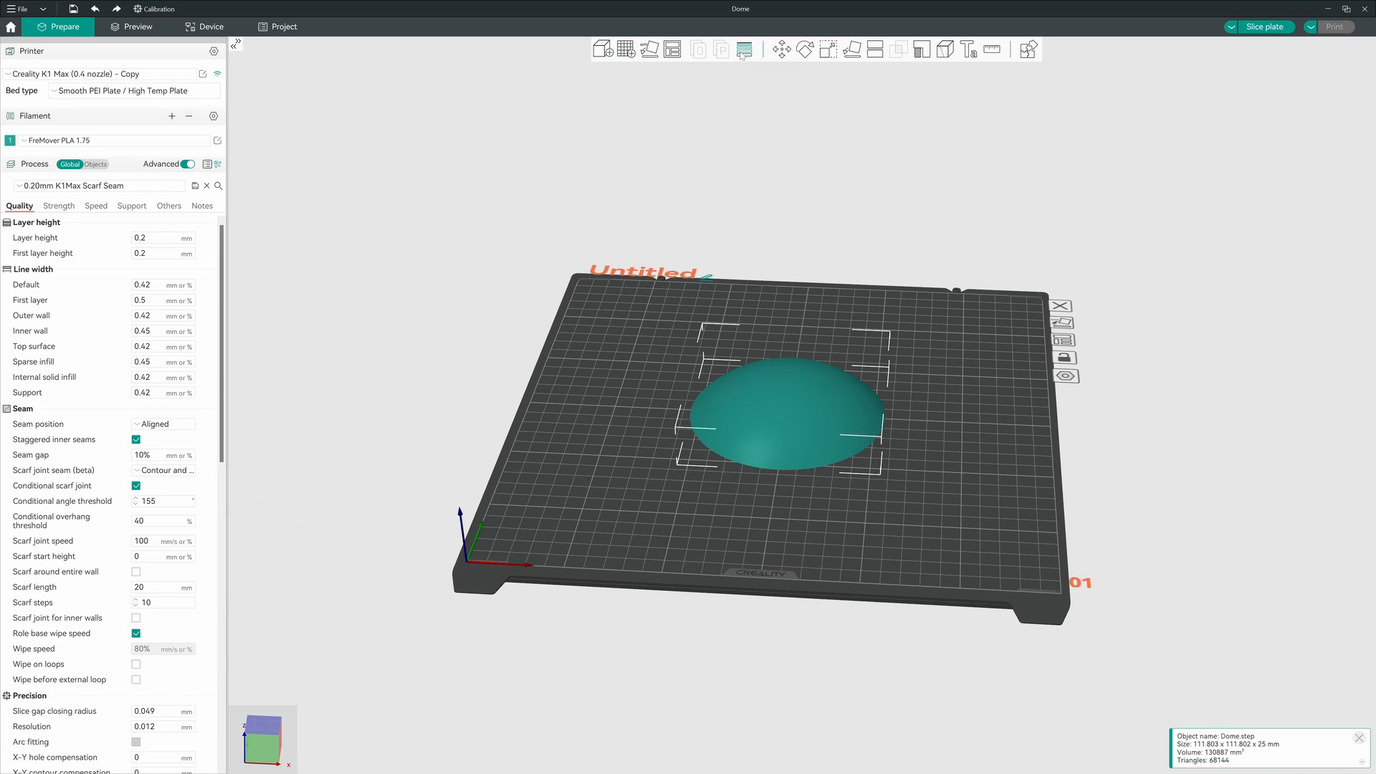
pyautogui.click(744, 49)
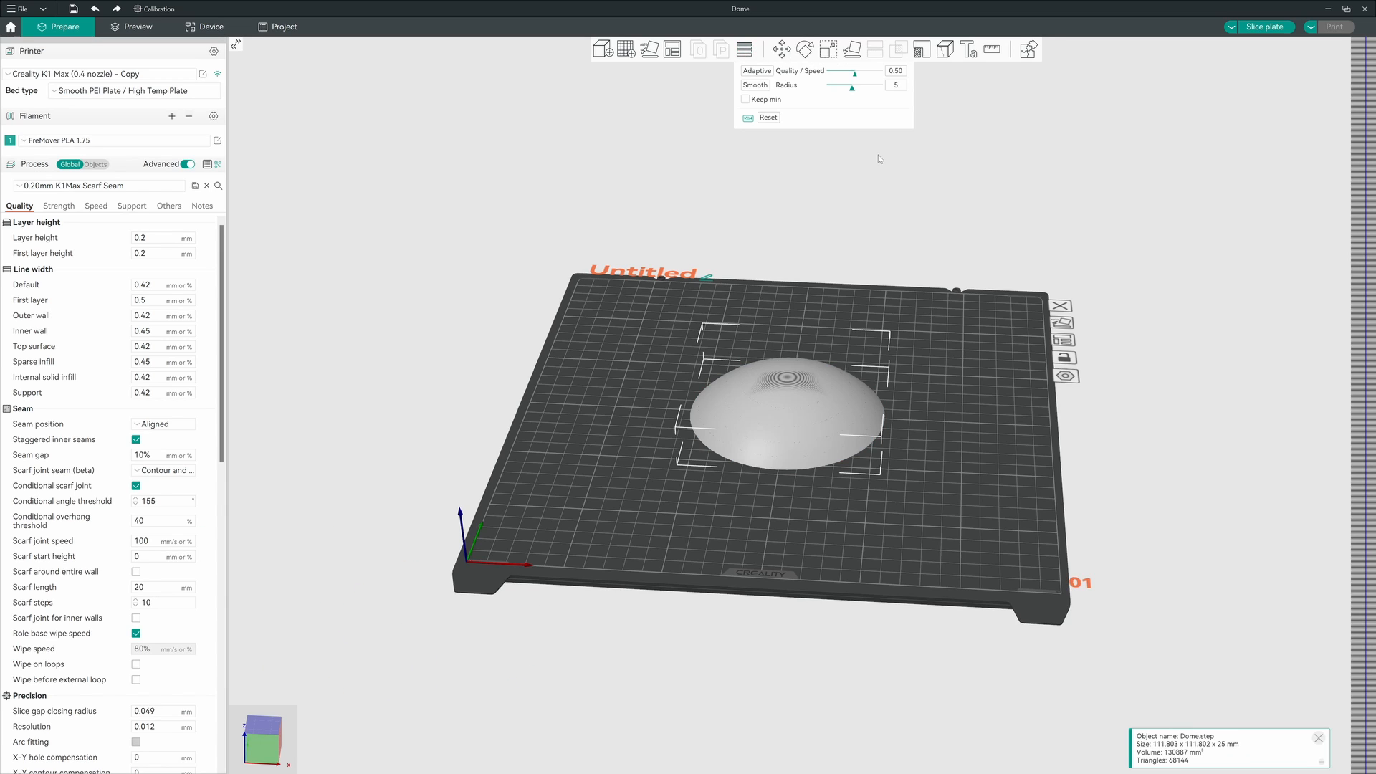
pyautogui.moveTo(790, 133)
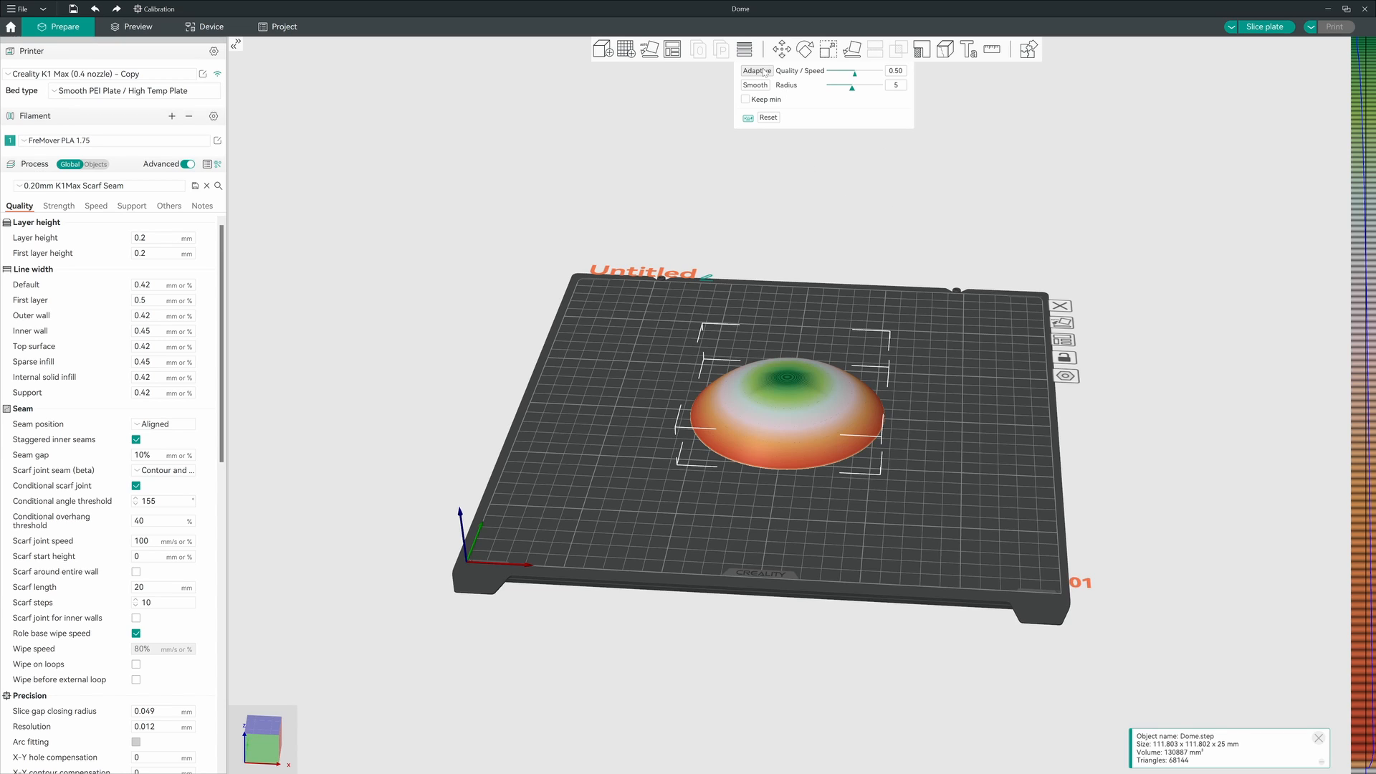
pyautogui.moveTo(853, 74); pyautogui.dragTo(848, 75)
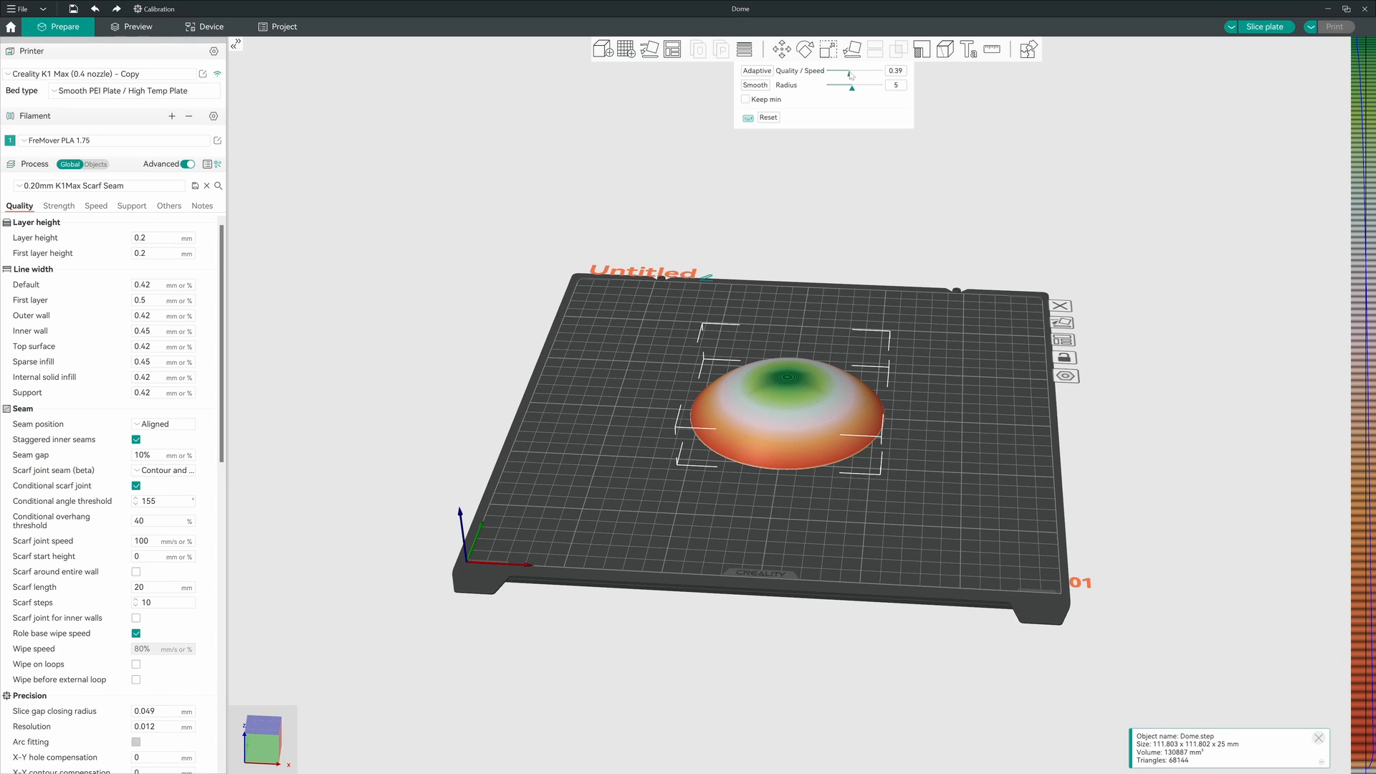
pyautogui.moveTo(852, 72); pyautogui.dragTo(841, 72)
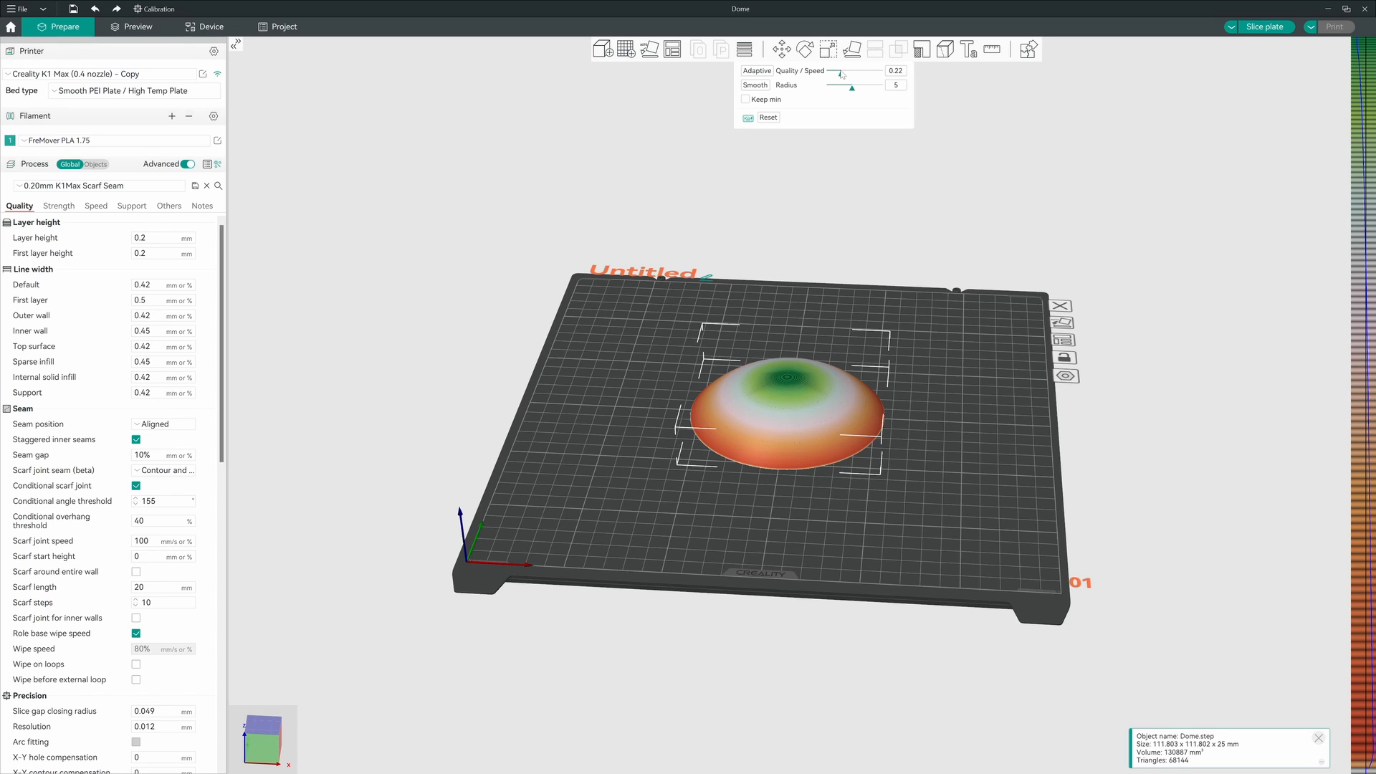
pyautogui.moveTo(843, 74); pyautogui.dragTo(837, 73)
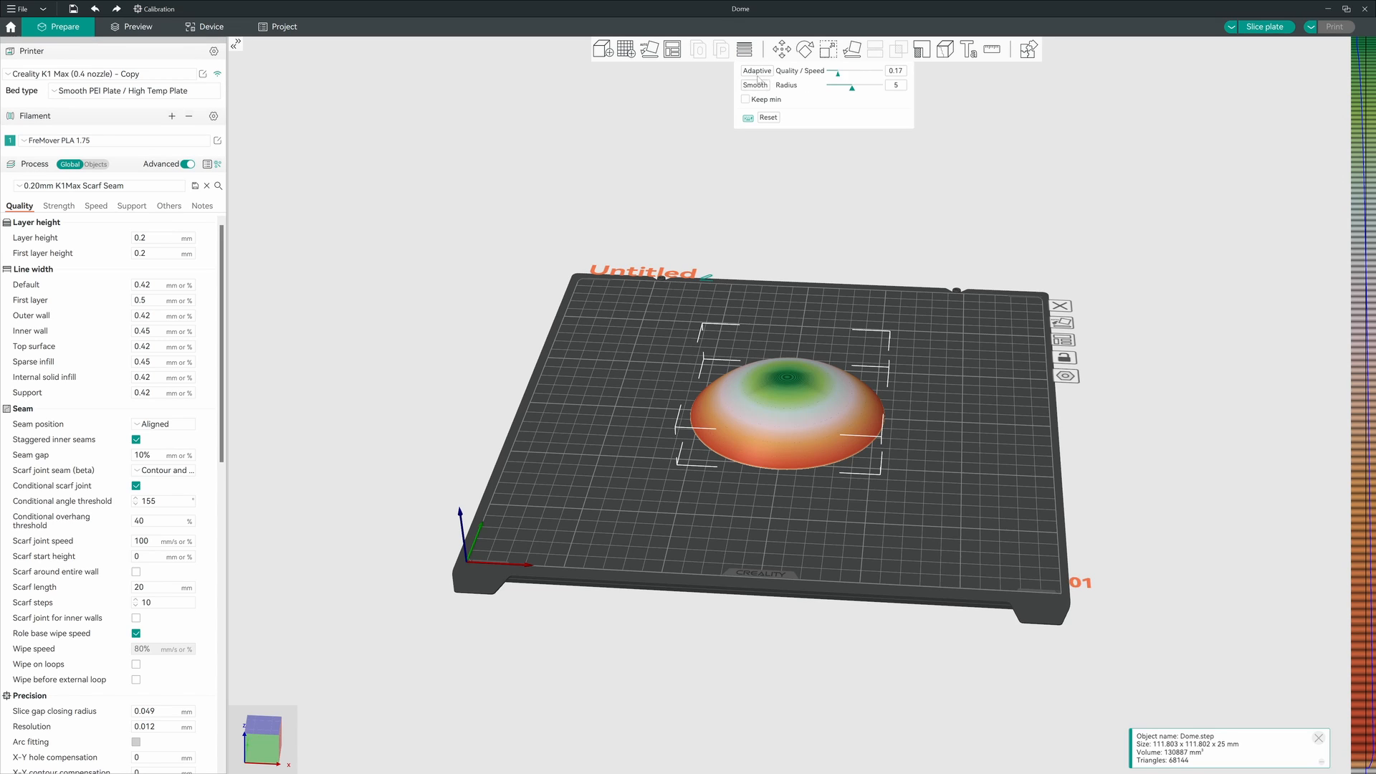
pyautogui.click(754, 86)
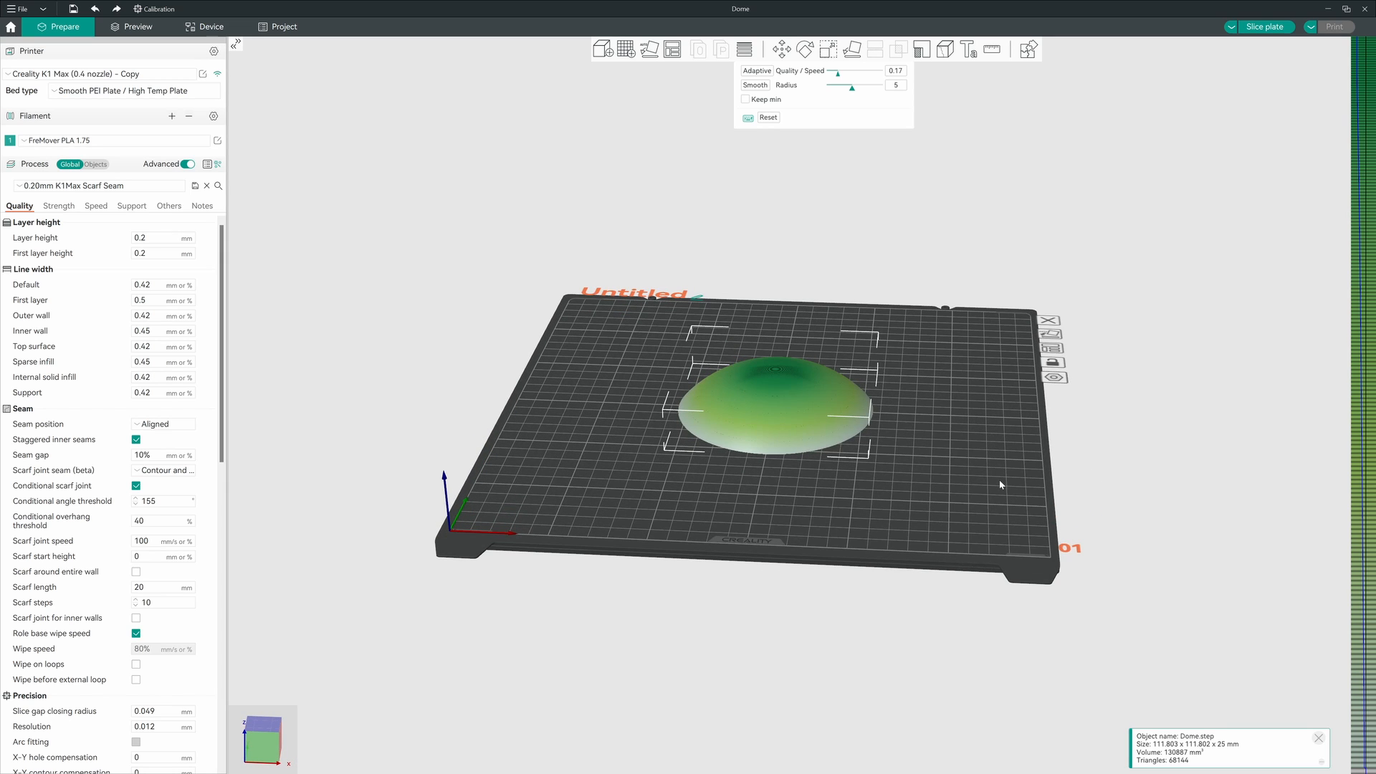
pyautogui.moveTo(1239, 59)
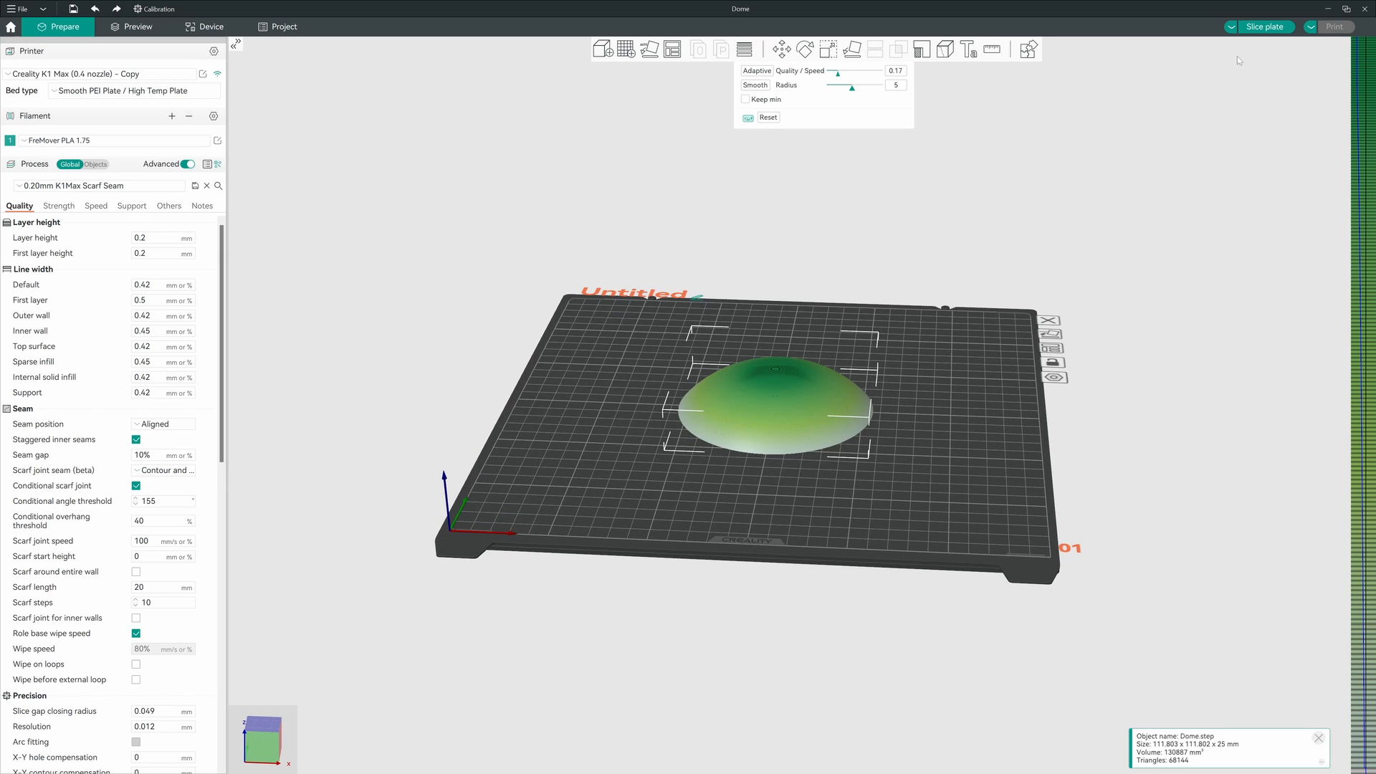
pyautogui.moveTo(1127, 169)
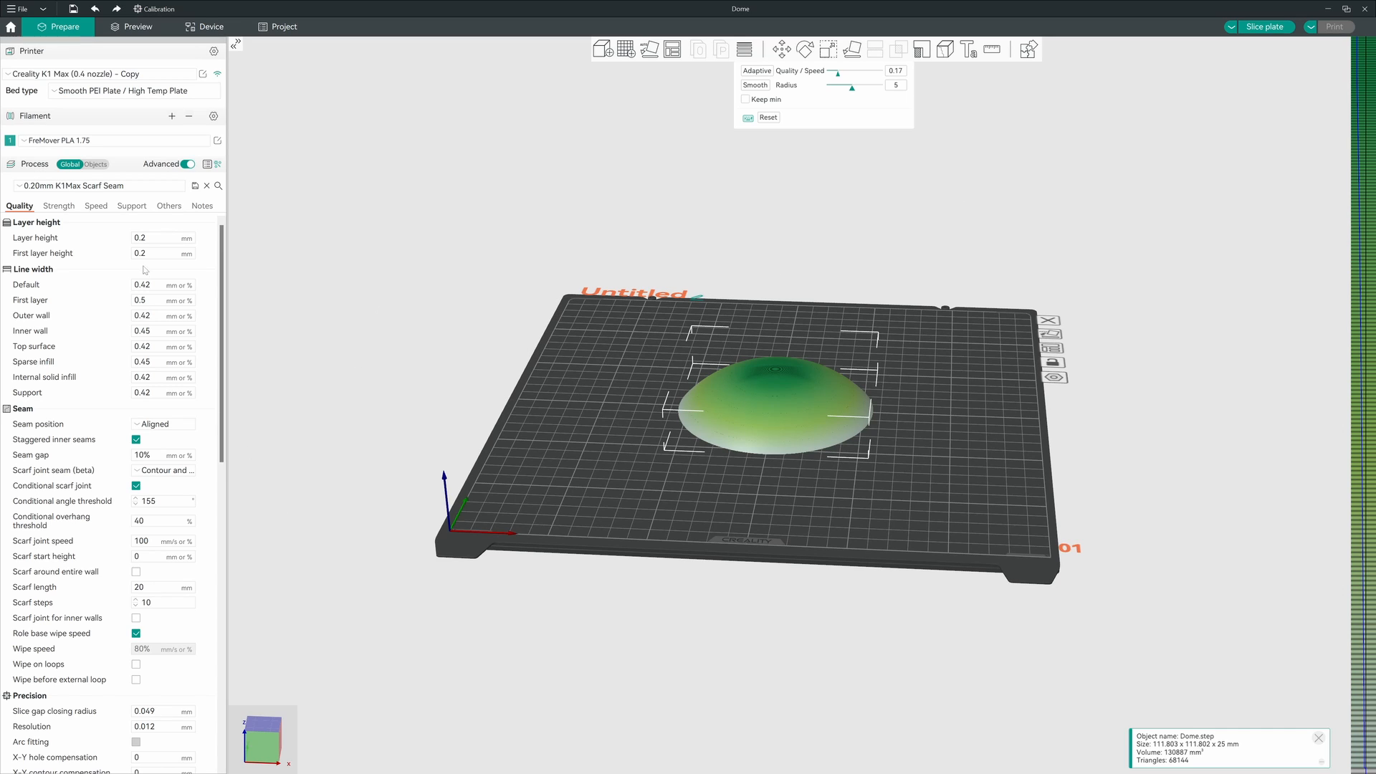
pyautogui.moveTo(361, 220)
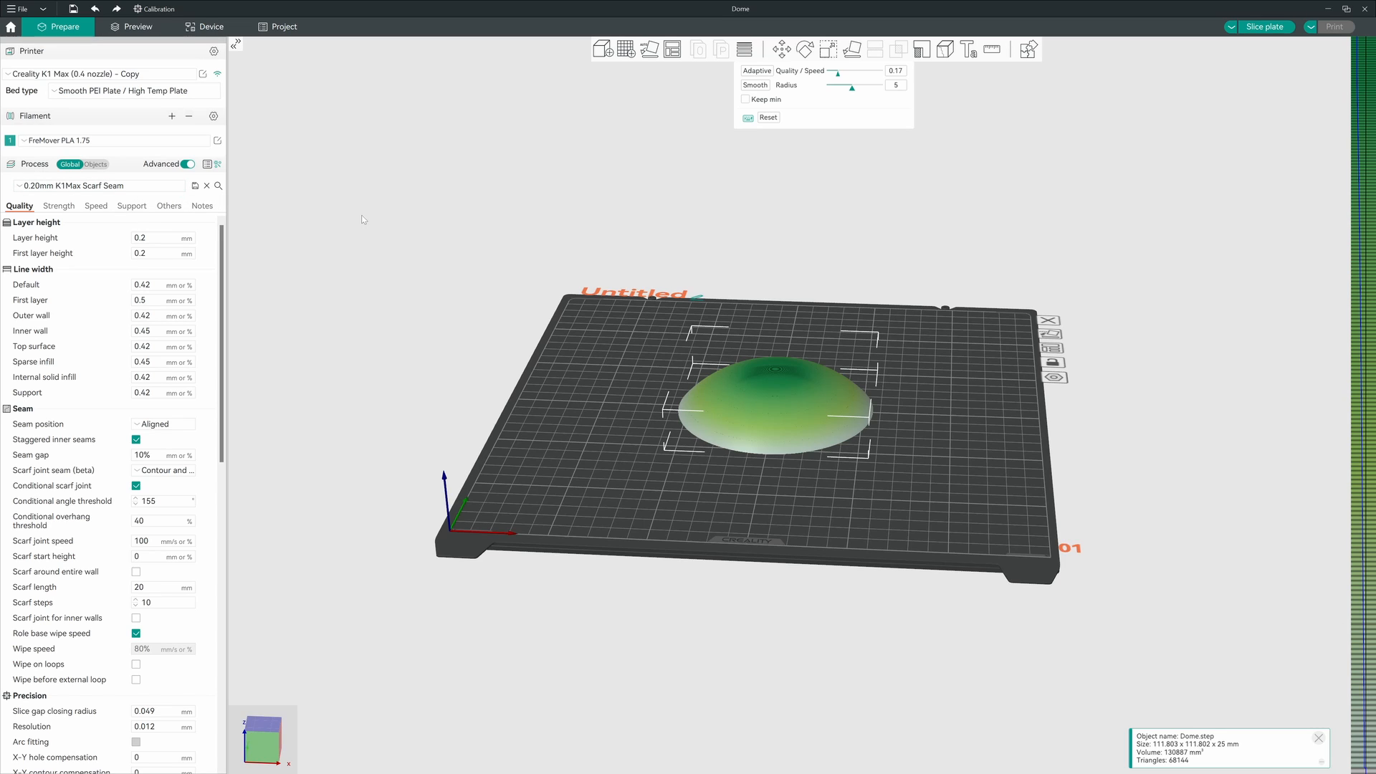
pyautogui.moveTo(1053, 183)
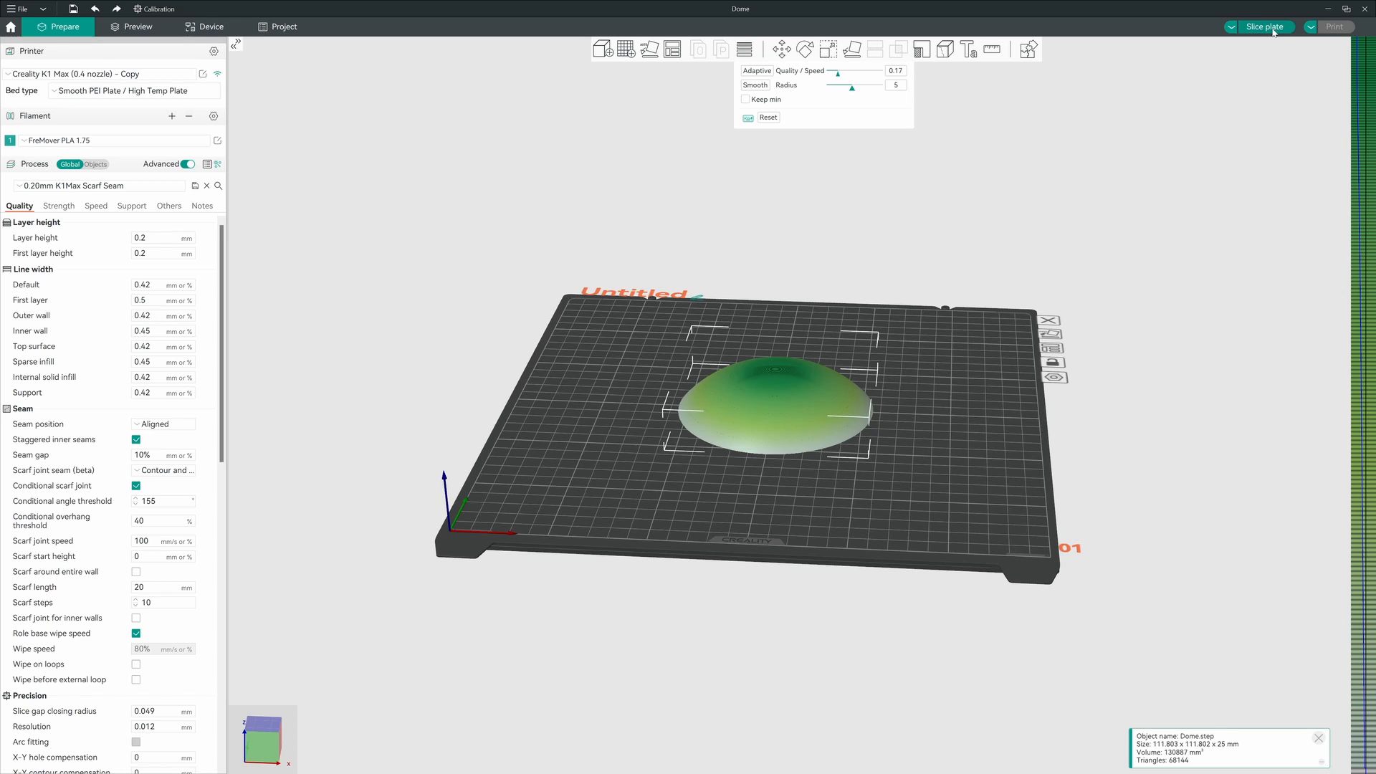
# Slice the adaptively layered dome and orbit the preview to look down on it
pyautogui.click(1264, 27)
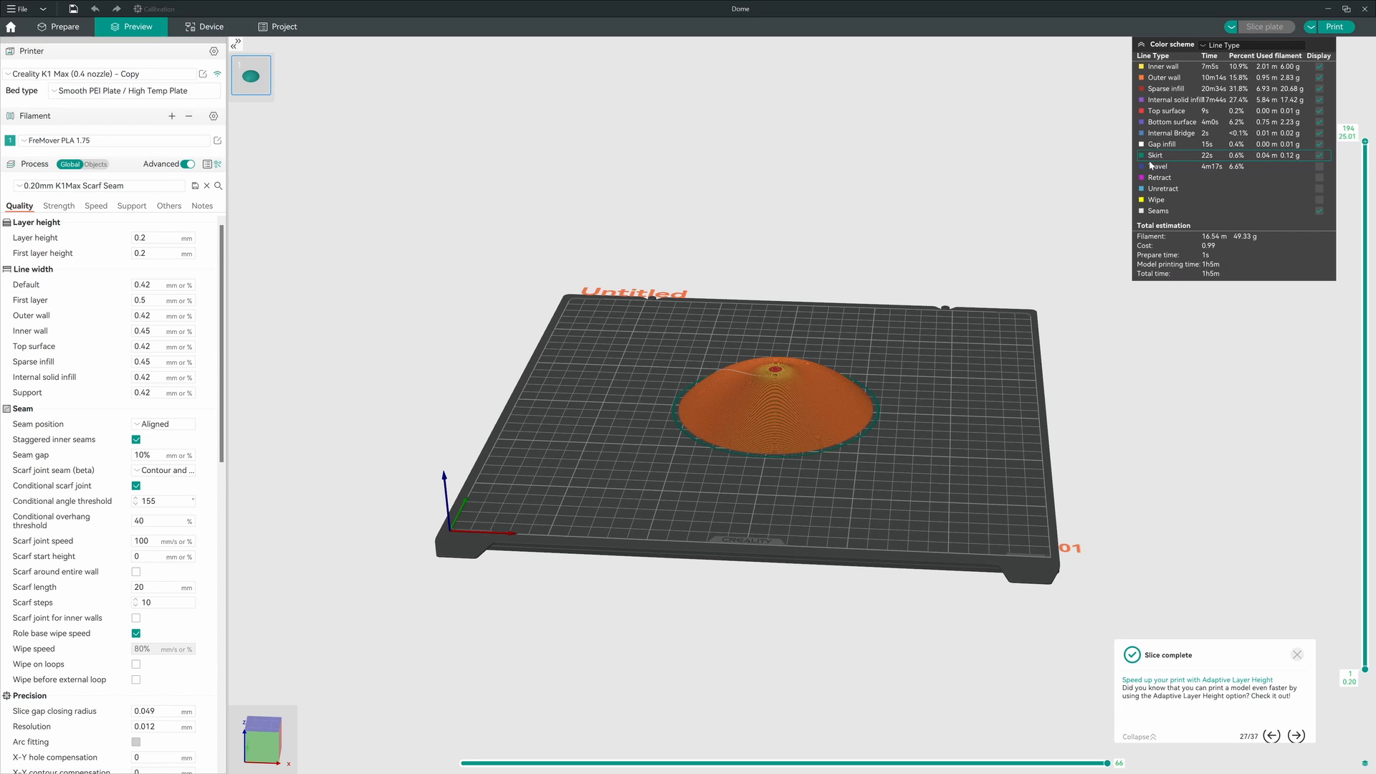
pyautogui.click(1298, 654)
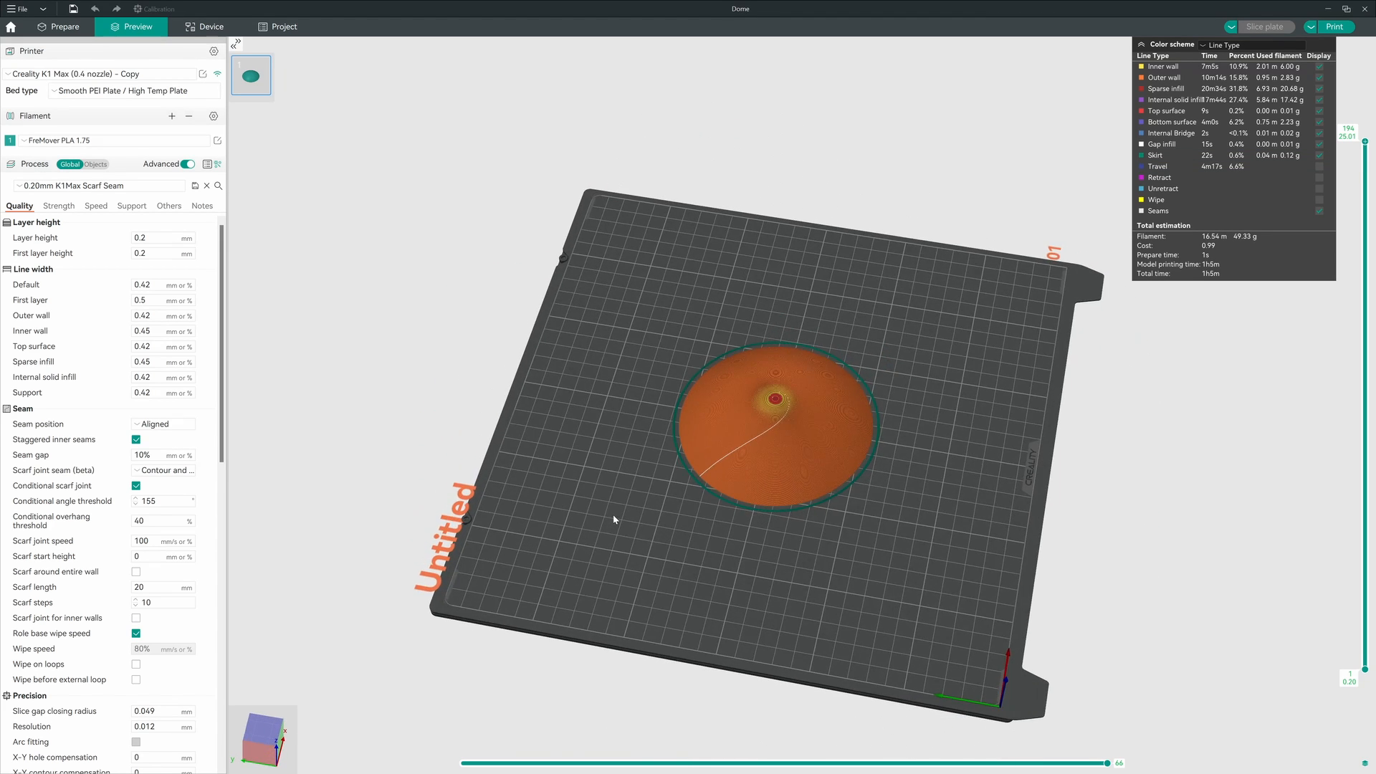
pyautogui.moveTo(614, 520); pyautogui.dragTo(849, 386)
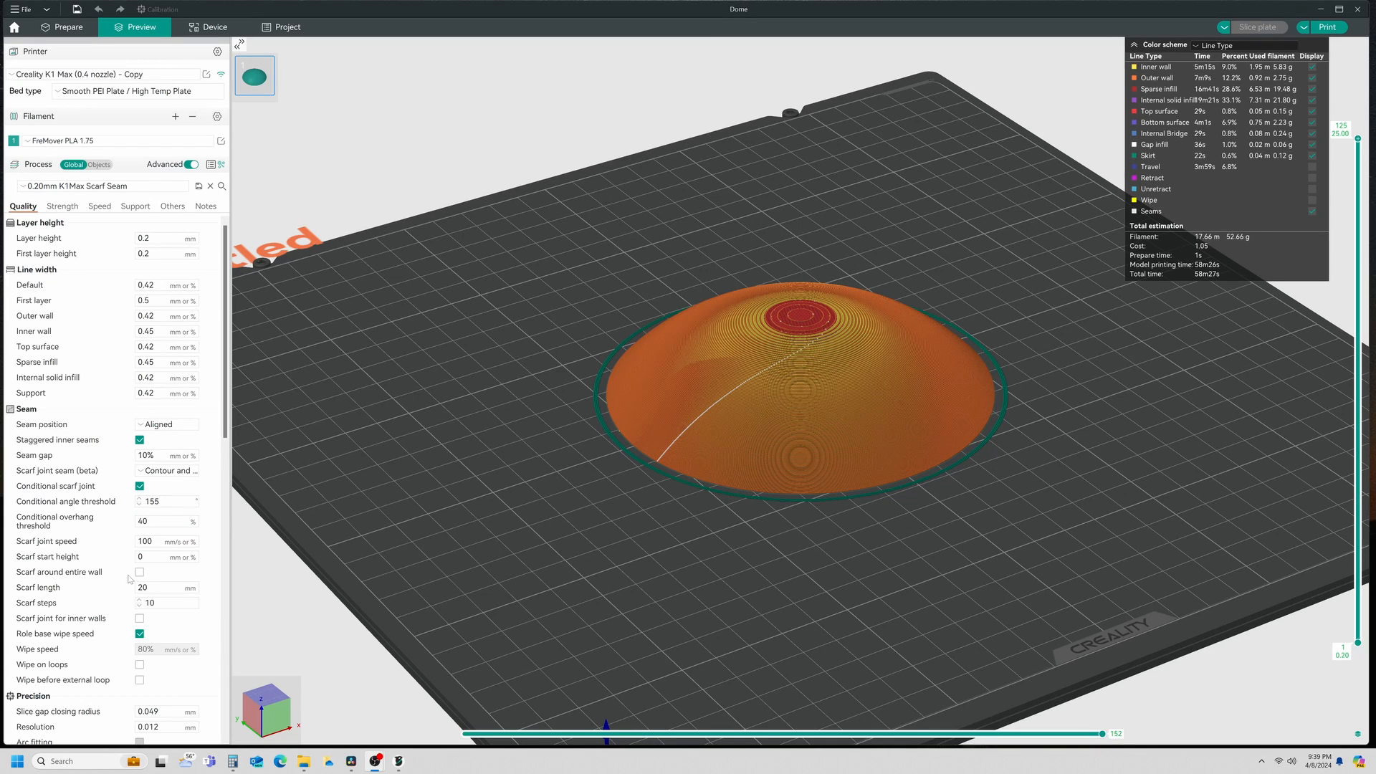
# Enable 'Scarf around entire wall' in the Seam settings and re-slice the dome
pyautogui.click(138, 572)
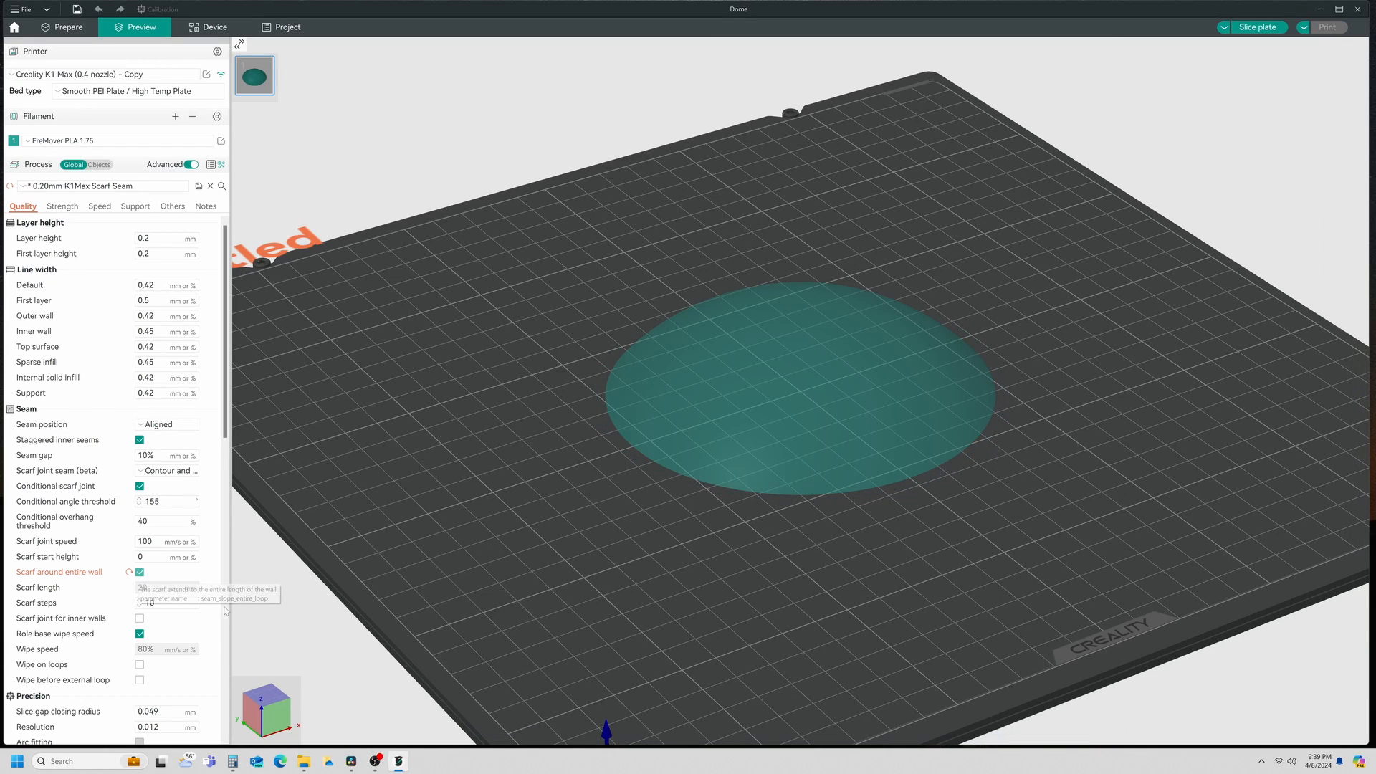
pyautogui.click(140, 572)
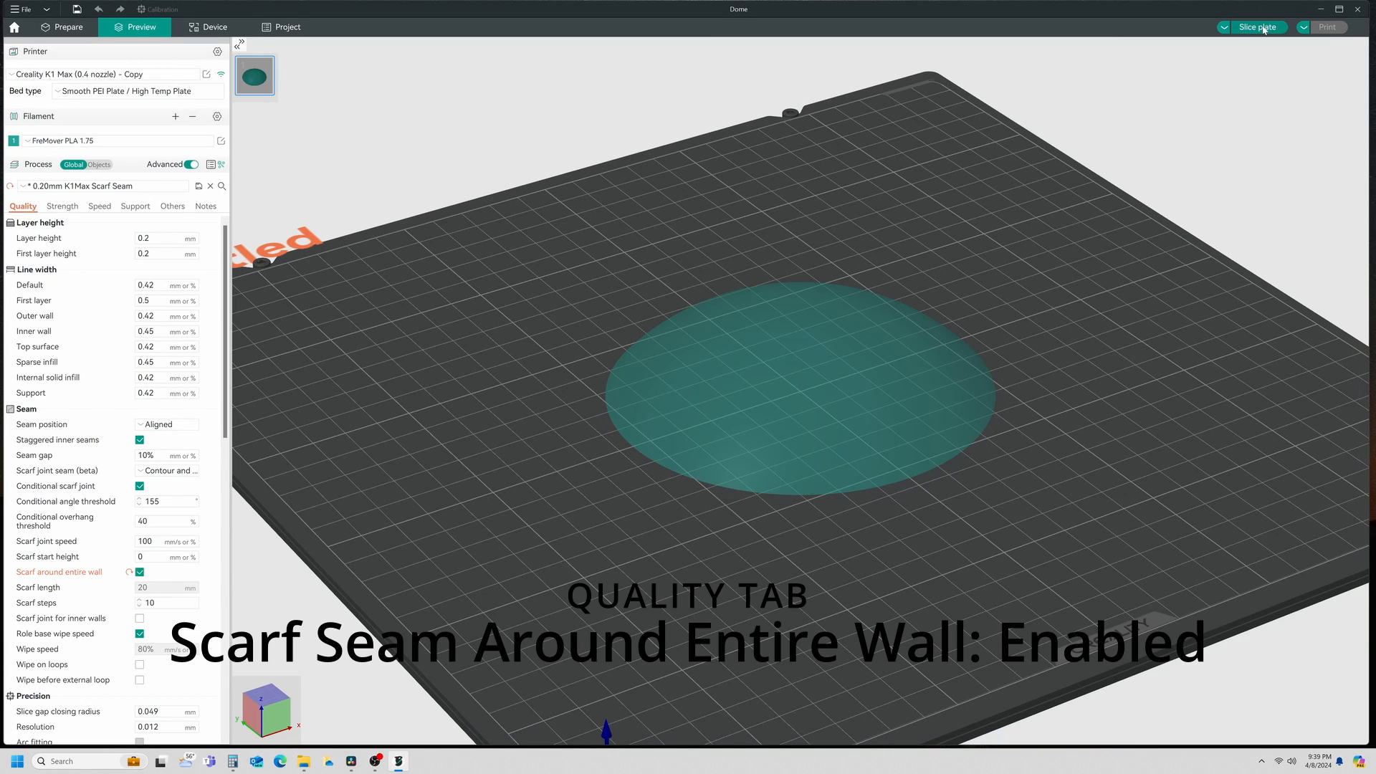
pyautogui.click(1256, 27)
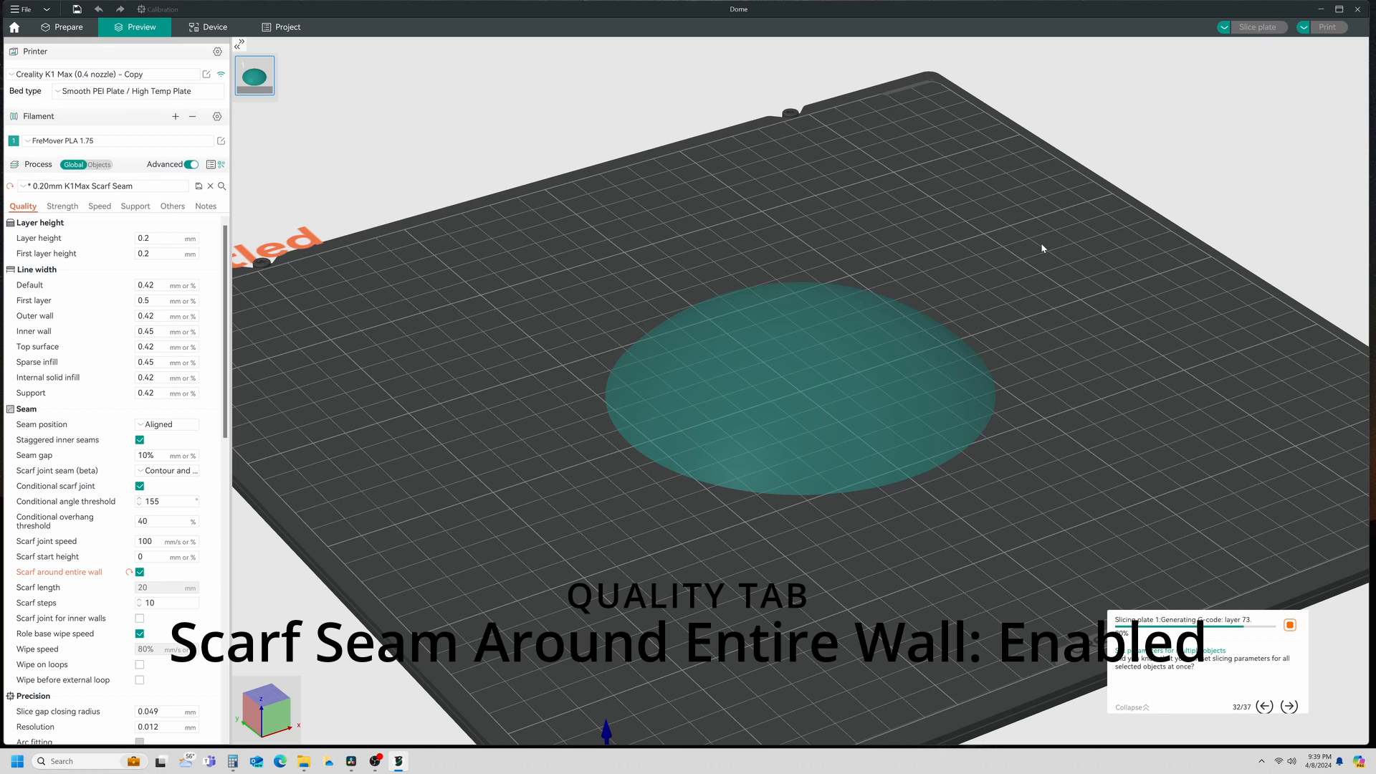